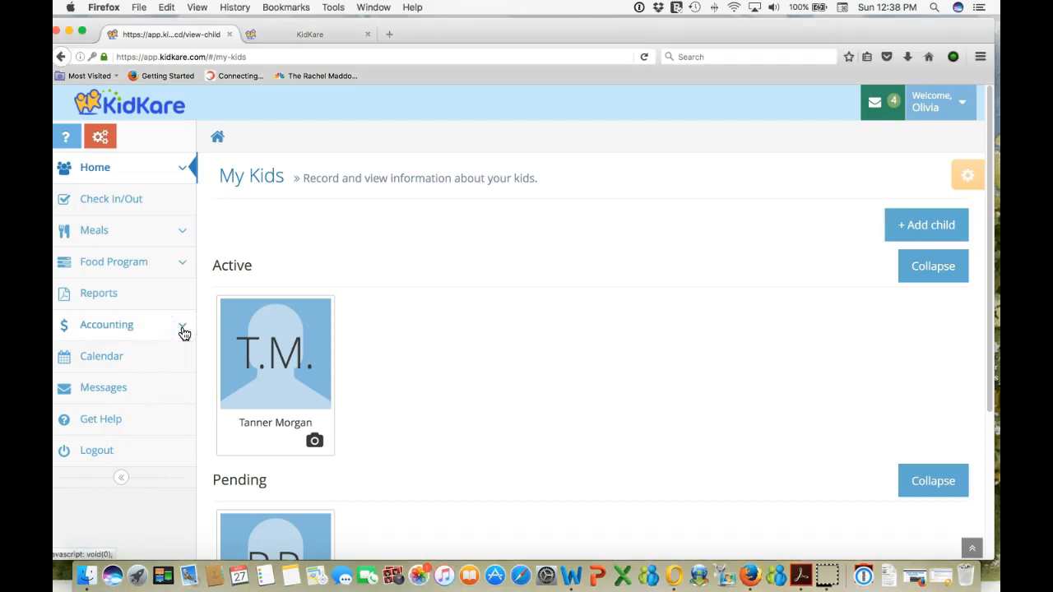
# Step: Open the Accounting Expenses list for November 2016
pyautogui.click(107, 324)
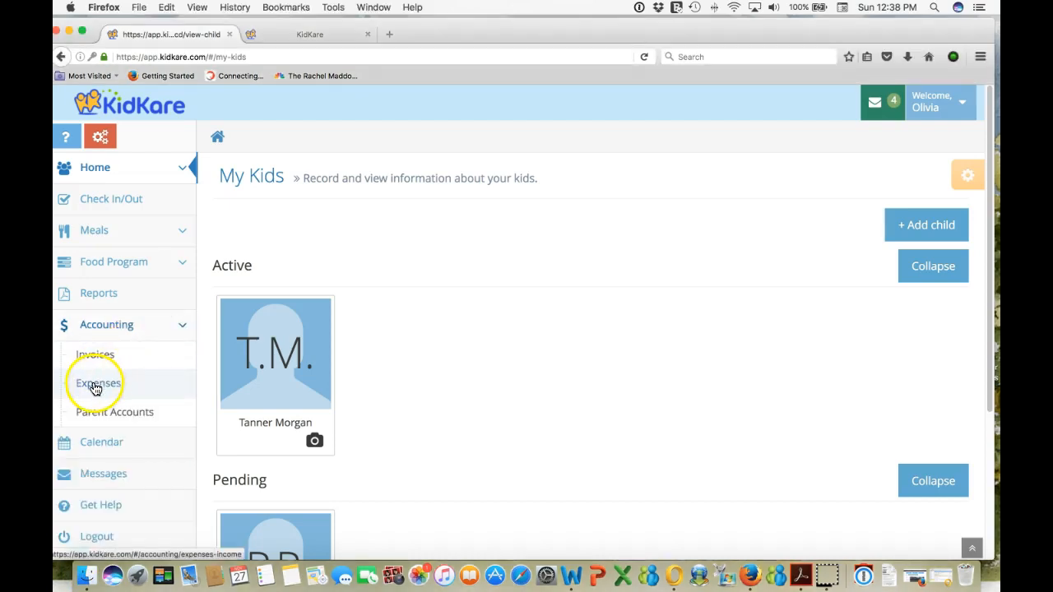
pyautogui.click(98, 383)
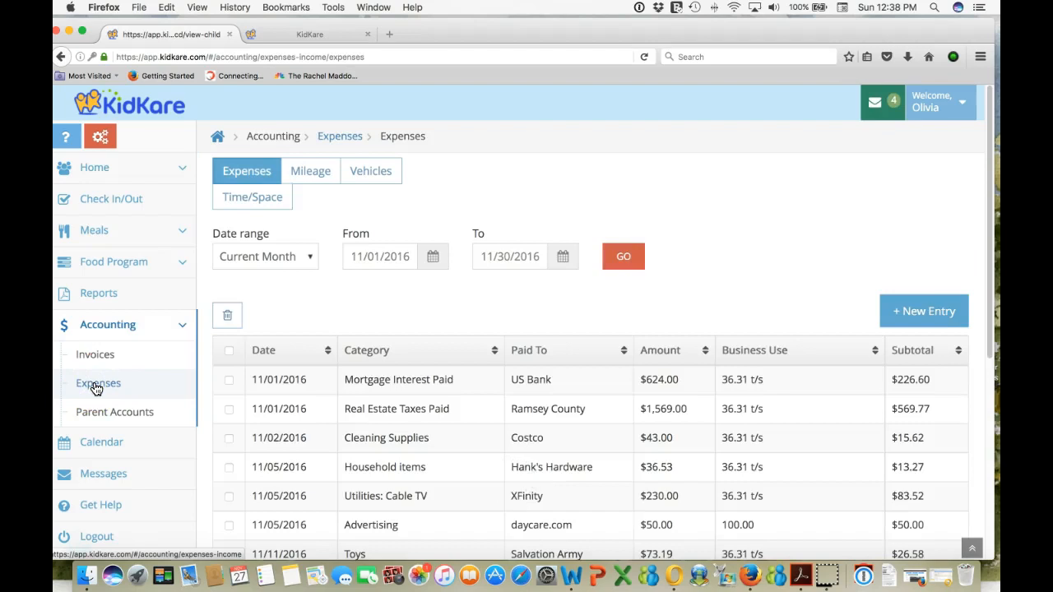
pyautogui.moveTo(450, 465)
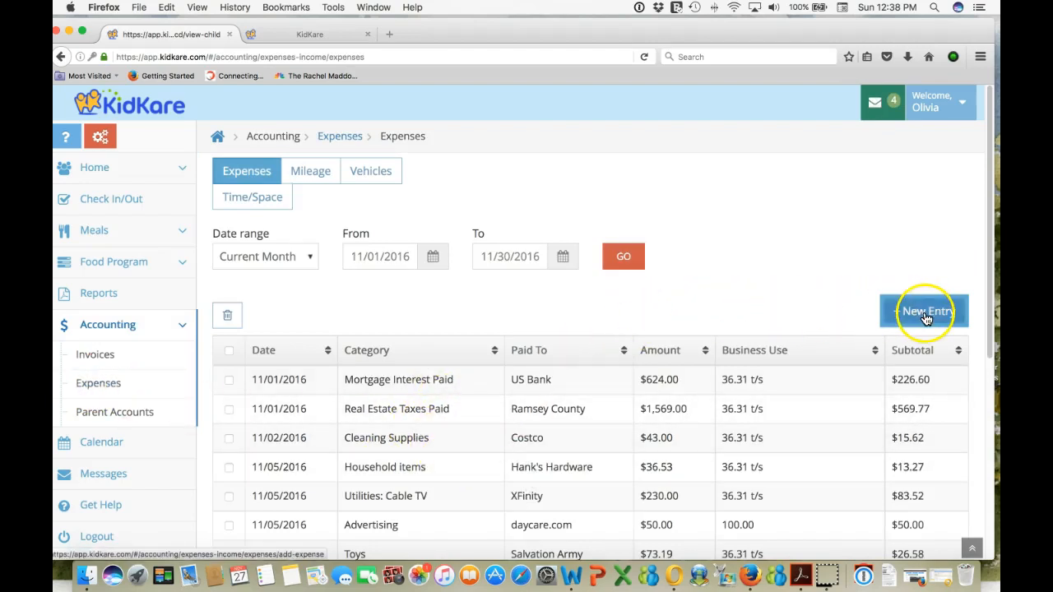
# Step: Create a new expense entry with the Supplies category
pyautogui.click(927, 311)
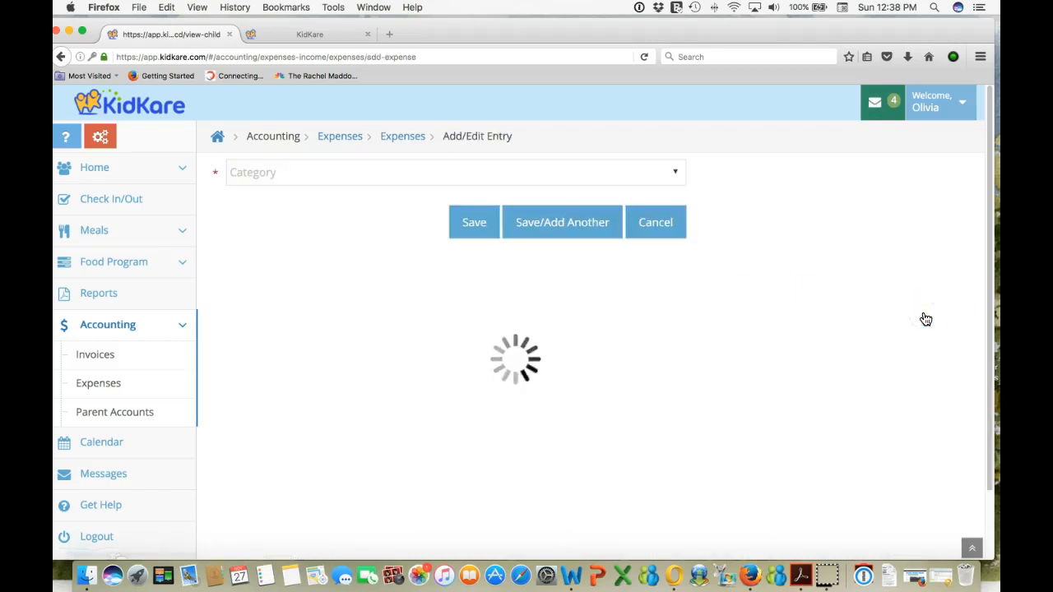
pyautogui.moveTo(855, 333)
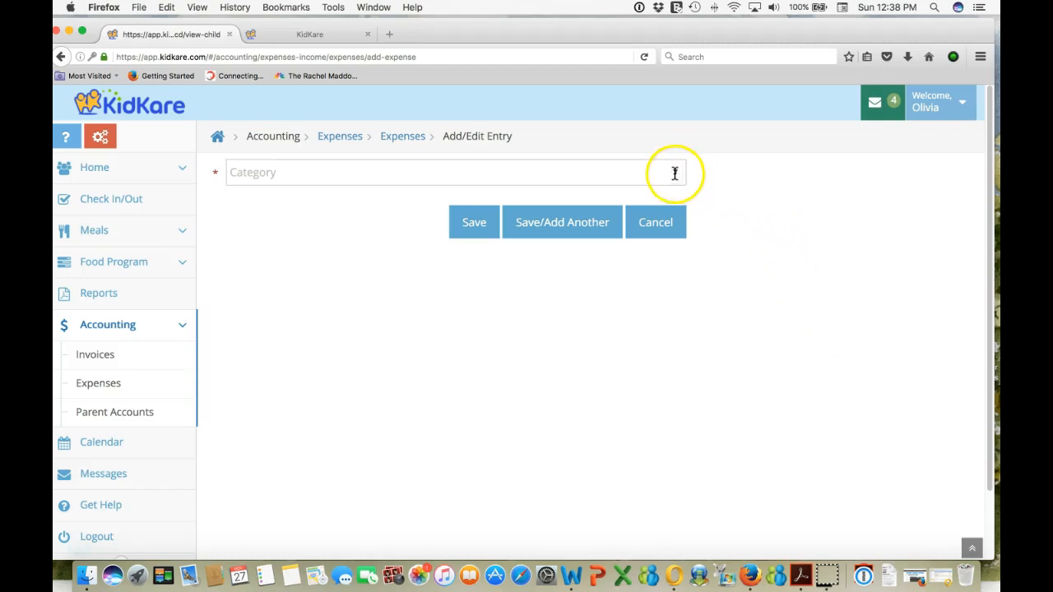
pyautogui.click(452, 172)
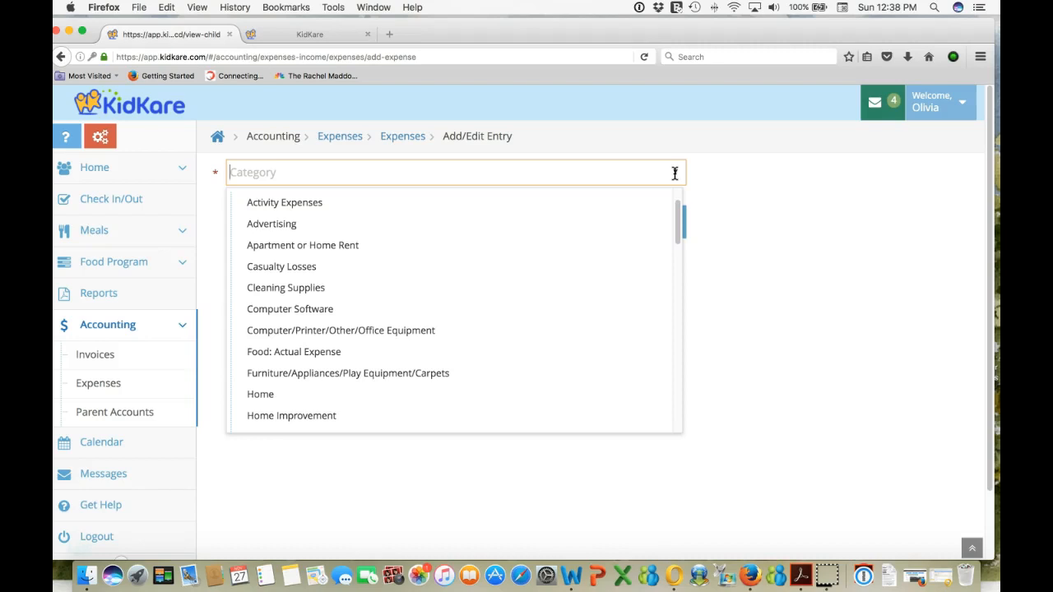
pyautogui.moveTo(687, 202)
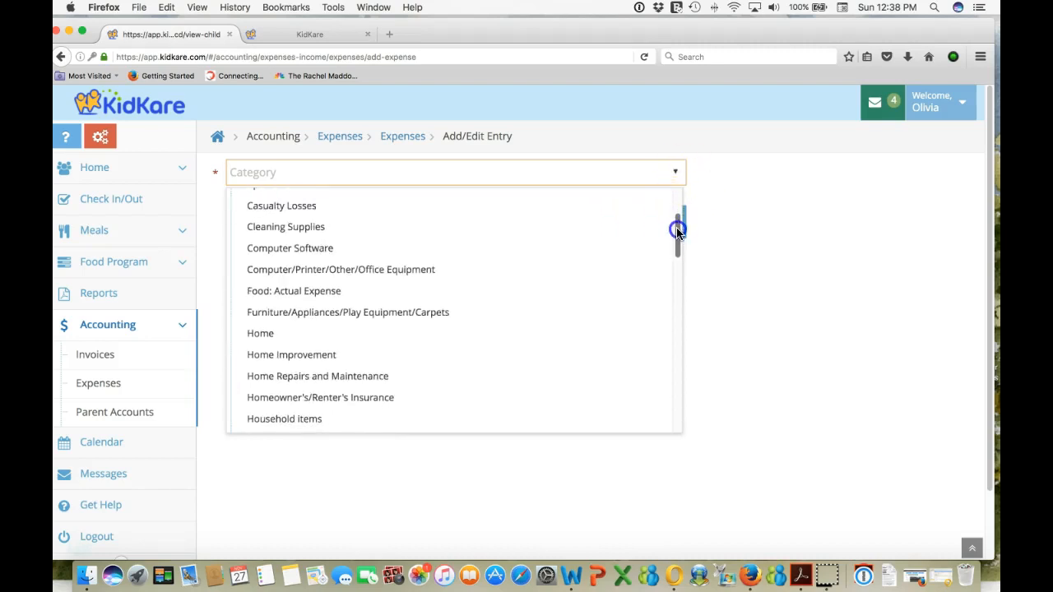
pyautogui.scroll(-3)
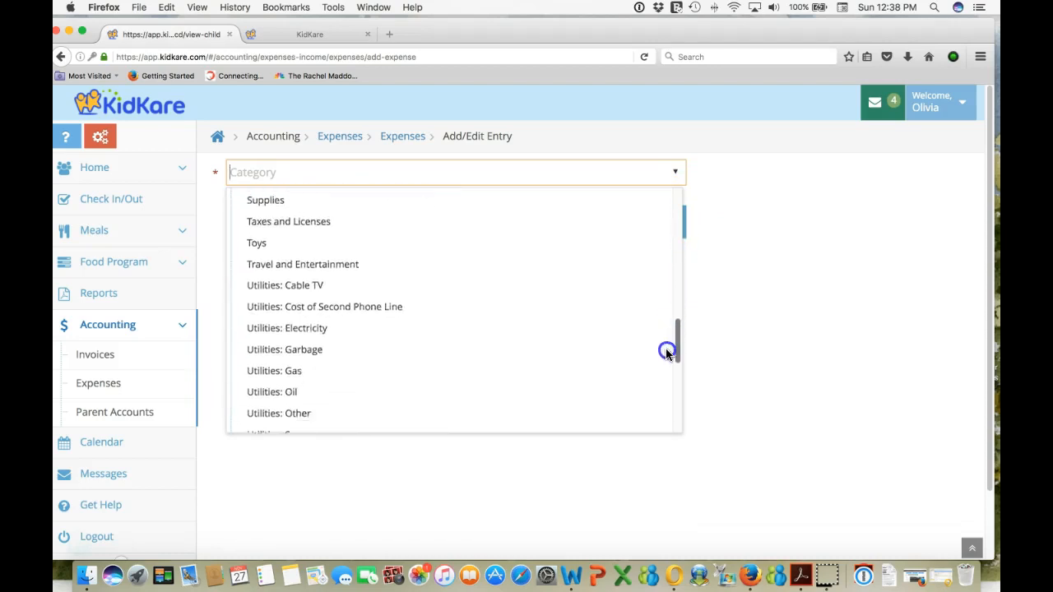
pyautogui.scroll(-3)
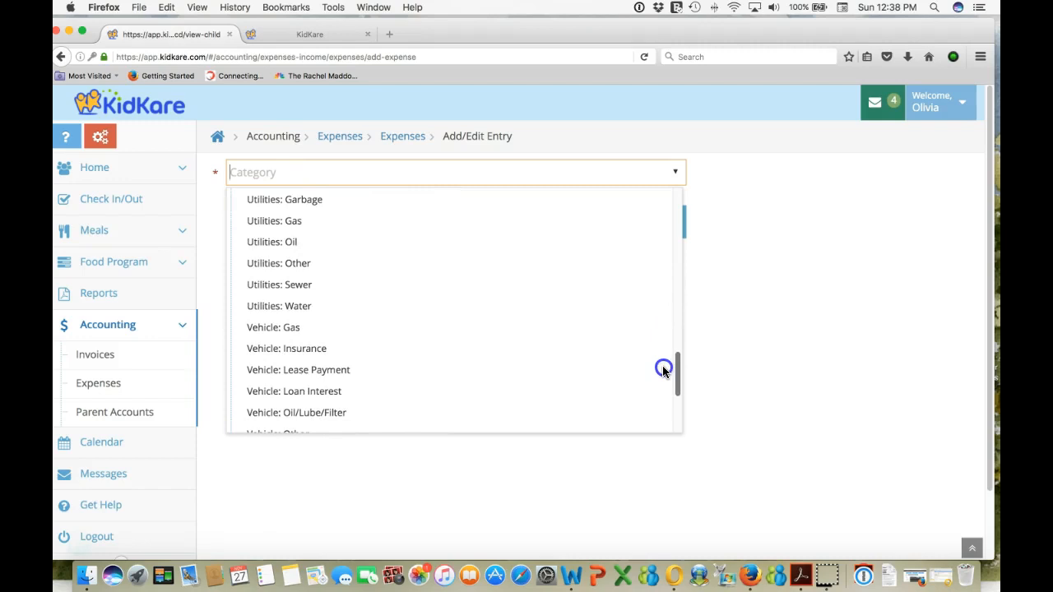
pyautogui.scroll(-3)
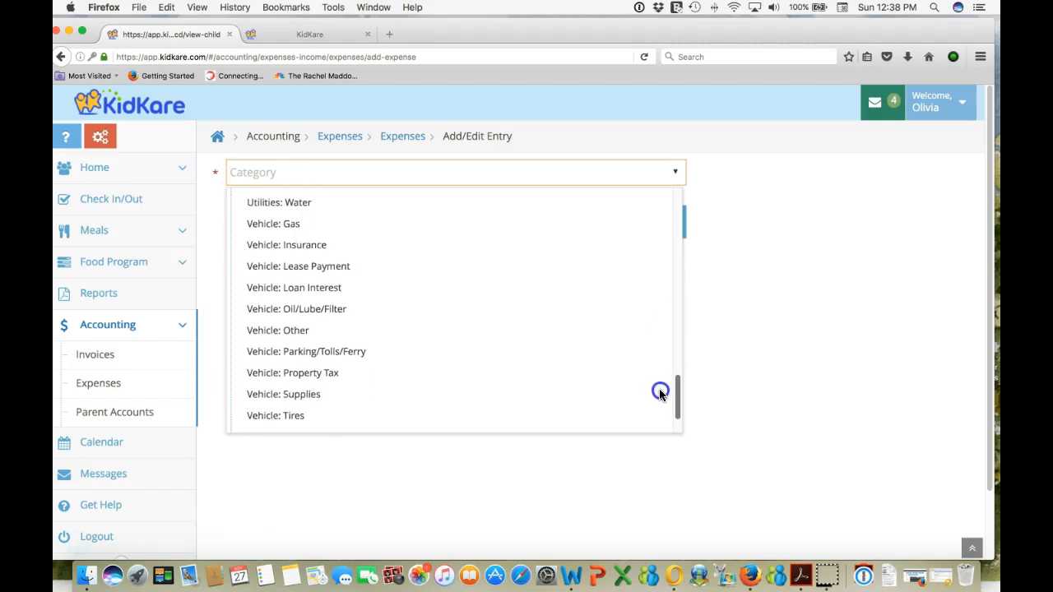
pyautogui.scroll(3)
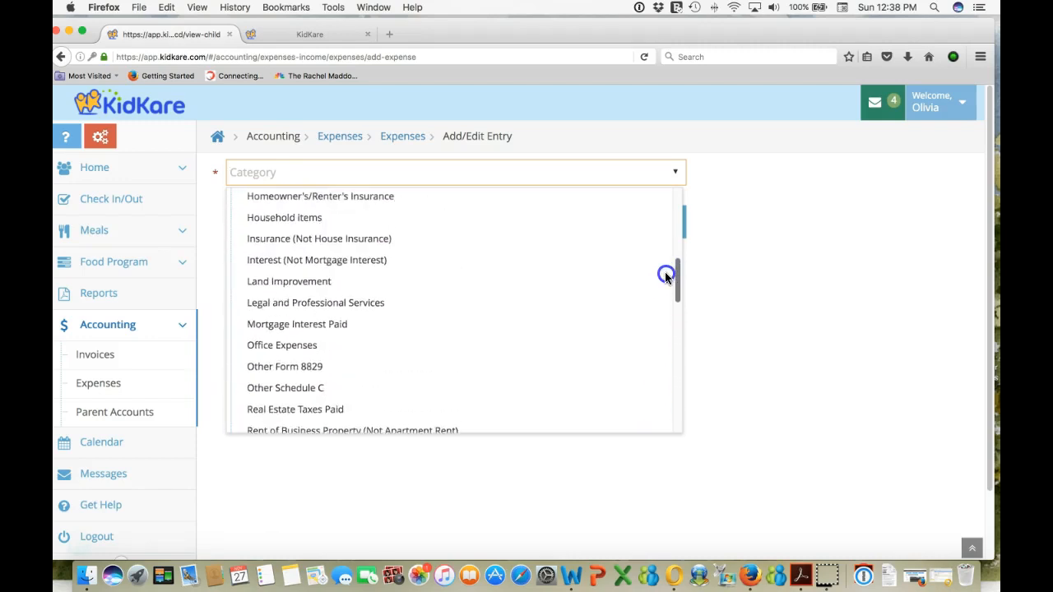
pyautogui.scroll(-3)
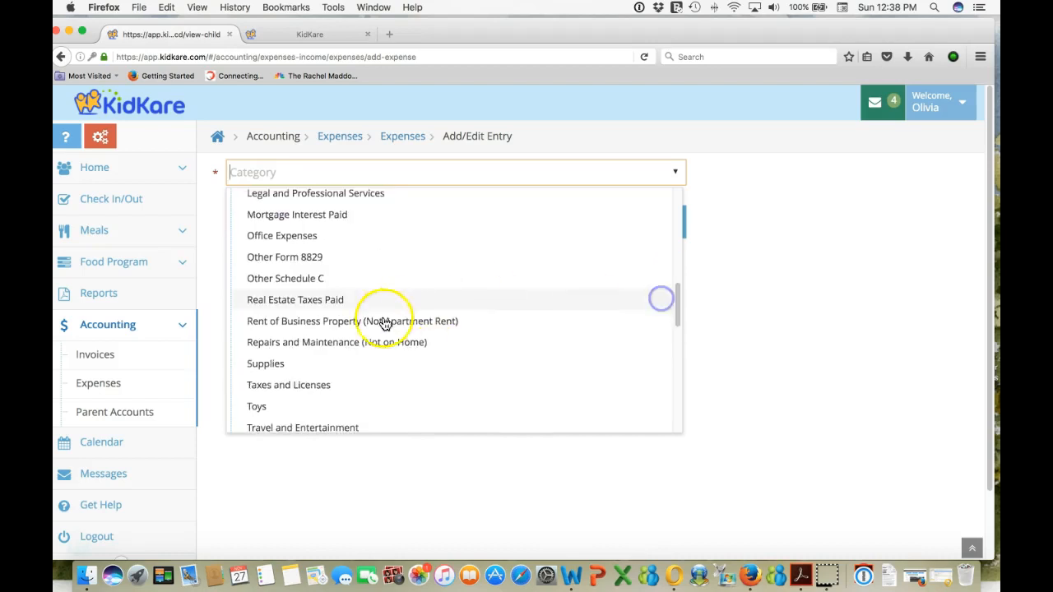
pyautogui.click(266, 362)
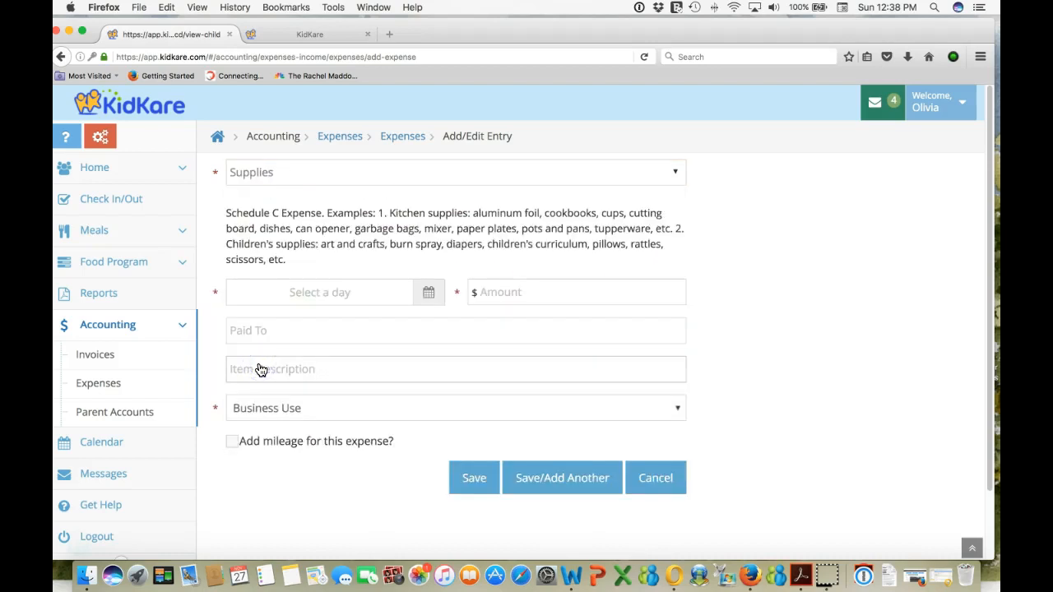
# Step: Enter date 11/27/2016, amount 43.67, and payee ACE Hardware
pyautogui.click(319, 292)
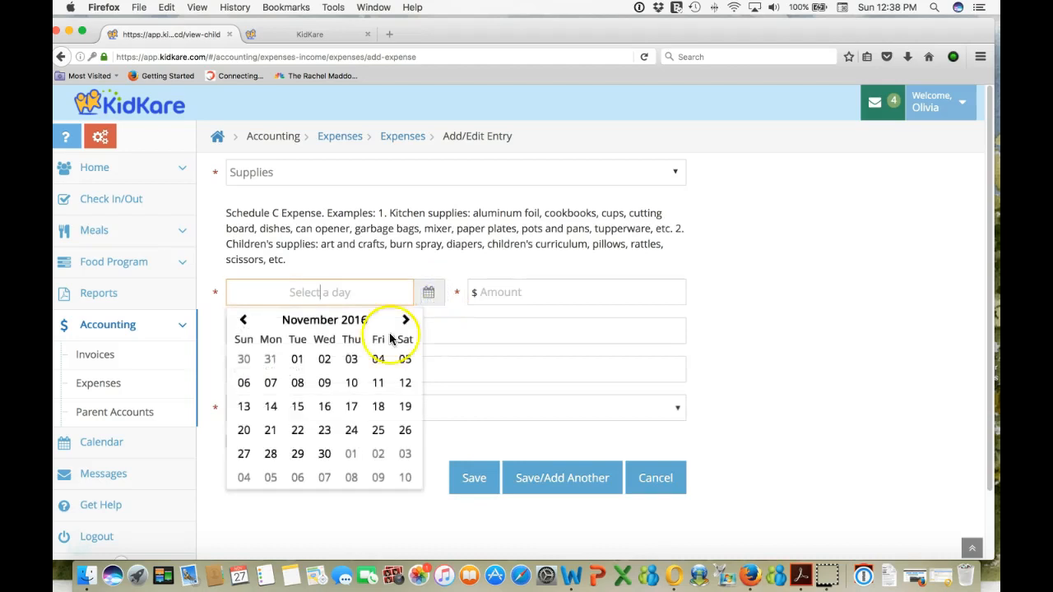
pyautogui.click(243, 453)
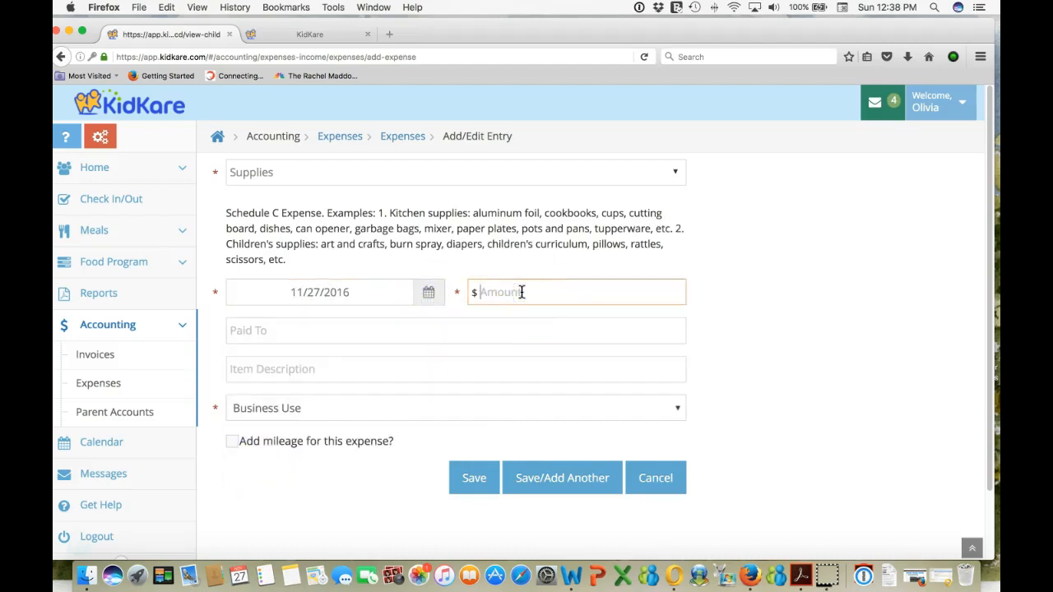
pyautogui.write('43.6')
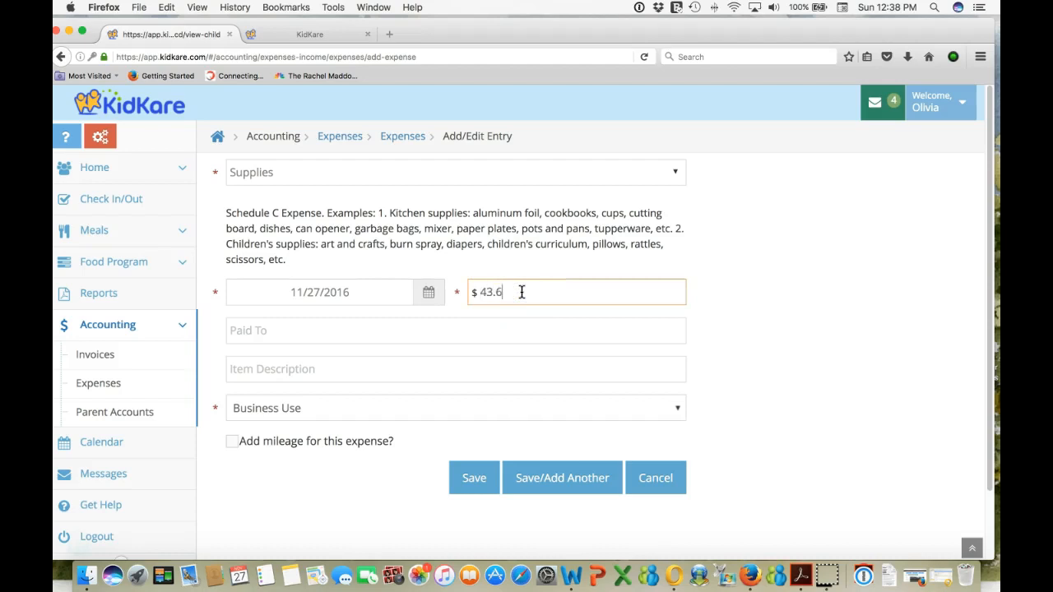
pyautogui.click(455, 330)
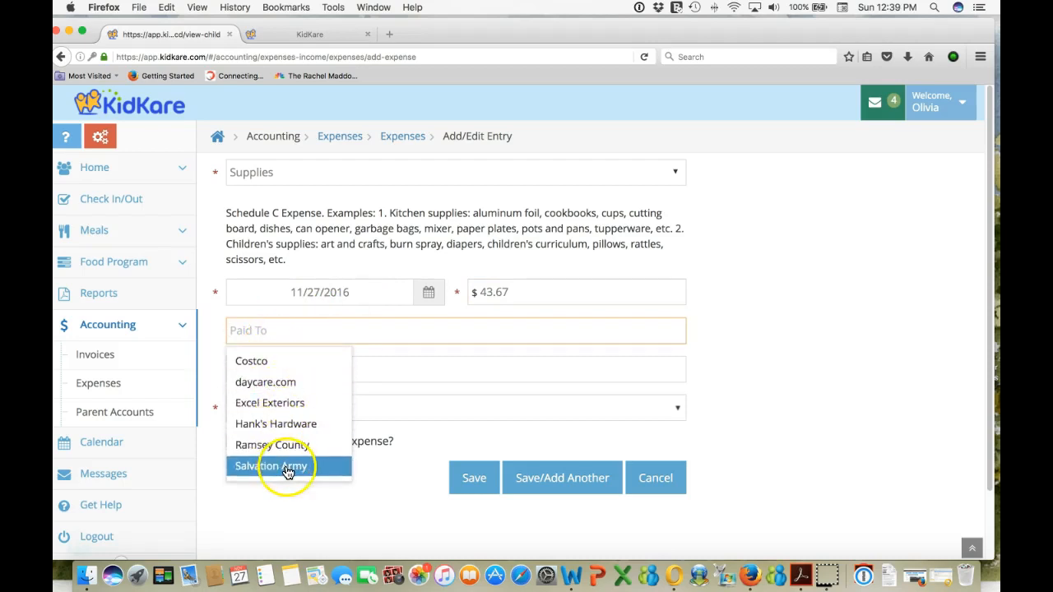
pyautogui.moveTo(295, 361)
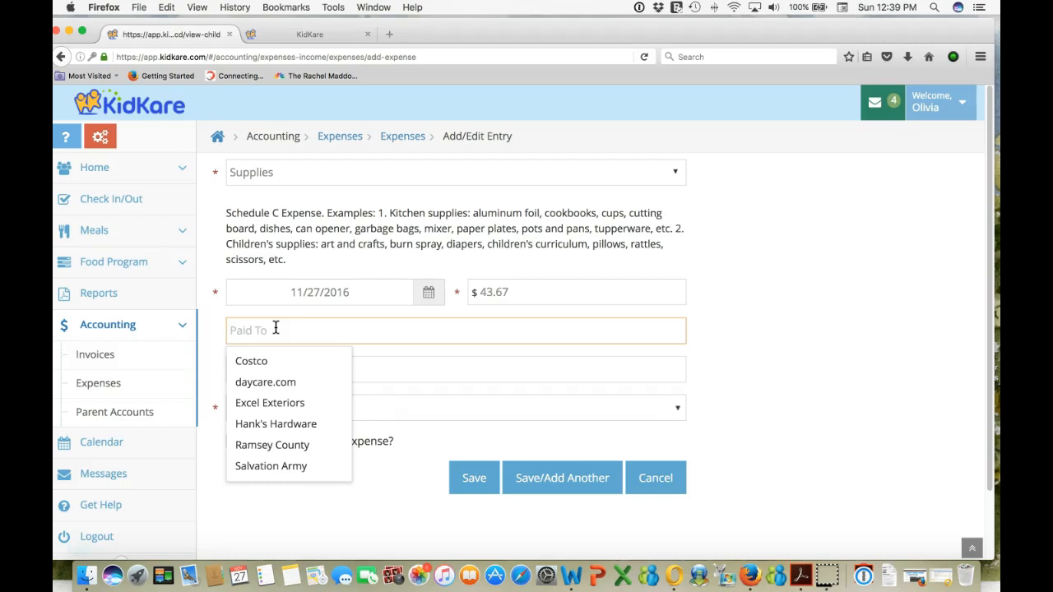
pyautogui.write('ACE')
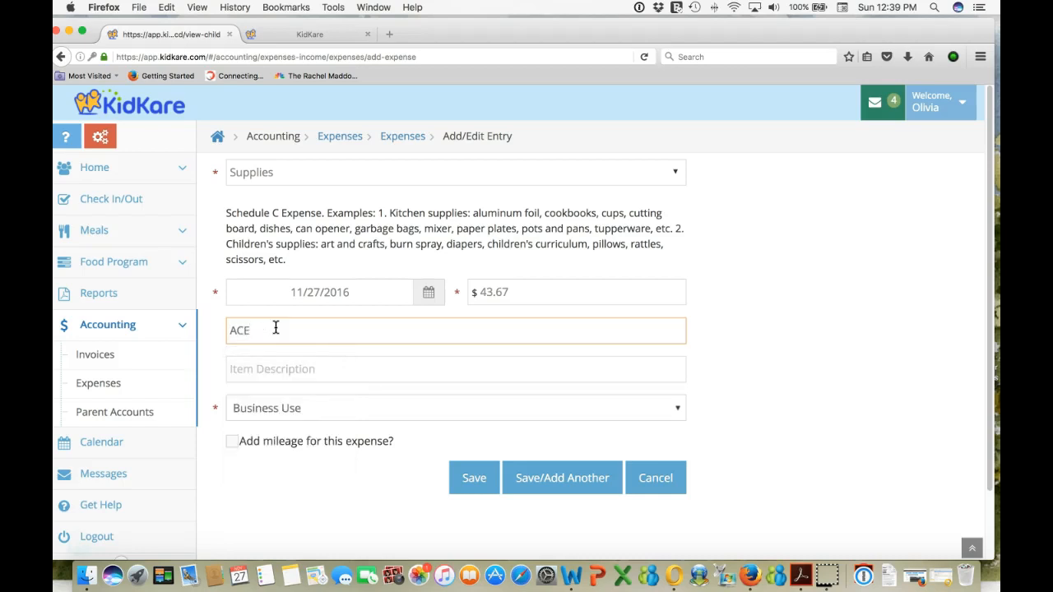
pyautogui.write('Hardware')
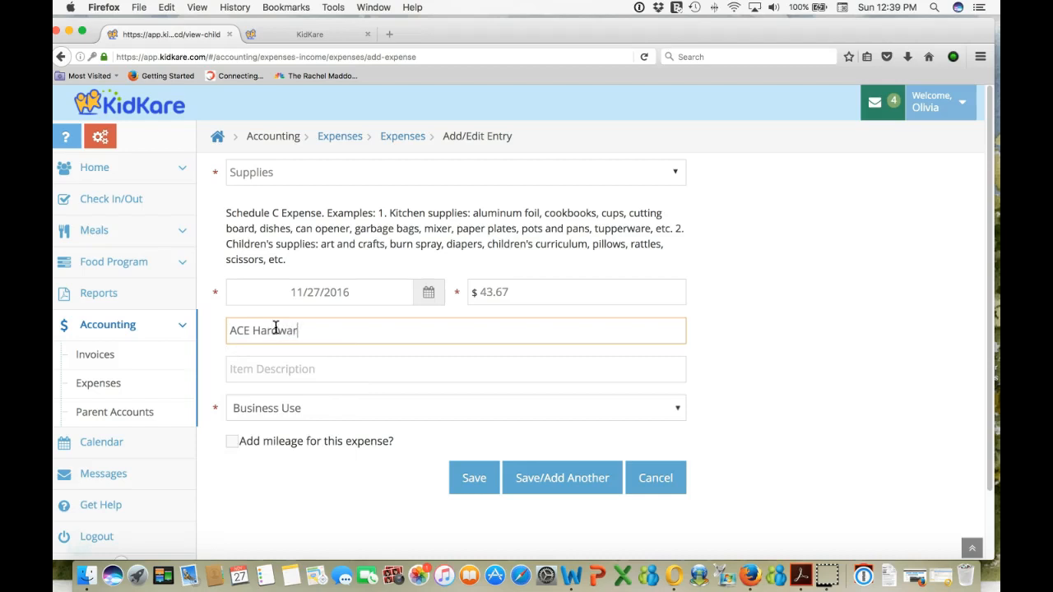
# Step: Describe the expense as 'garbage bags, etc.'
pyautogui.click(308, 368)
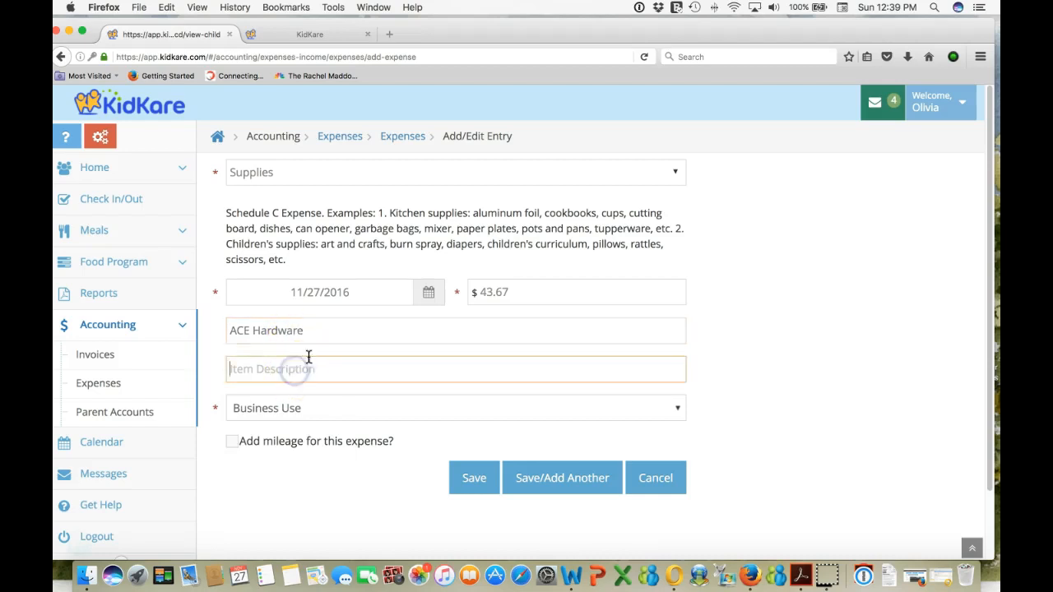
pyautogui.moveTo(366, 224)
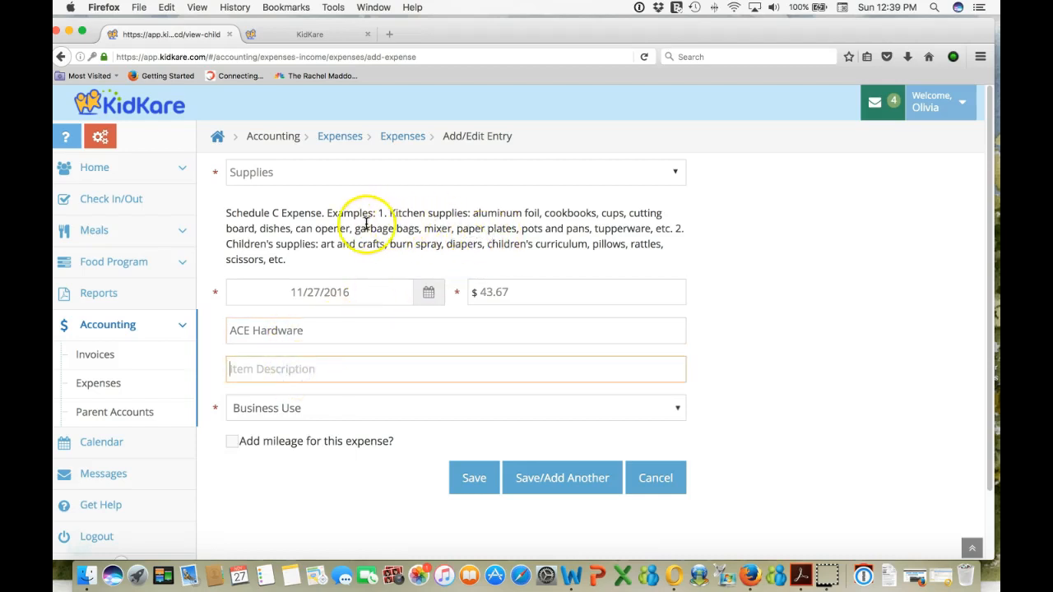
pyautogui.moveTo(409, 228)
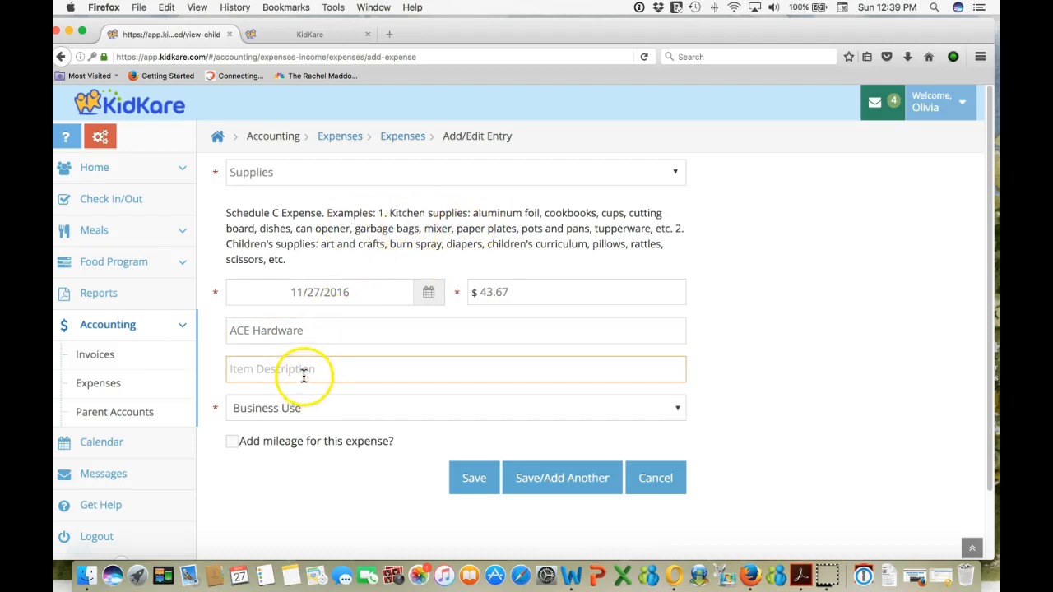
pyautogui.moveTo(305, 368)
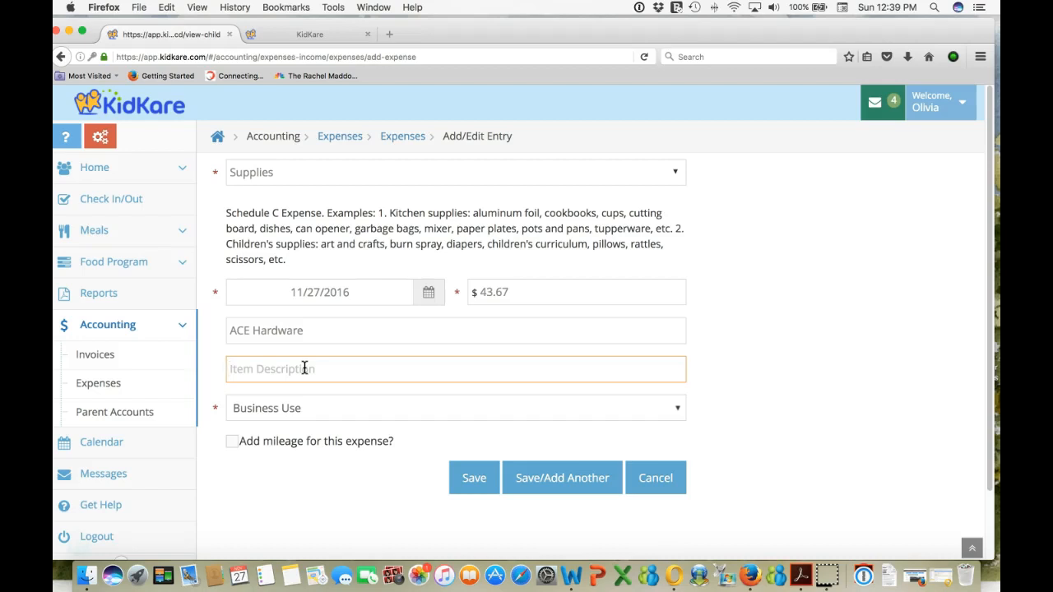
pyautogui.write('garba')
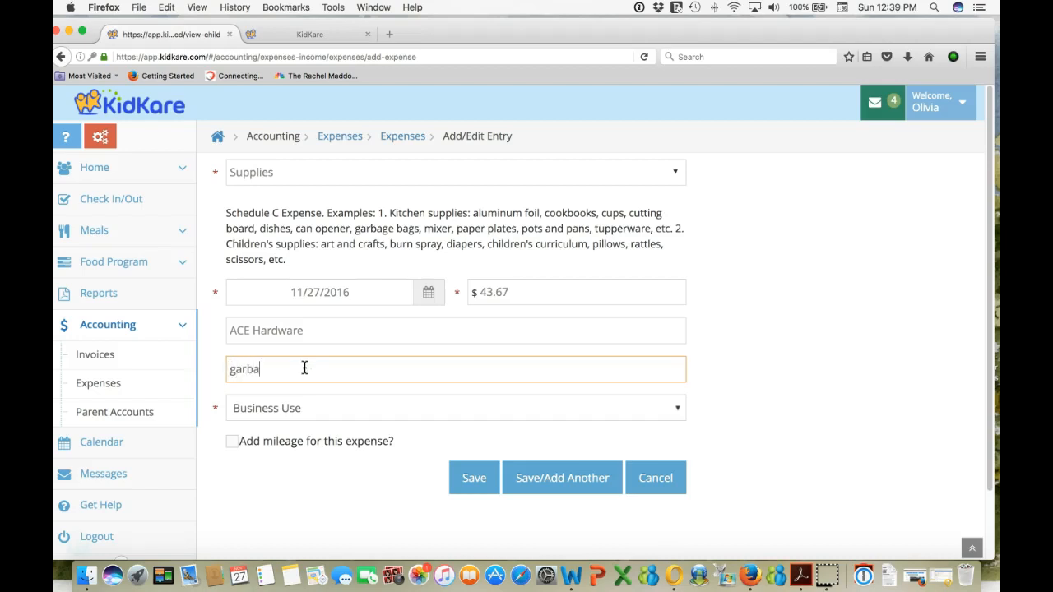
pyautogui.press('Backspace')
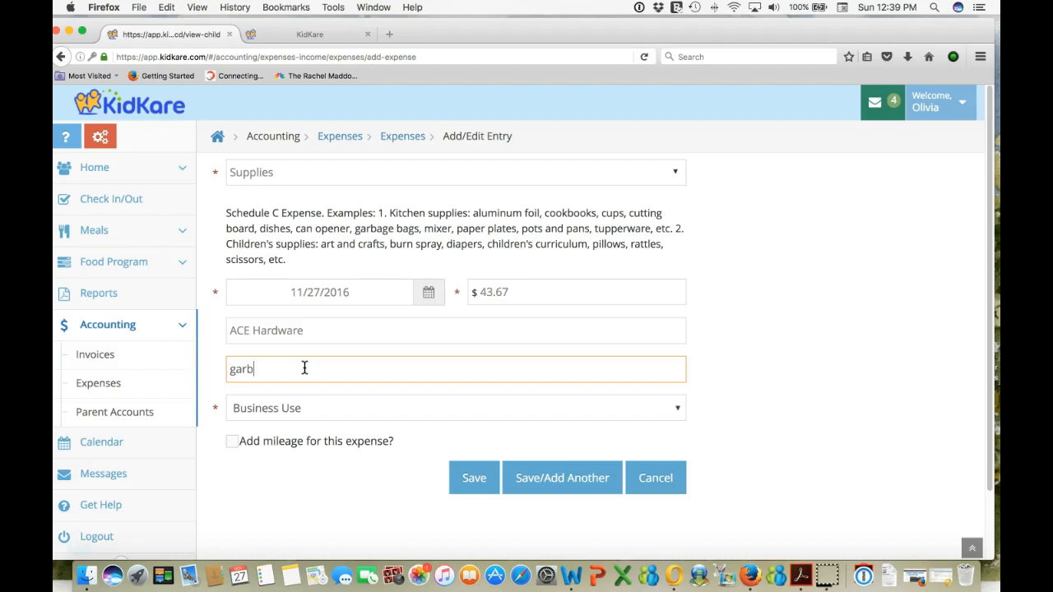
pyautogui.press('Backspace')
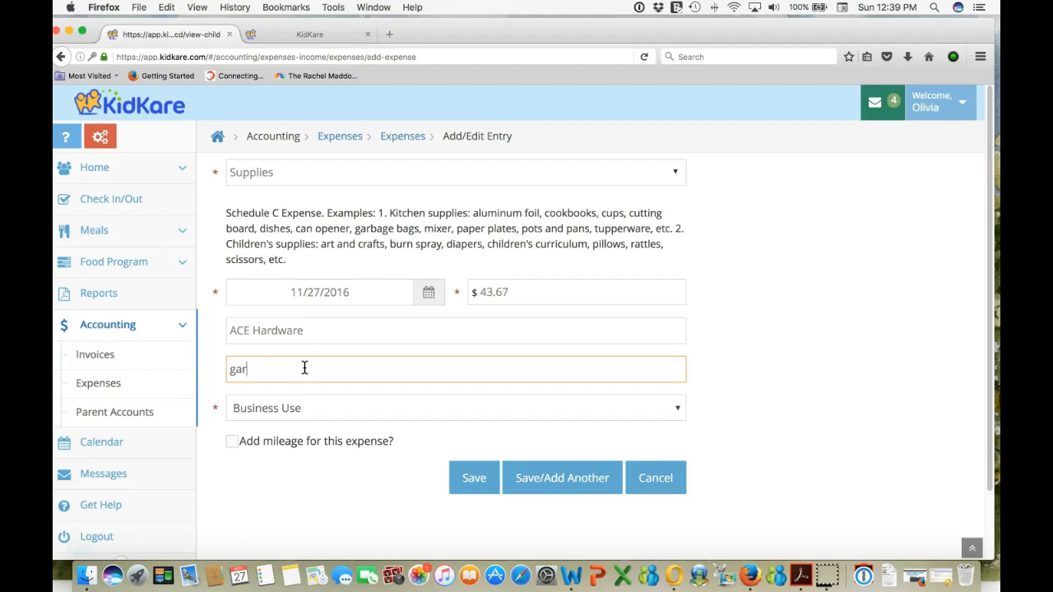
pyautogui.write('bage bag')
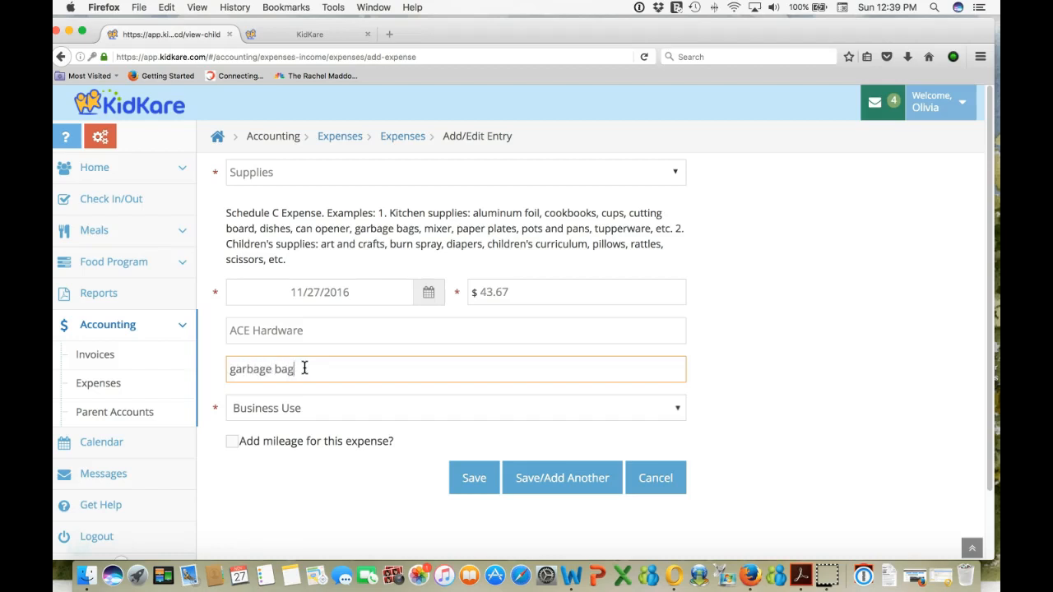
pyautogui.write('s, etc.')
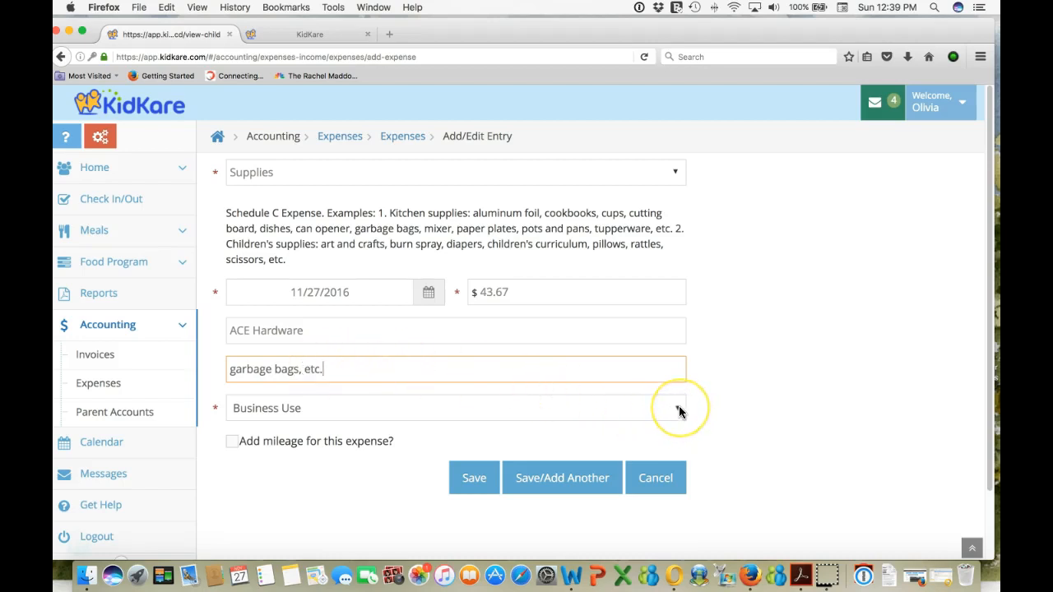
# Step: Change the expense's Business Use type to Time/Space %
pyautogui.click(676, 408)
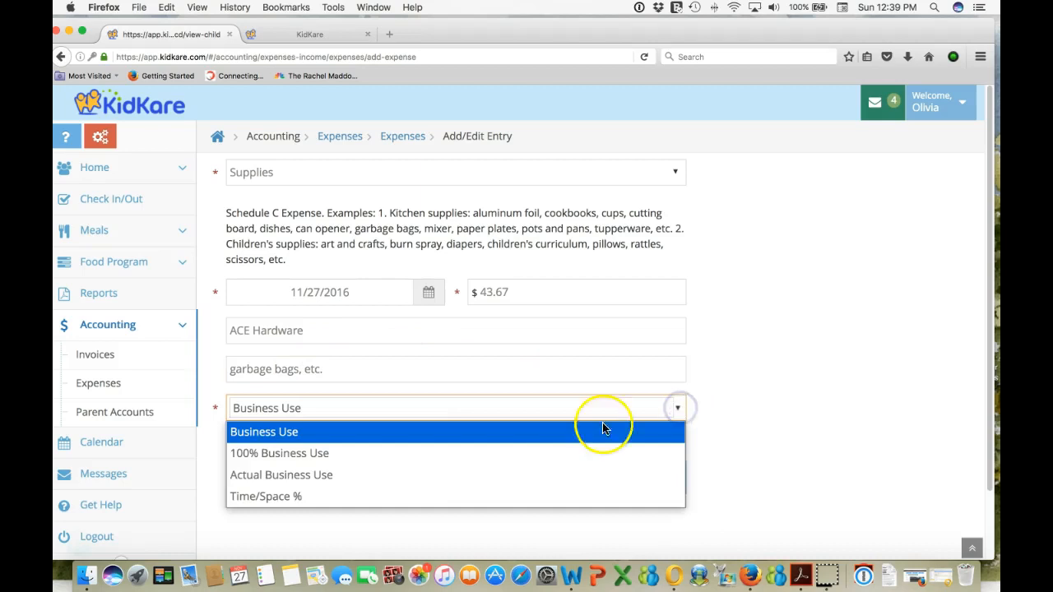
pyautogui.moveTo(368, 453)
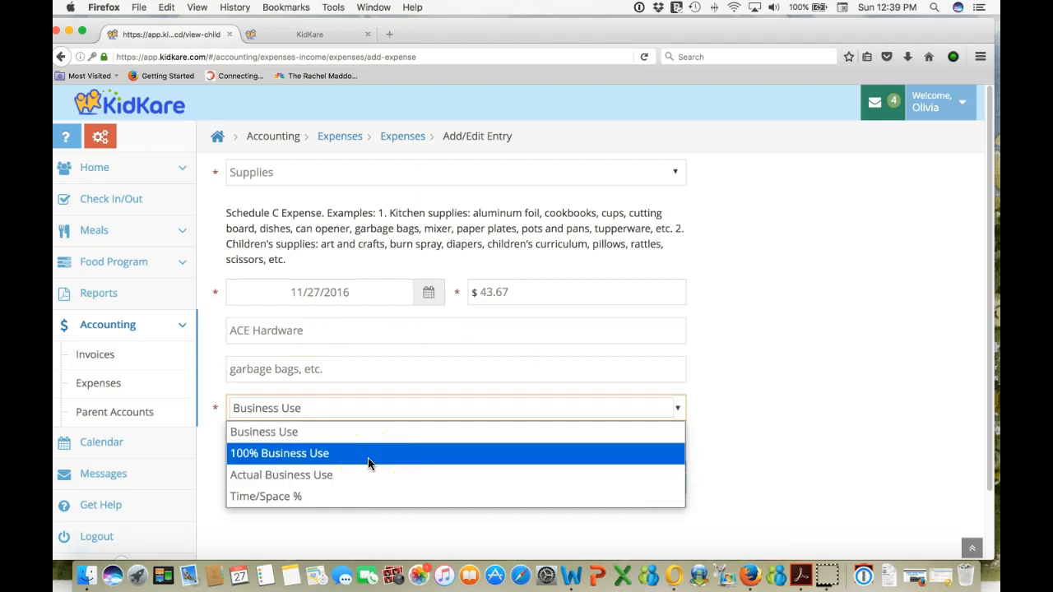
pyautogui.moveTo(329, 474)
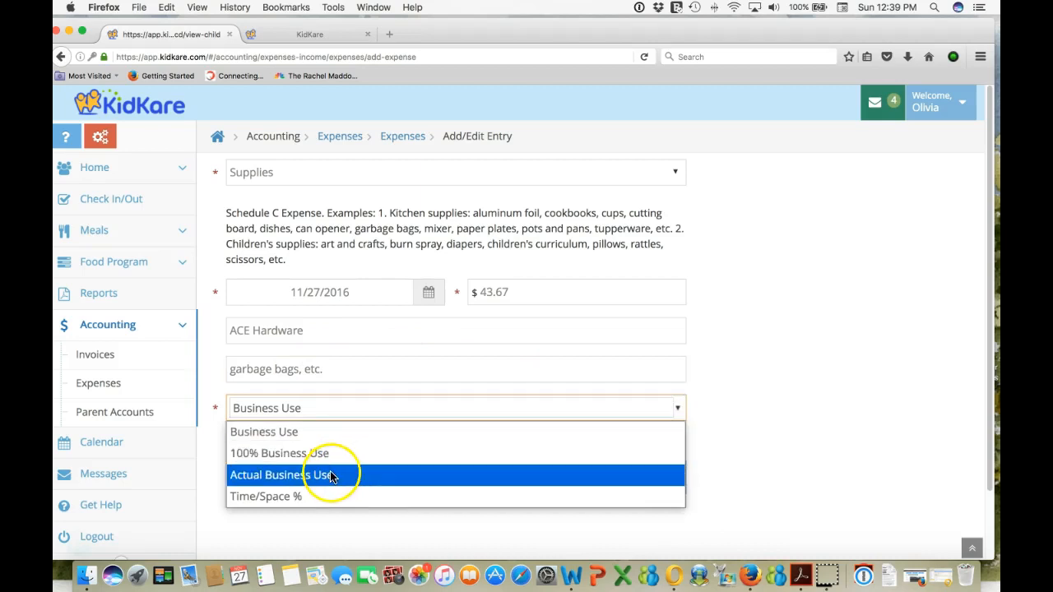
pyautogui.moveTo(333, 477)
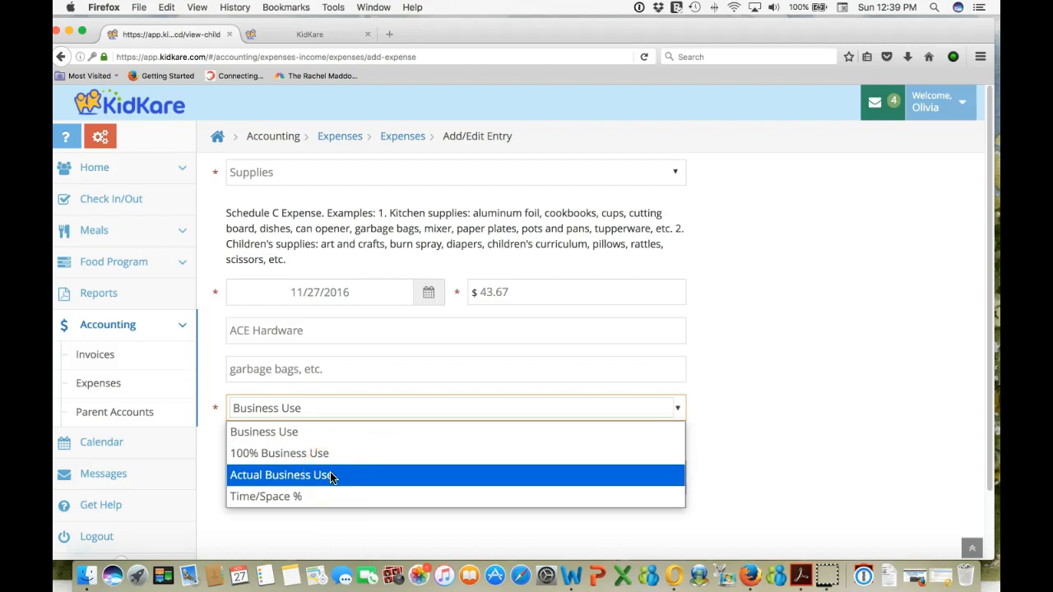
pyautogui.moveTo(302, 496)
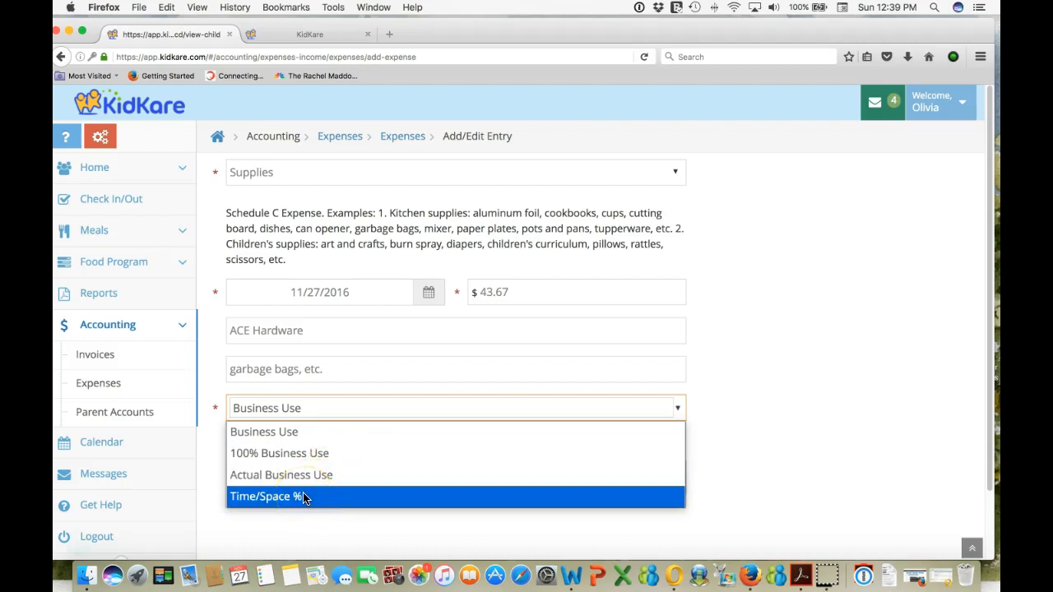
pyautogui.click(266, 496)
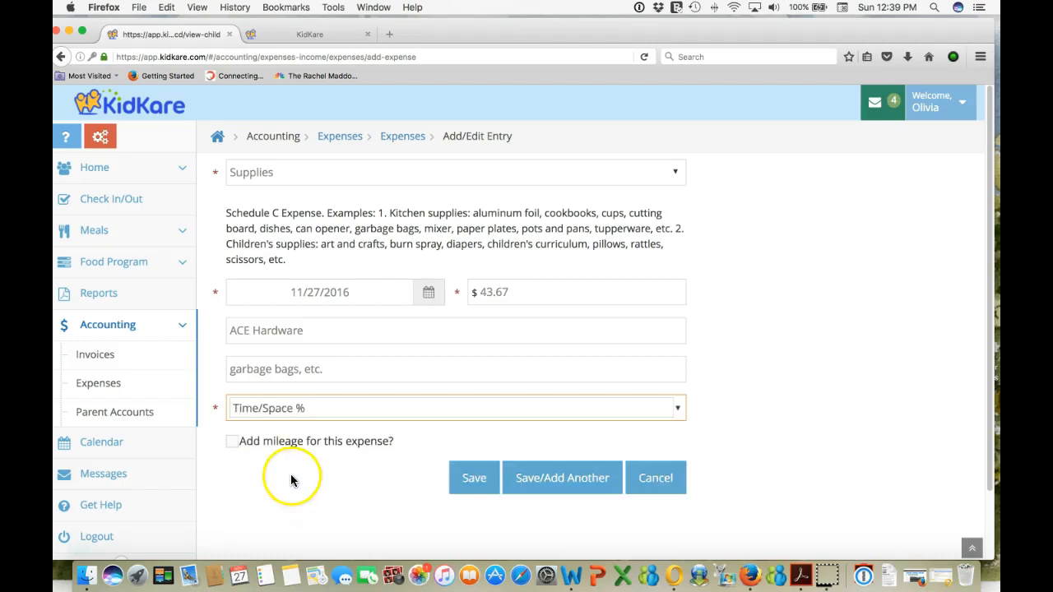
# Step: Add a 6-mile round-trip mileage entry to Ace Hardware and save
pyautogui.click(232, 441)
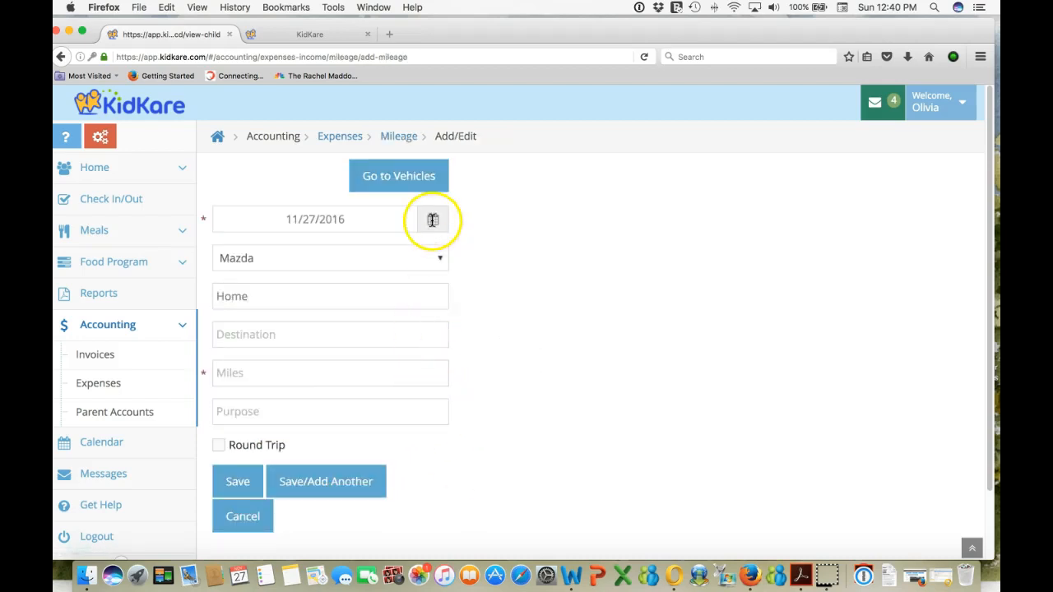
pyautogui.moveTo(441, 266)
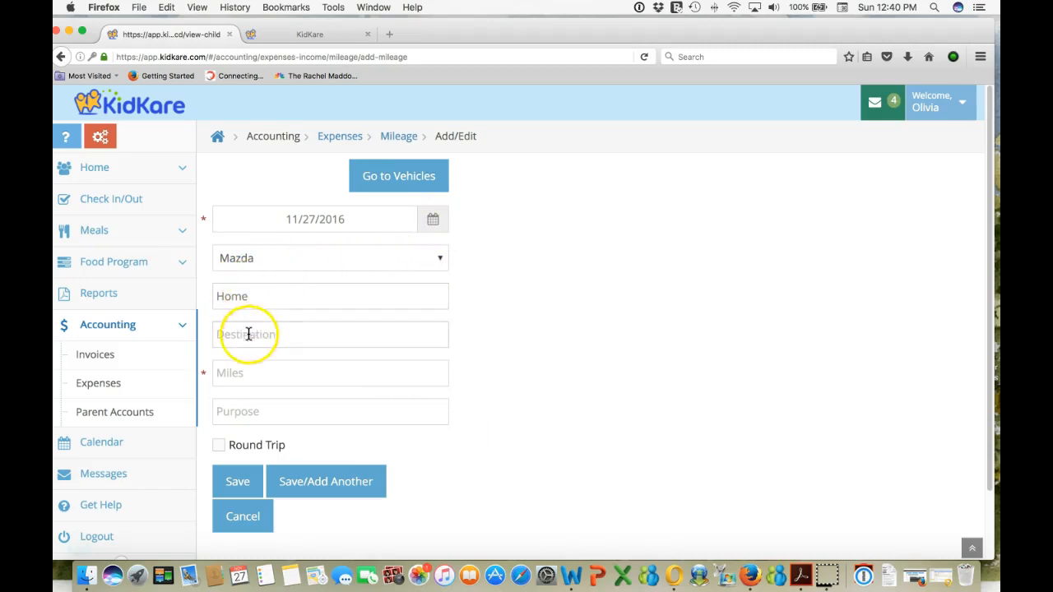
pyautogui.write('A')
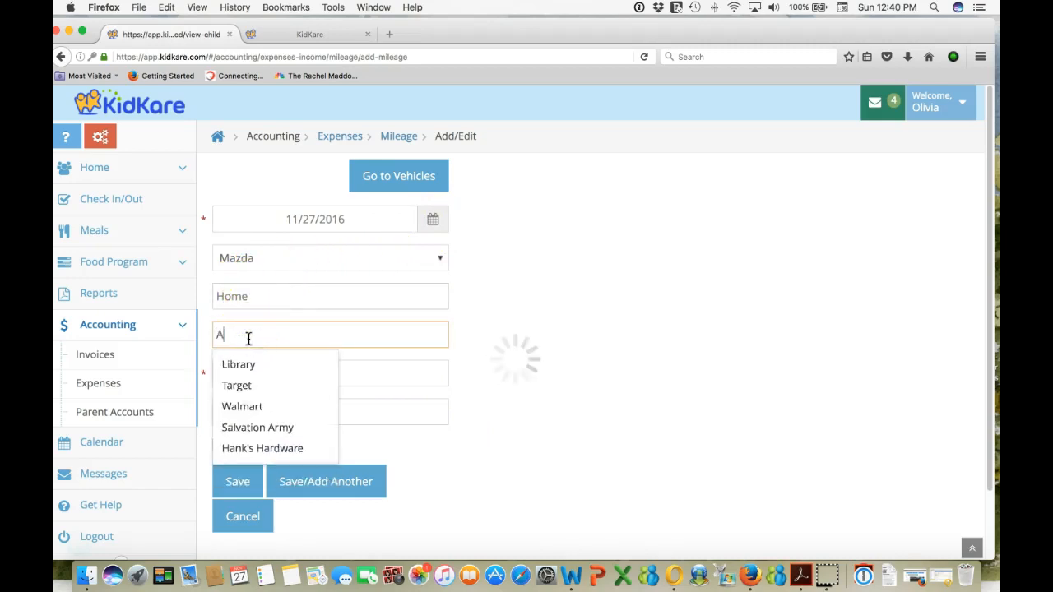
pyautogui.write('ce Hardw')
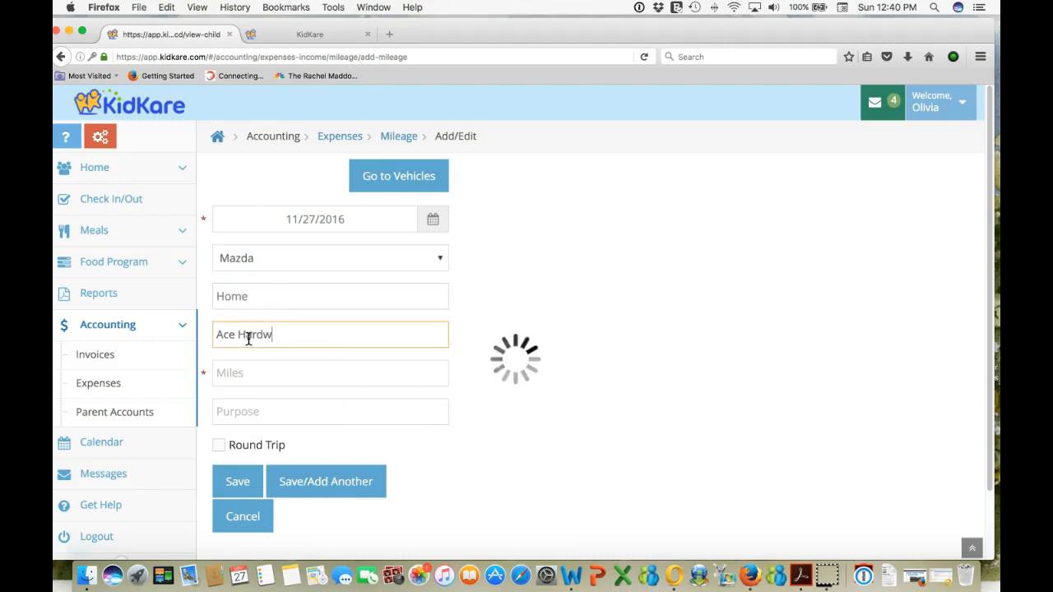
pyautogui.click(329, 373)
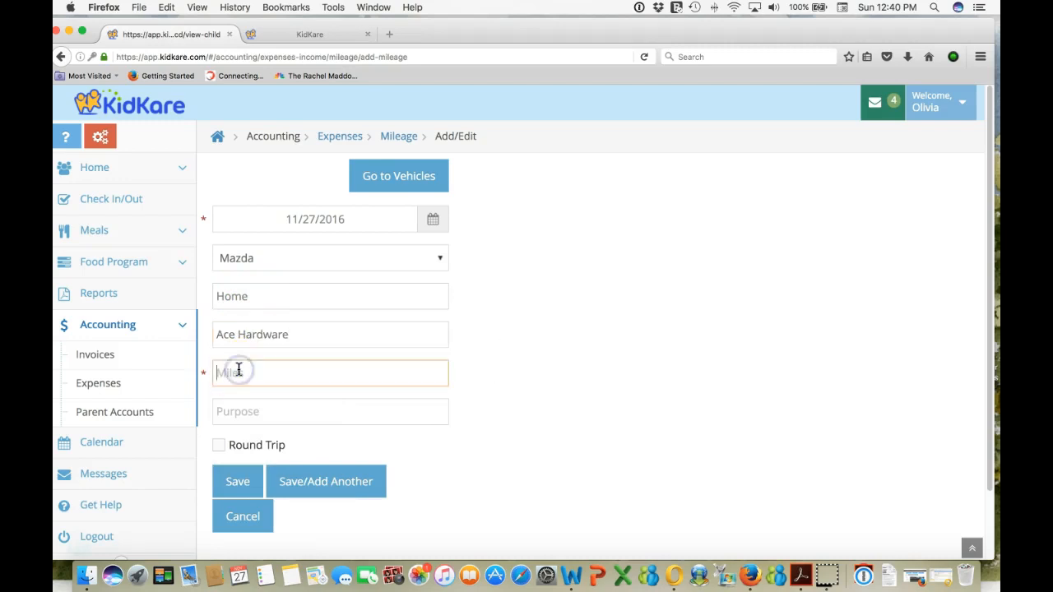
pyautogui.write('6')
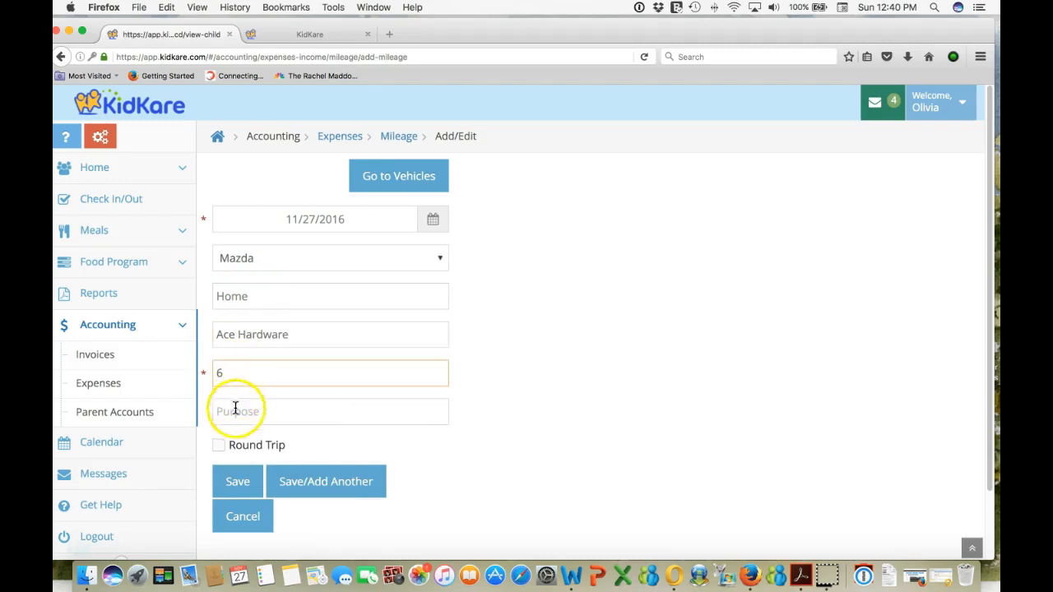
pyautogui.click(219, 445)
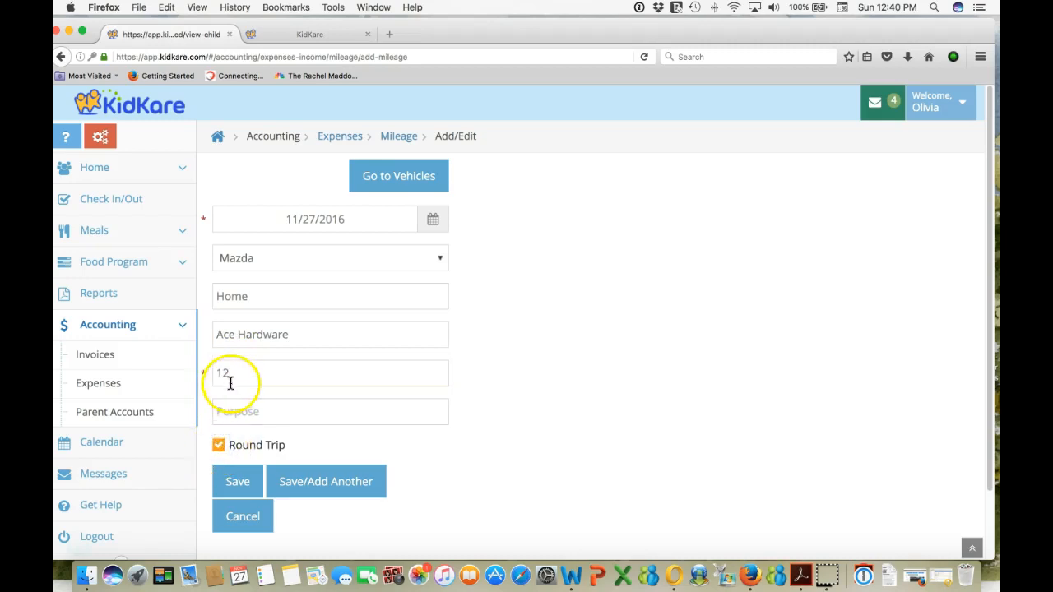
pyautogui.click(237, 481)
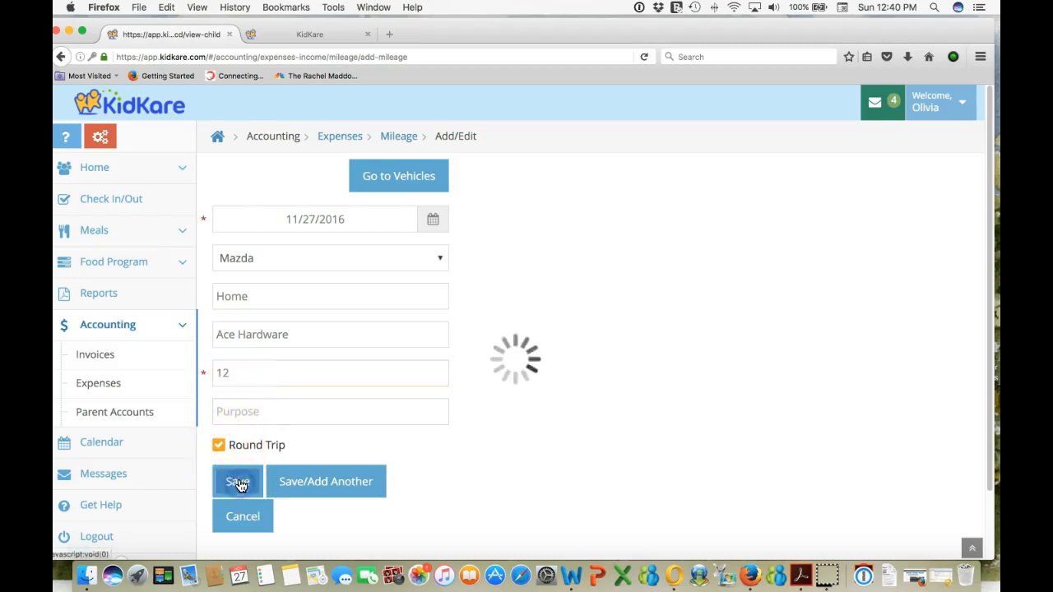
pyautogui.click(238, 481)
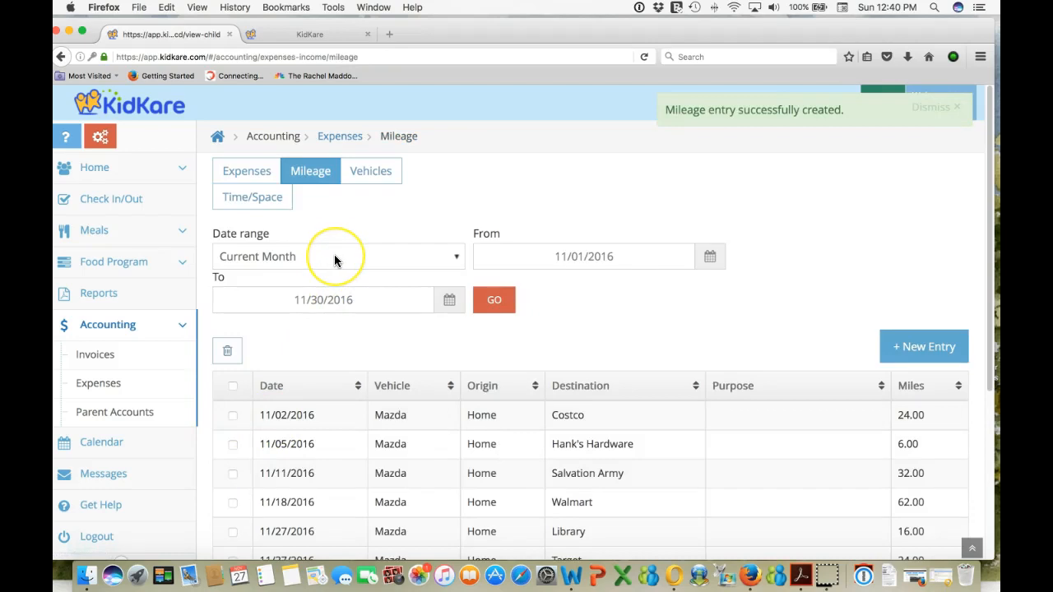
pyautogui.moveTo(245, 170)
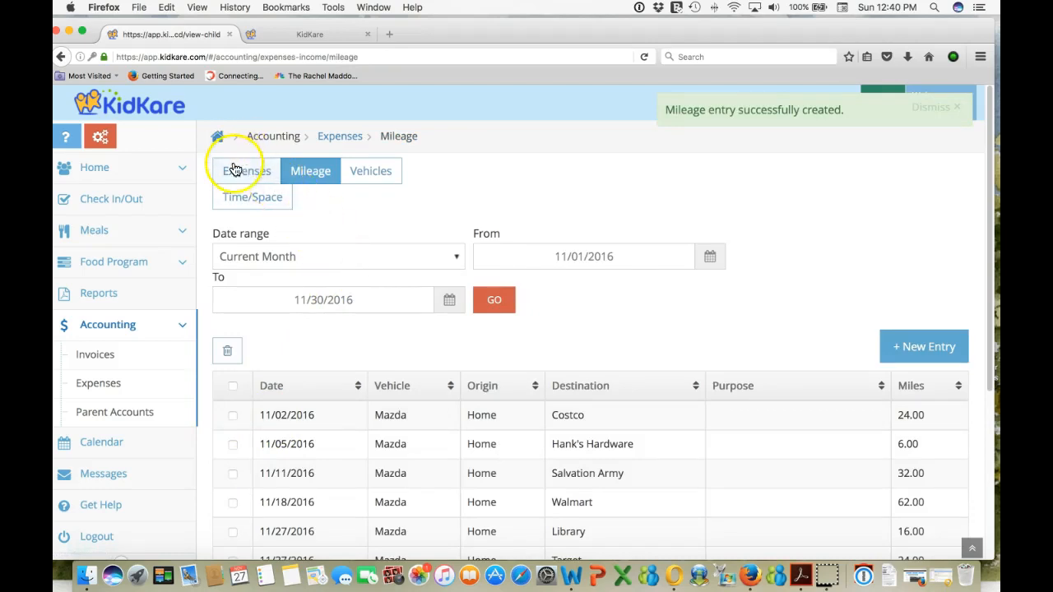
# Step: Review the $43.67 ACE Hardware row showing a $15.86 subtotal at 36.31%
pyautogui.click(246, 170)
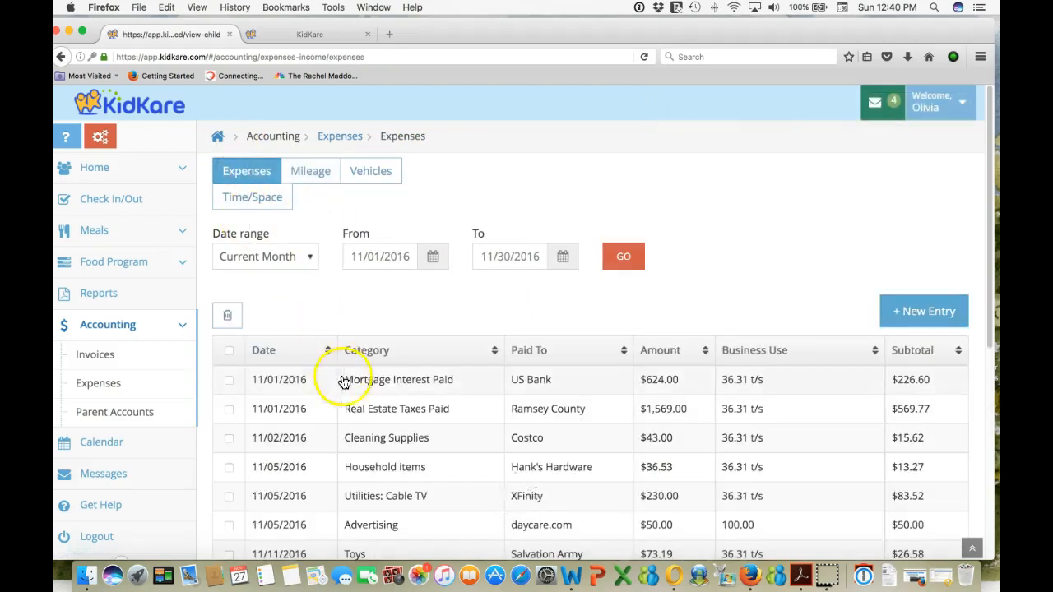
pyautogui.scroll(-3)
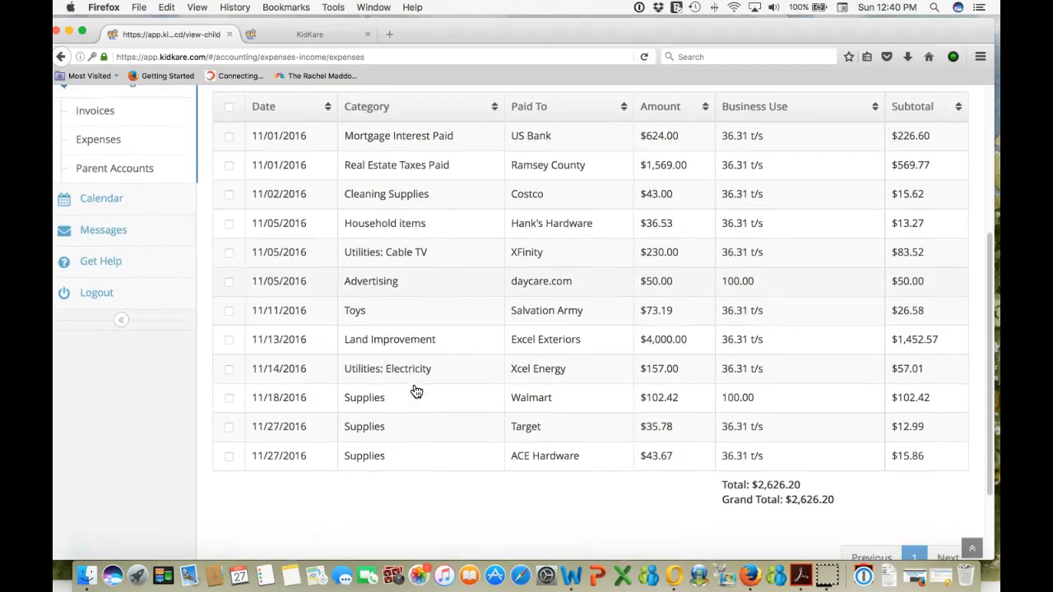
pyautogui.moveTo(280, 471)
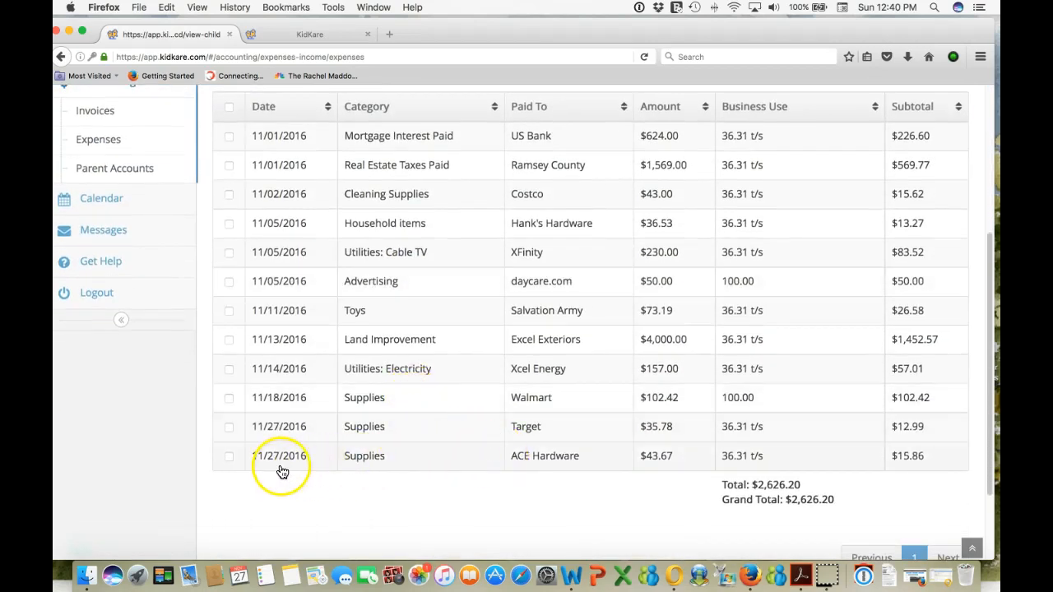
pyautogui.moveTo(679, 465)
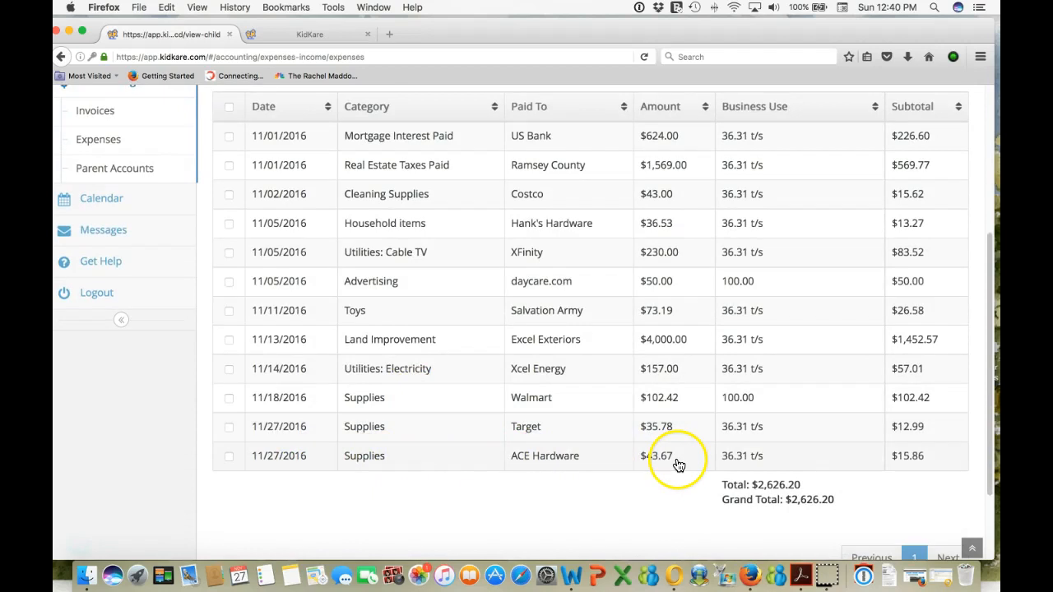
pyautogui.moveTo(724, 460)
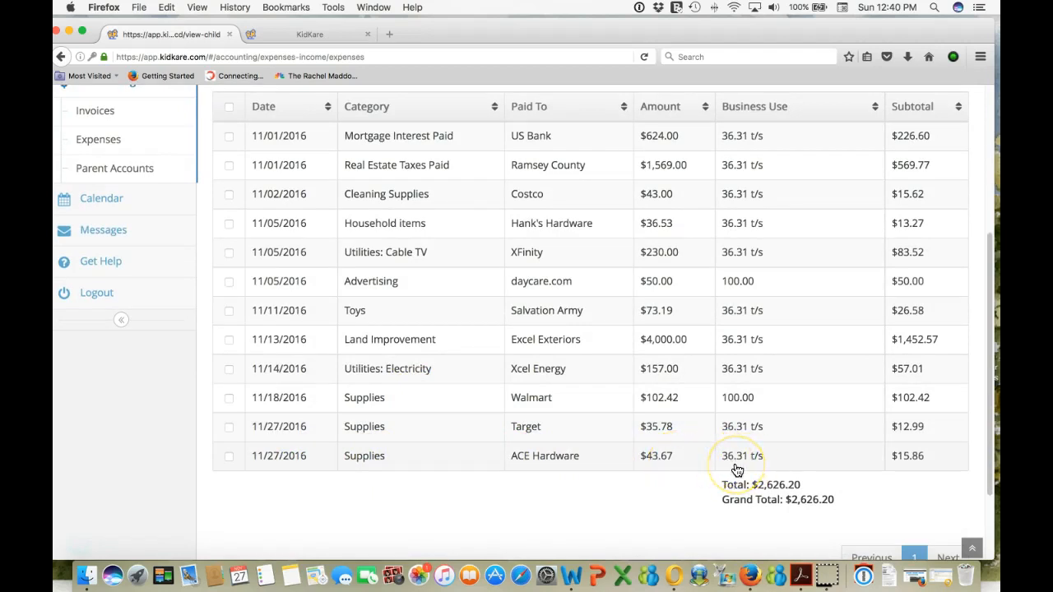
pyautogui.moveTo(817, 467)
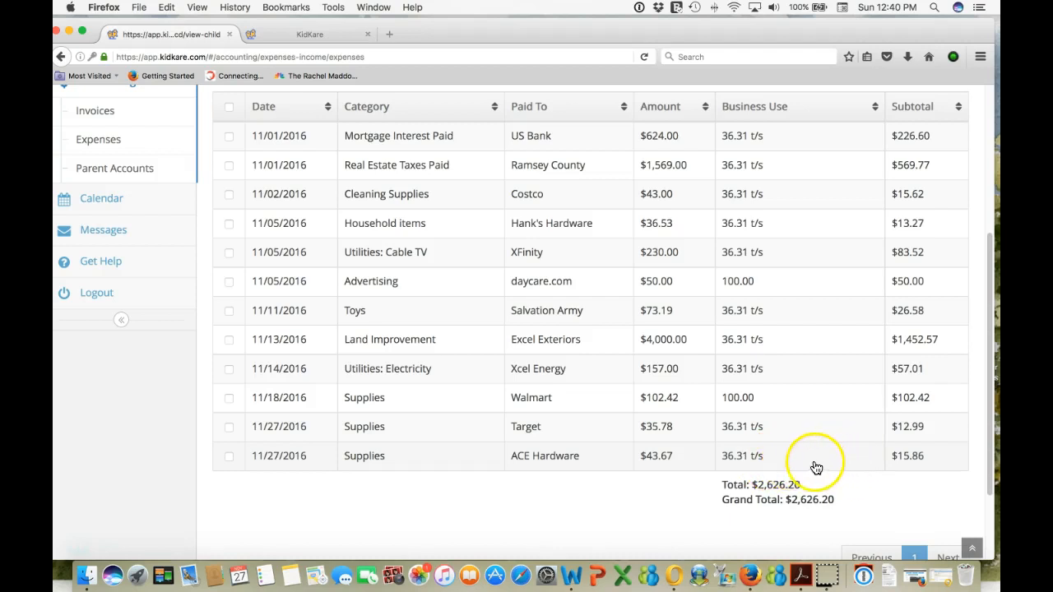
pyautogui.moveTo(417, 428)
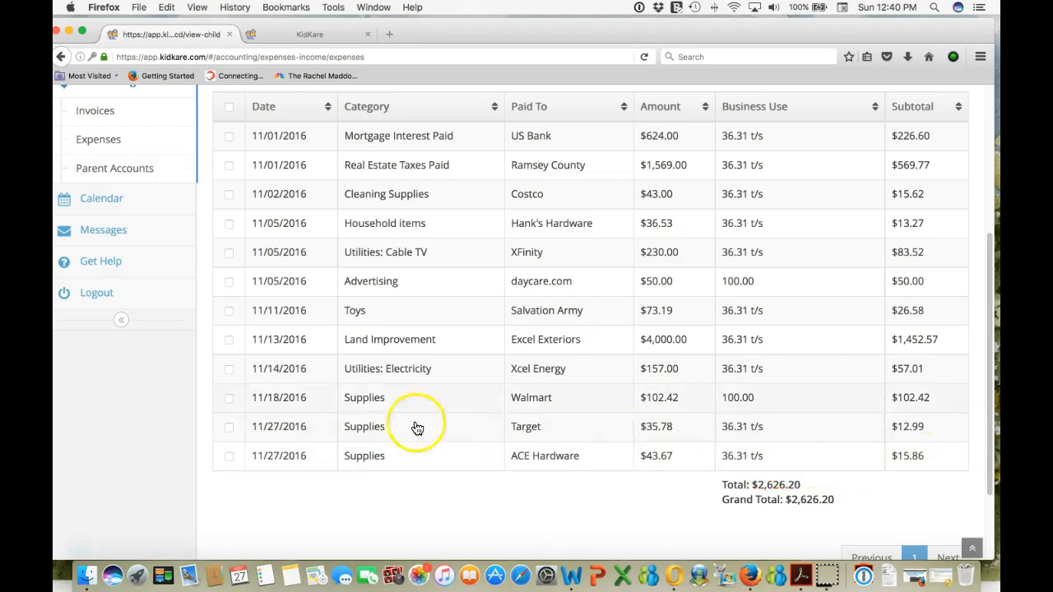
pyautogui.moveTo(334, 429)
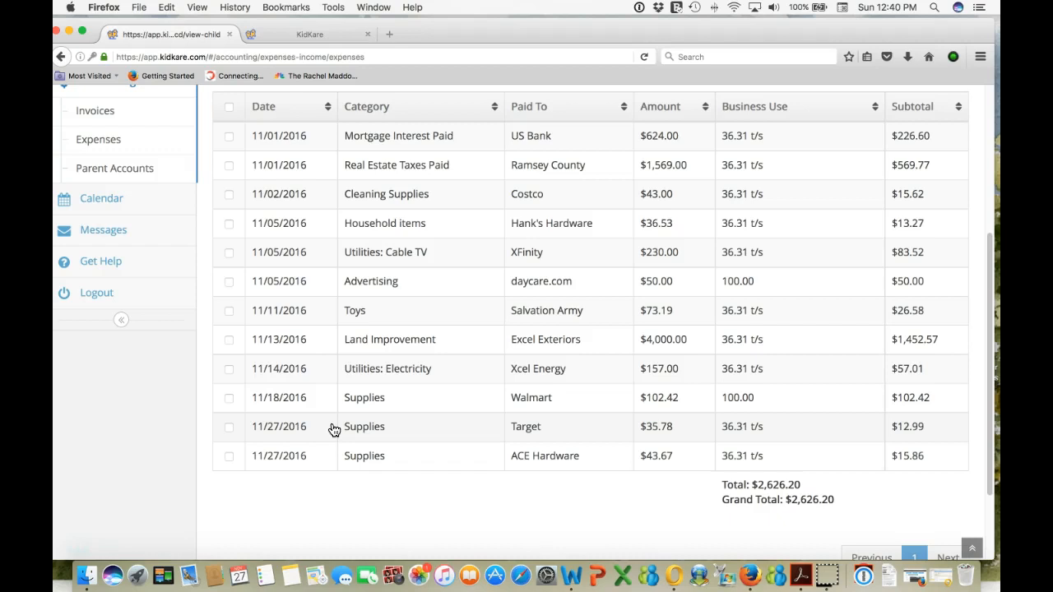
pyautogui.scroll(3)
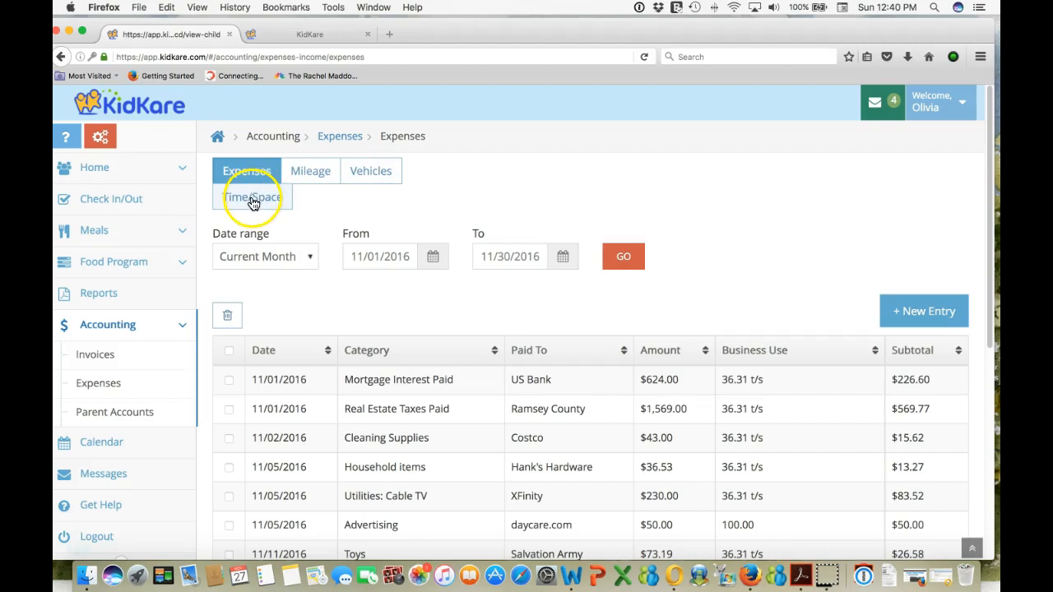
# Step: Open Time/Space Calculation showing 2,000 sq ft and dates 11/01–12/31/2016
pyautogui.click(253, 197)
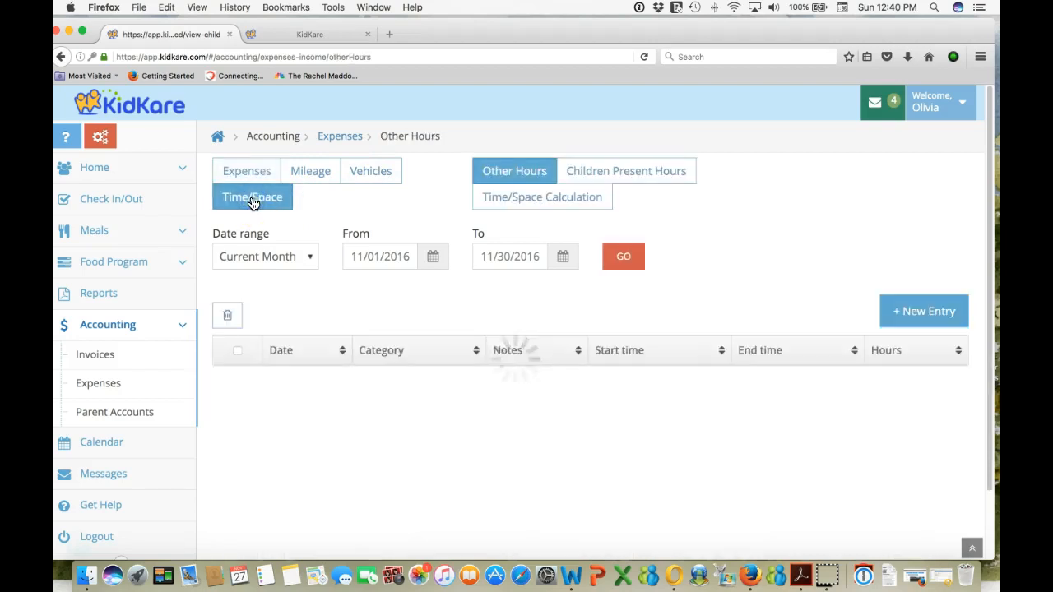
pyautogui.click(542, 196)
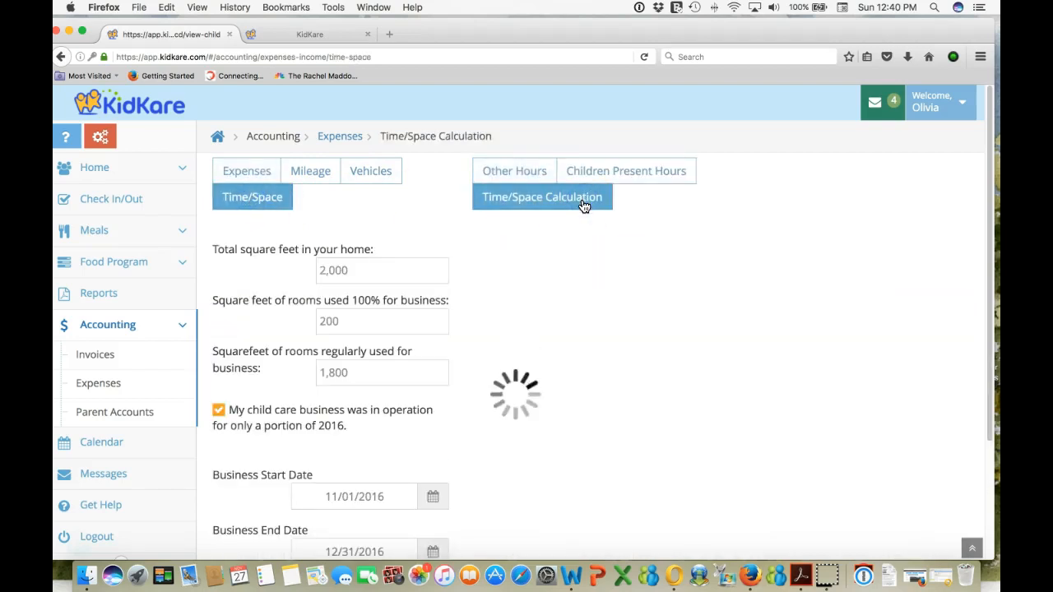
pyautogui.click(343, 271)
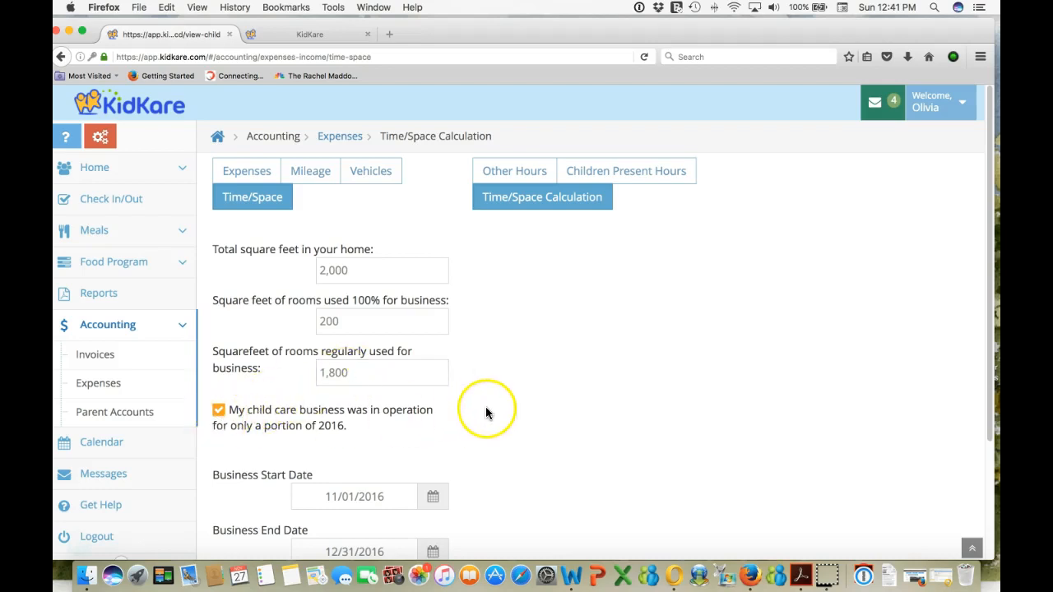
pyautogui.scroll(-3)
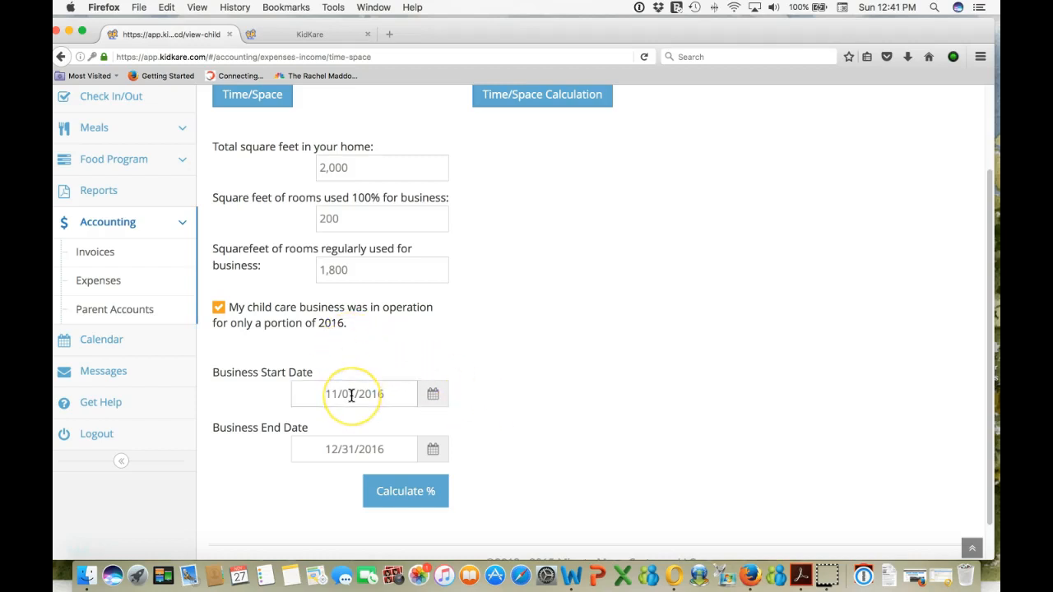
pyautogui.click(405, 491)
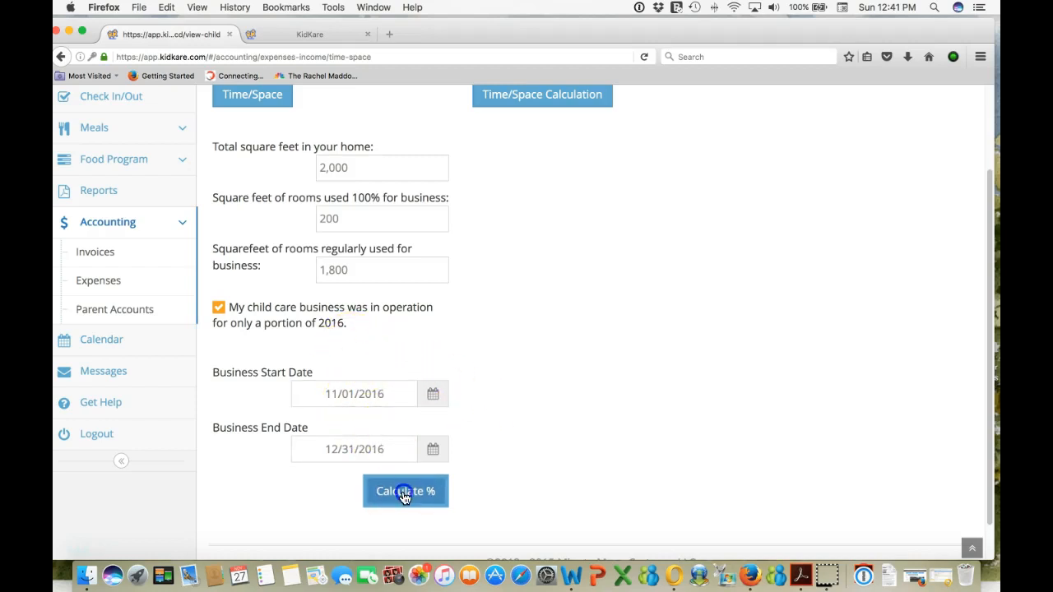
# Step: Calculate percentages: 29.24% time, 36.31% combined time/space
pyautogui.click(406, 491)
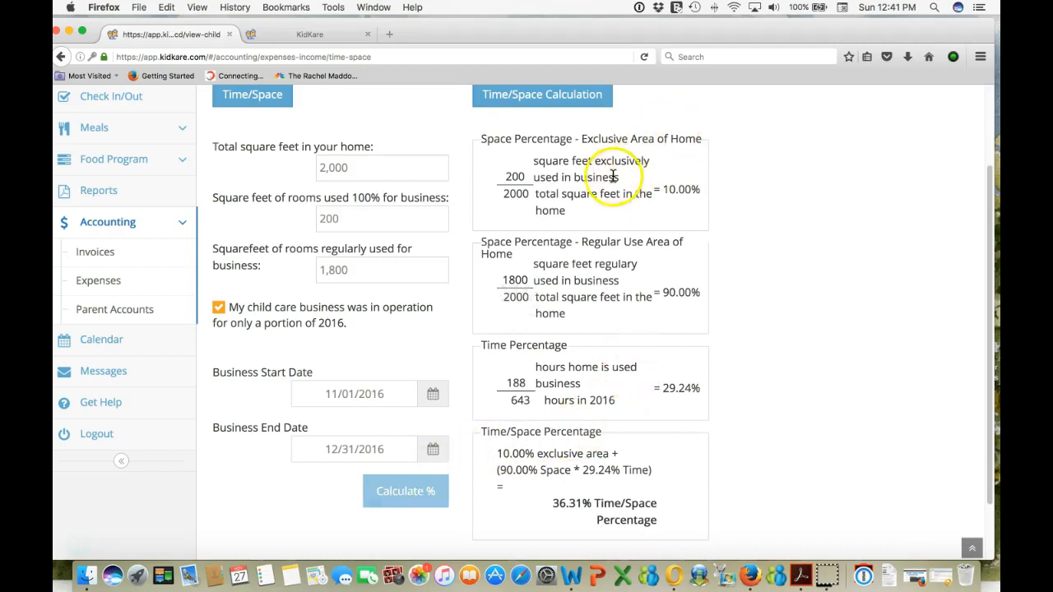
pyautogui.moveTo(551, 342)
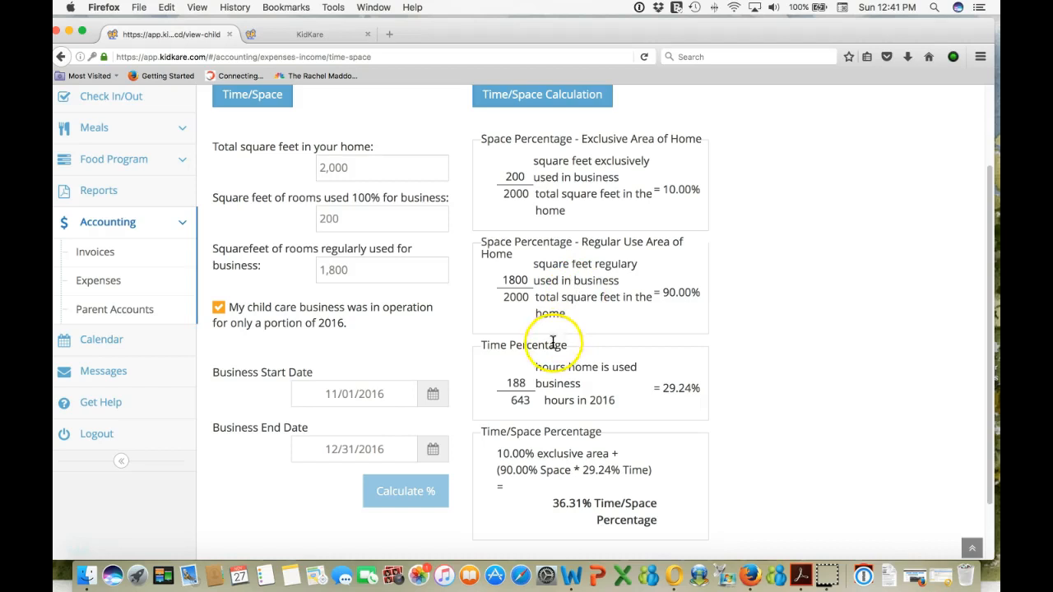
pyautogui.moveTo(504, 390)
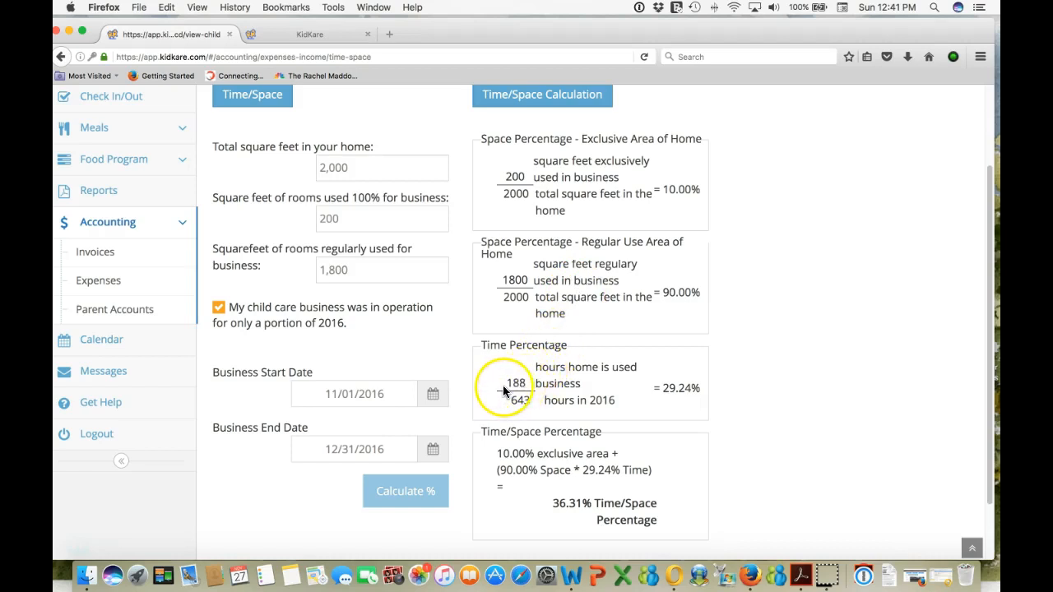
pyautogui.moveTo(538, 404)
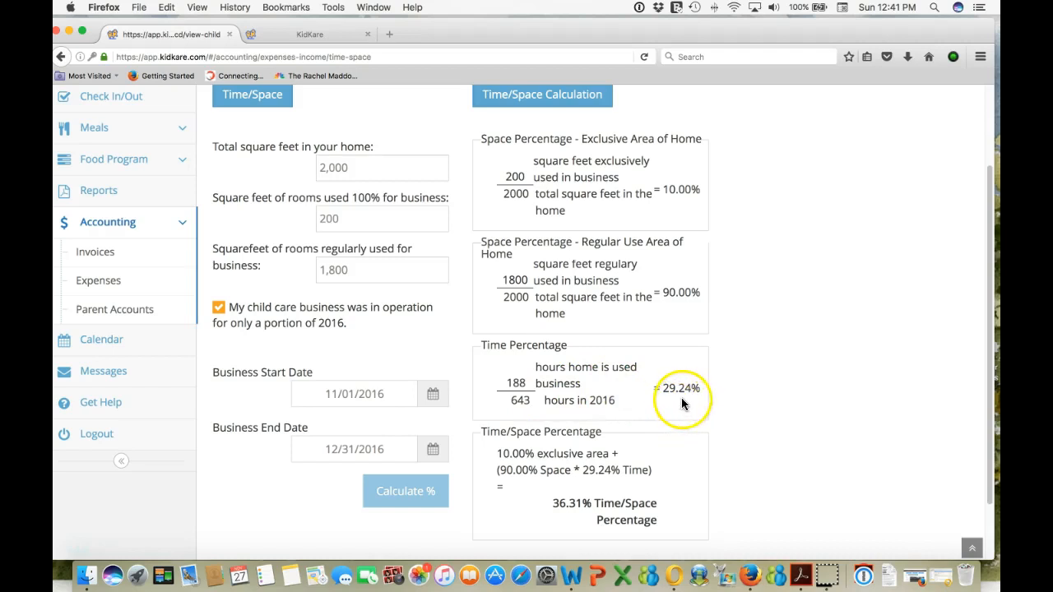
pyautogui.moveTo(586, 485)
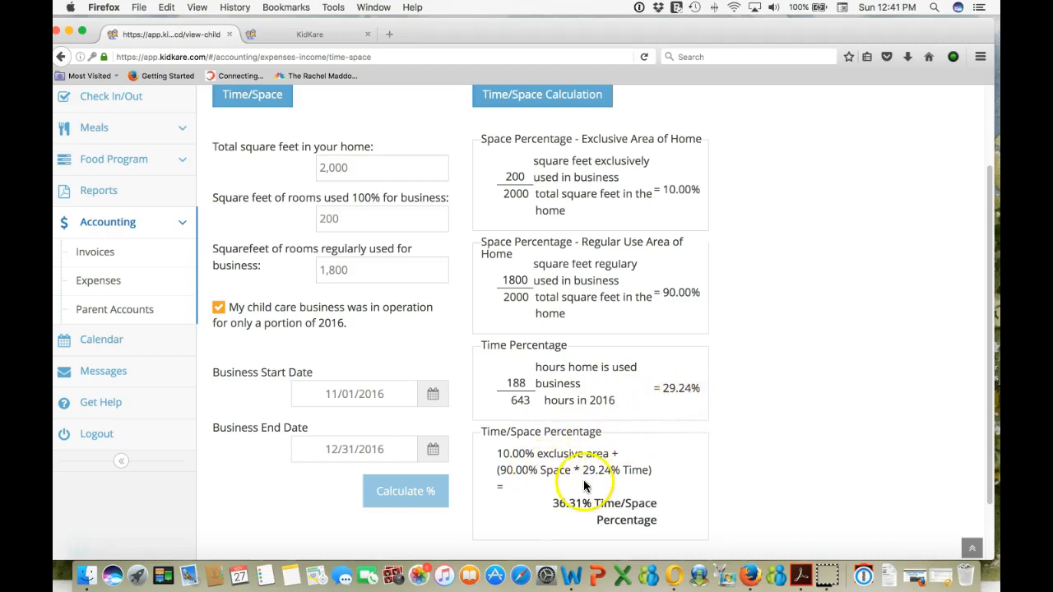
pyautogui.moveTo(724, 517)
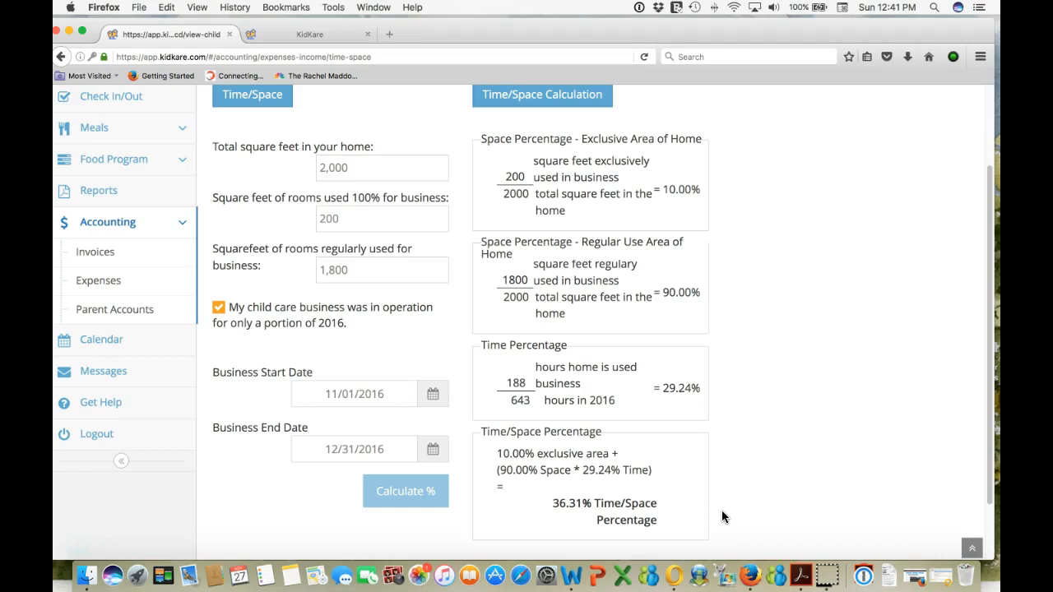
pyautogui.moveTo(870, 452)
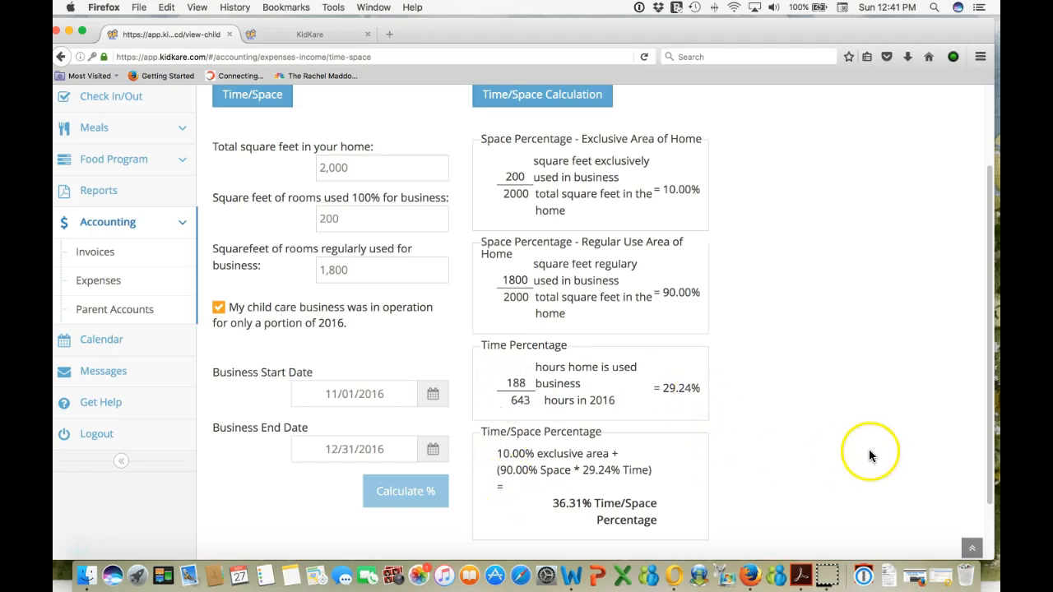
pyautogui.scroll(-3)
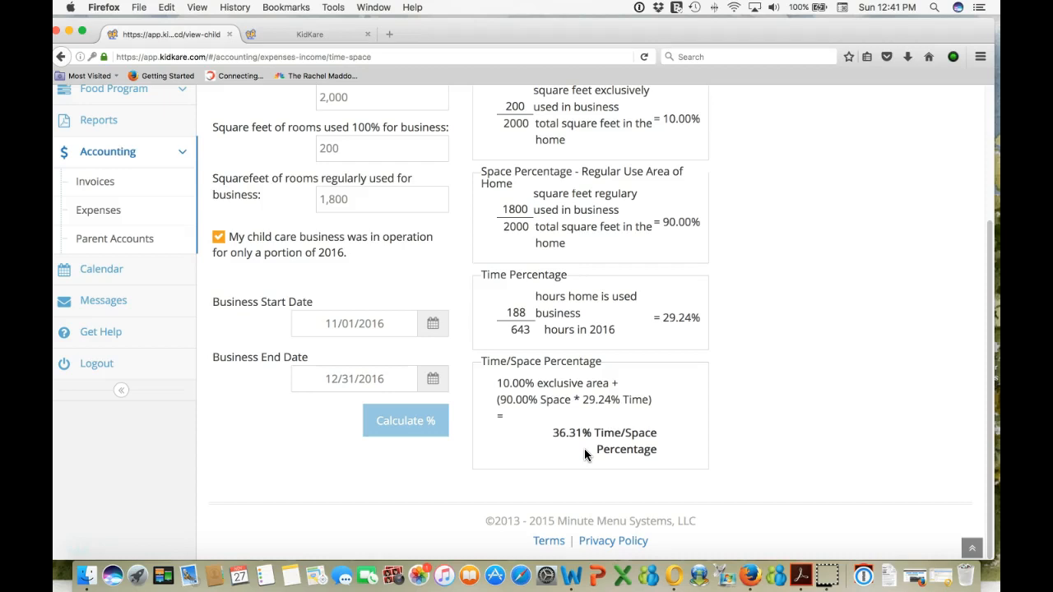
pyautogui.scroll(3)
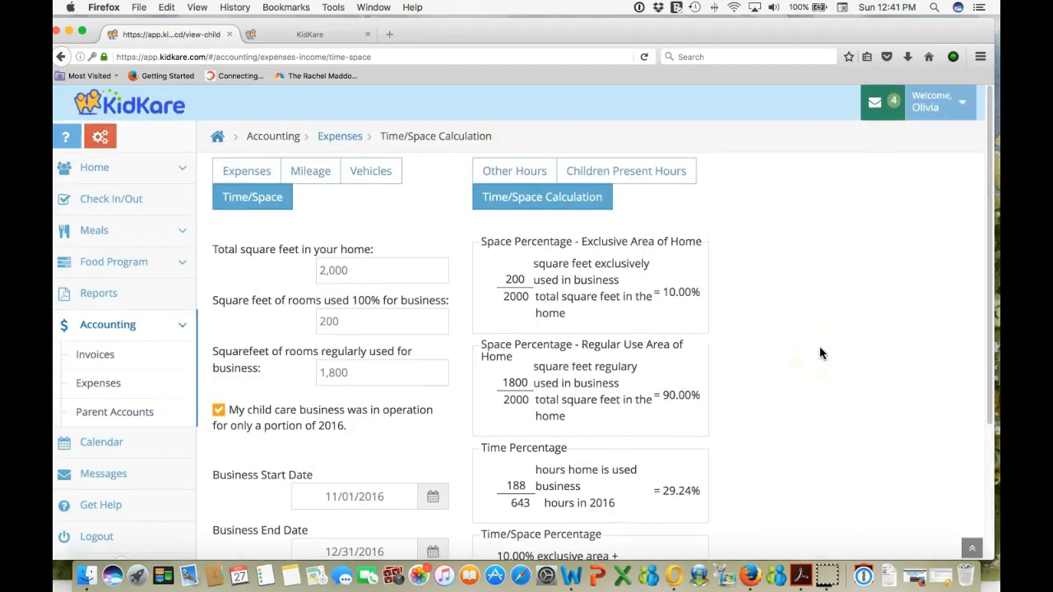
pyautogui.moveTo(99, 293)
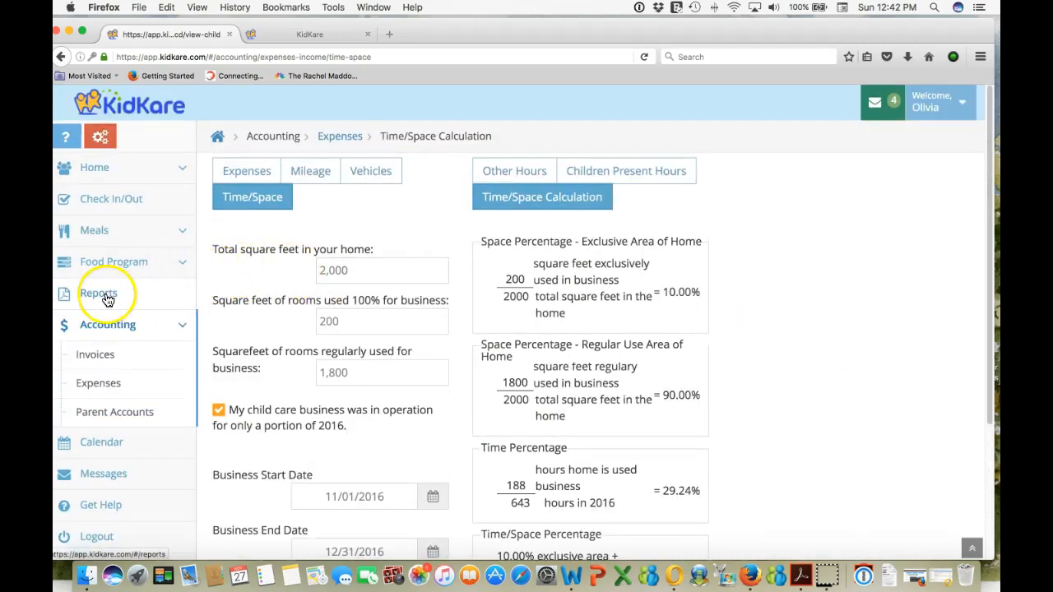
# Step: Select the Scheduled C Detailed Expenses report under Accounting Reports
pyautogui.click(99, 293)
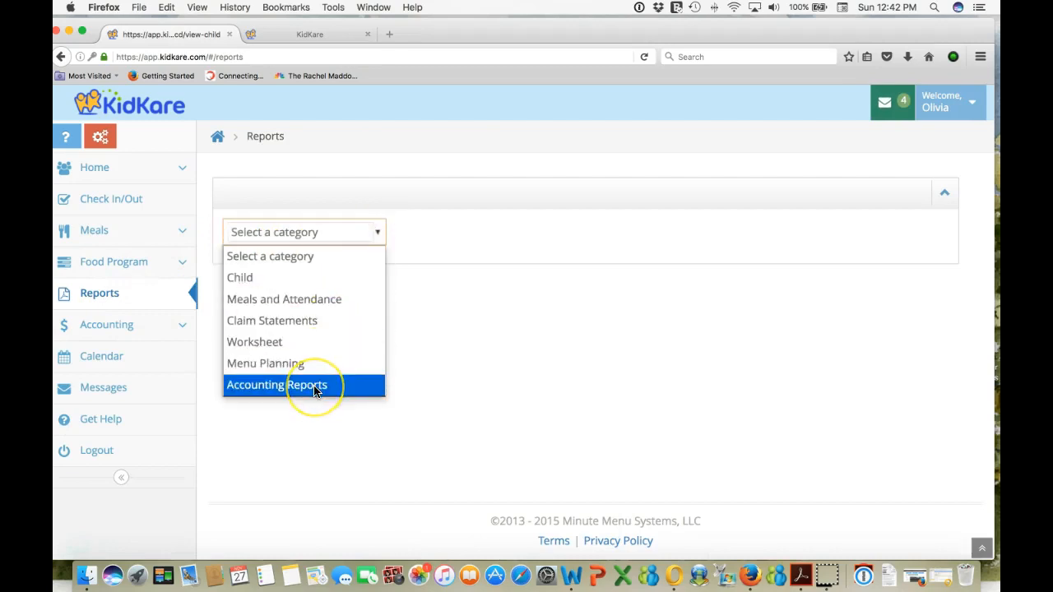
pyautogui.moveTo(313, 390)
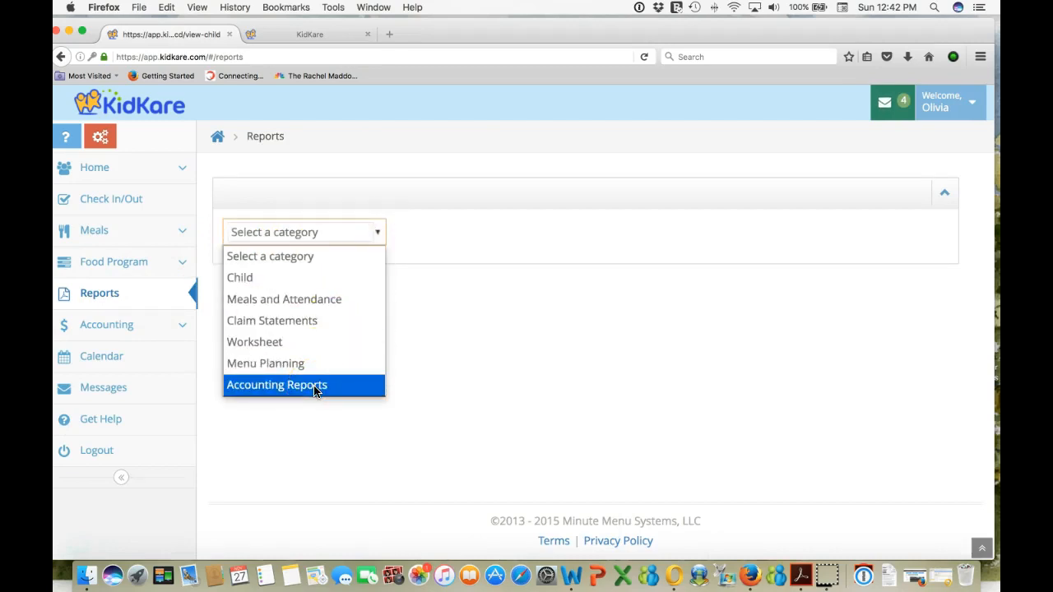
pyautogui.moveTo(279, 342)
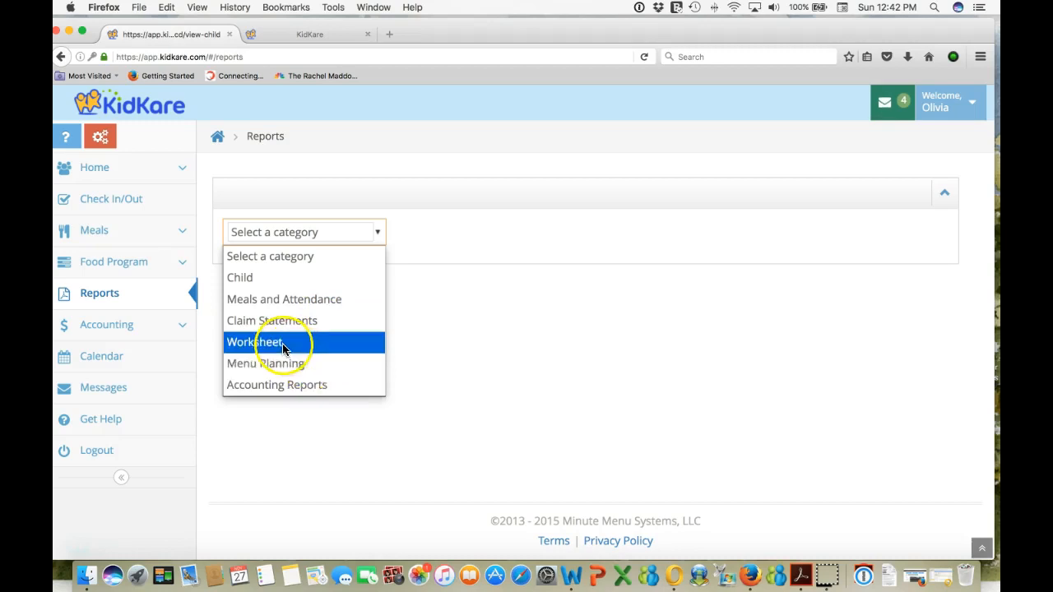
pyautogui.click(276, 384)
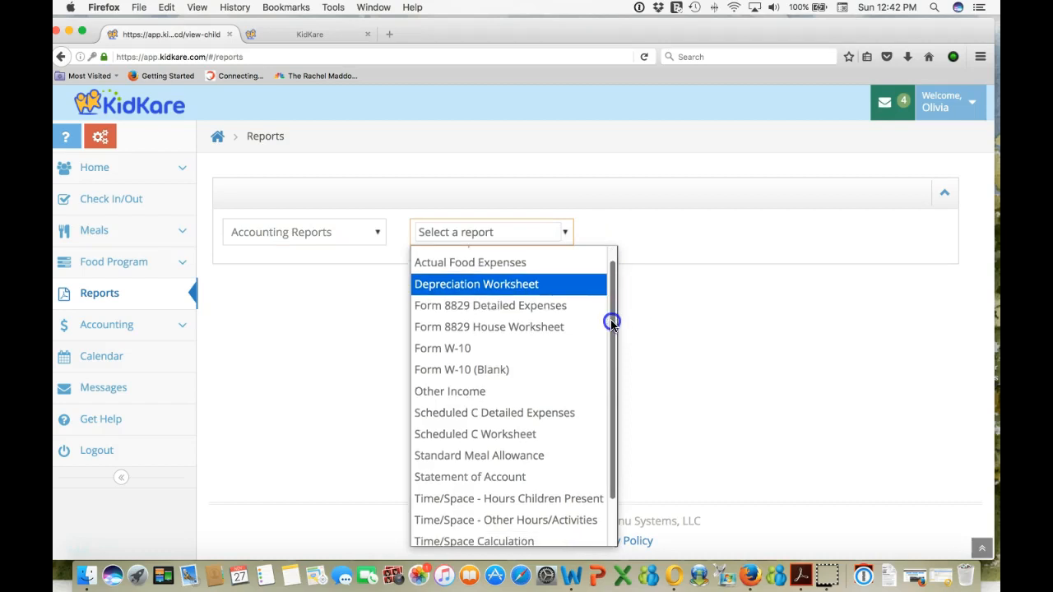
pyautogui.scroll(-3)
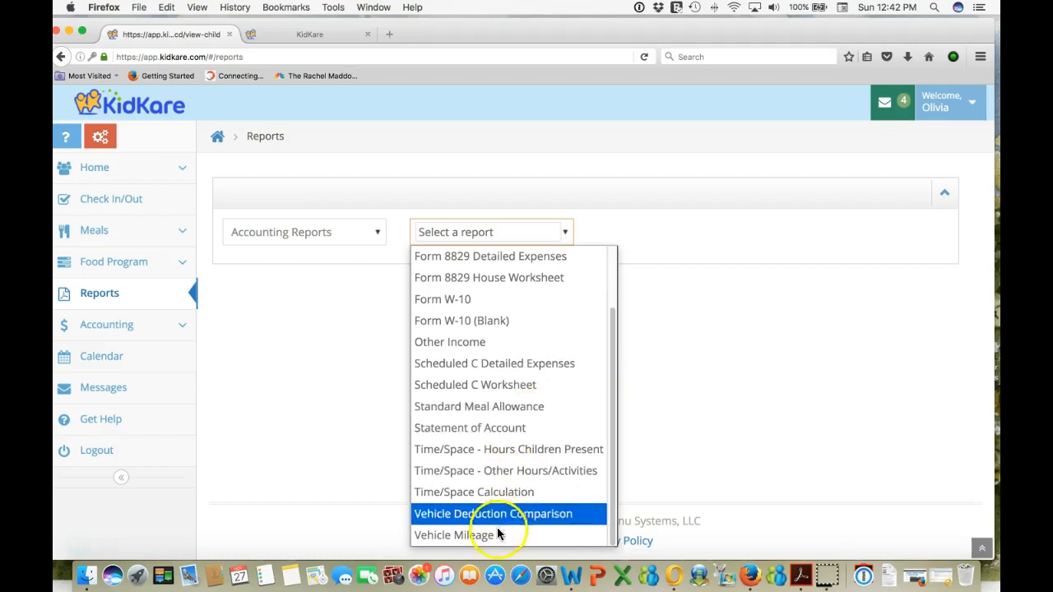
pyautogui.moveTo(508, 362)
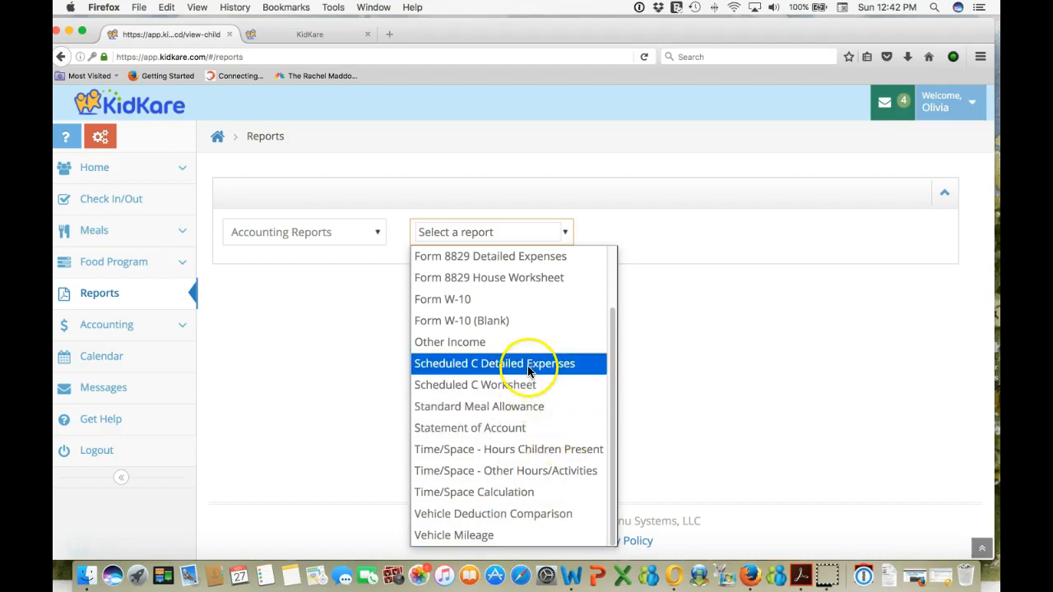
pyautogui.click(491, 363)
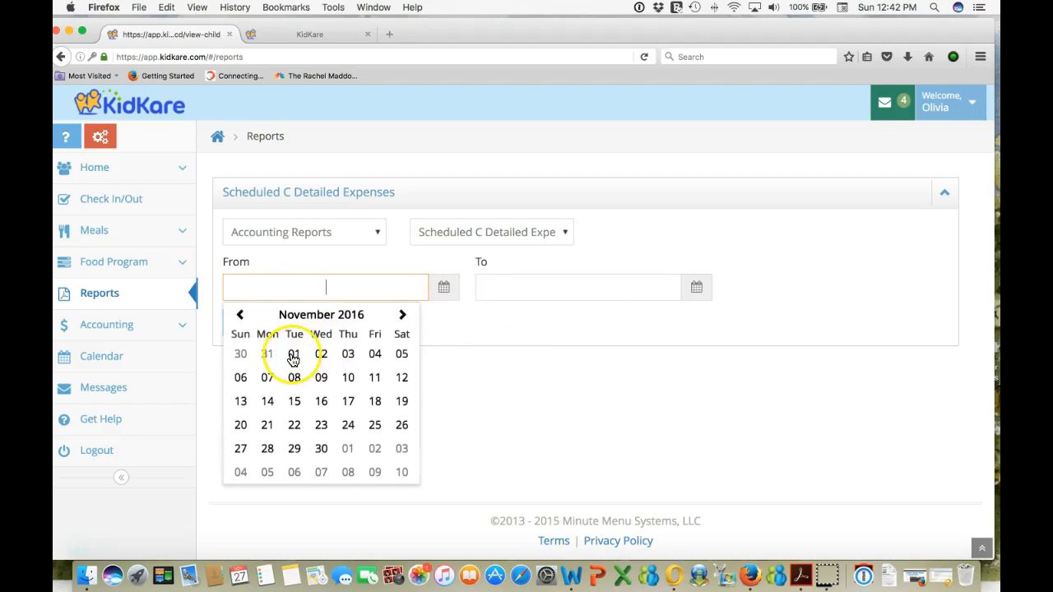
pyautogui.click(294, 354)
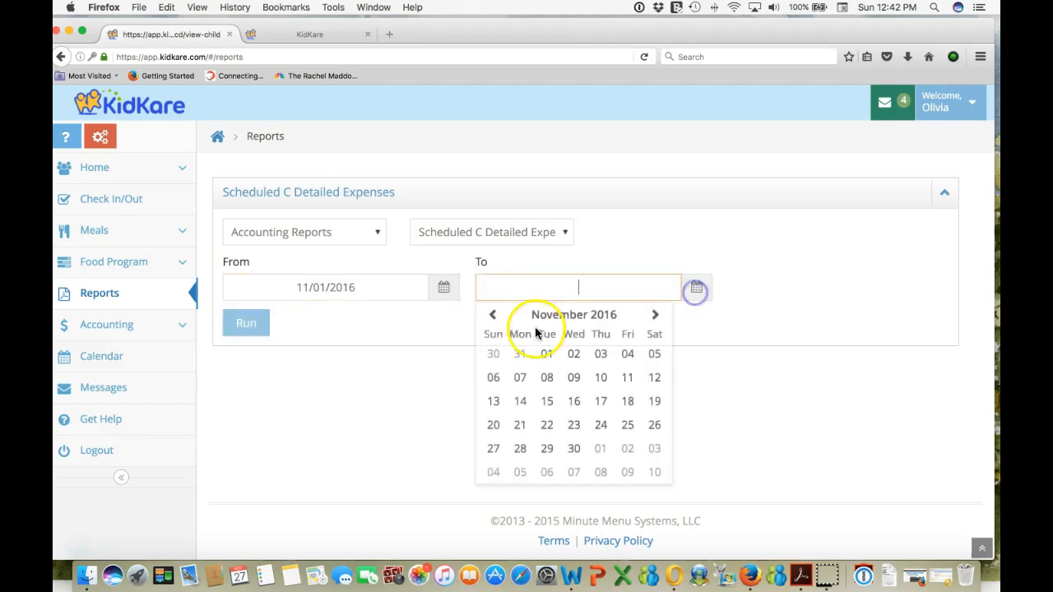
pyautogui.click(493, 448)
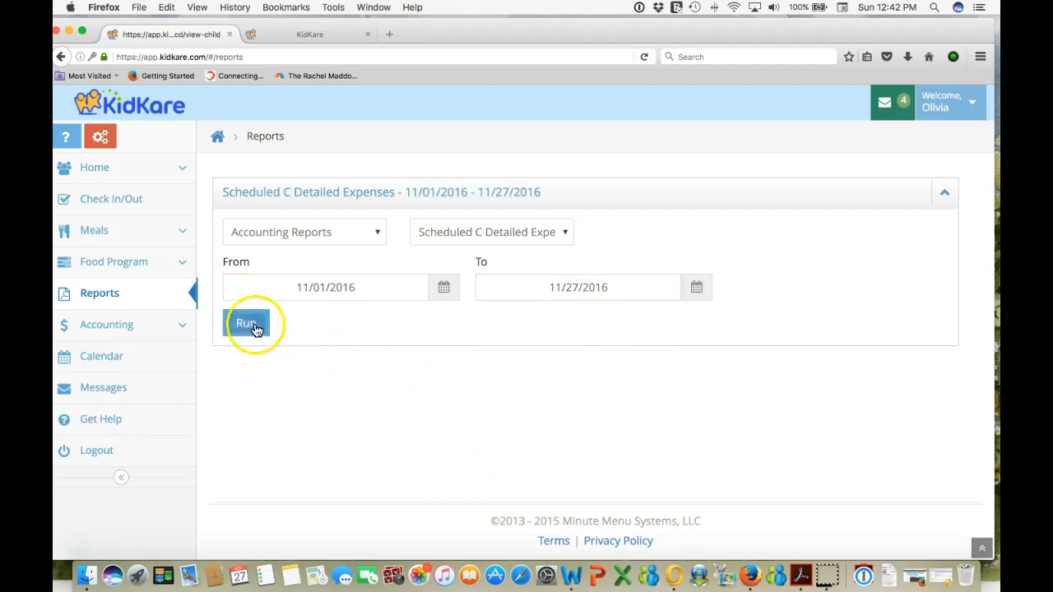
pyautogui.click(246, 322)
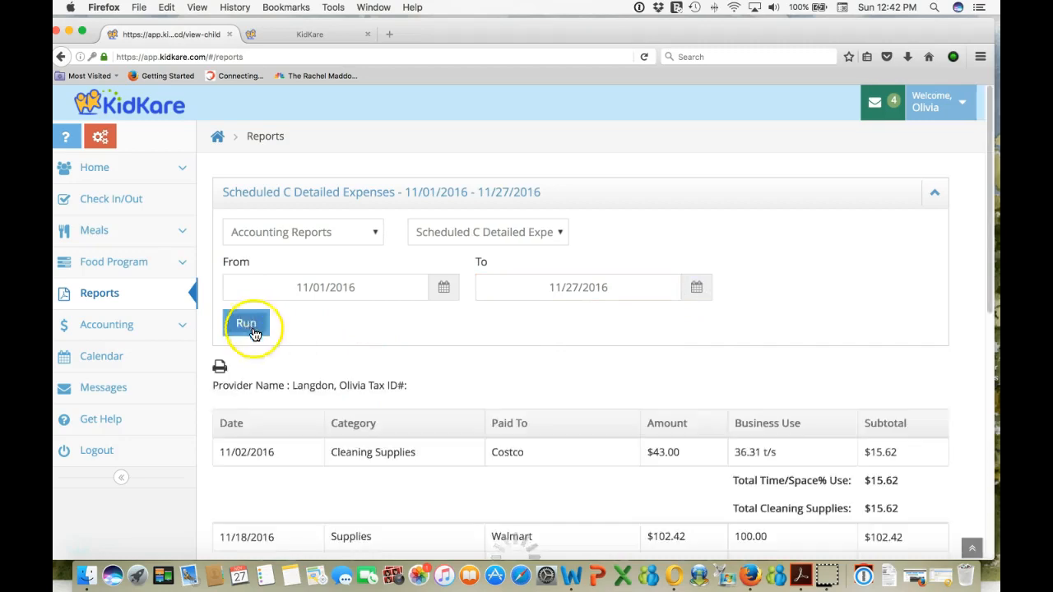
pyautogui.scroll(-3)
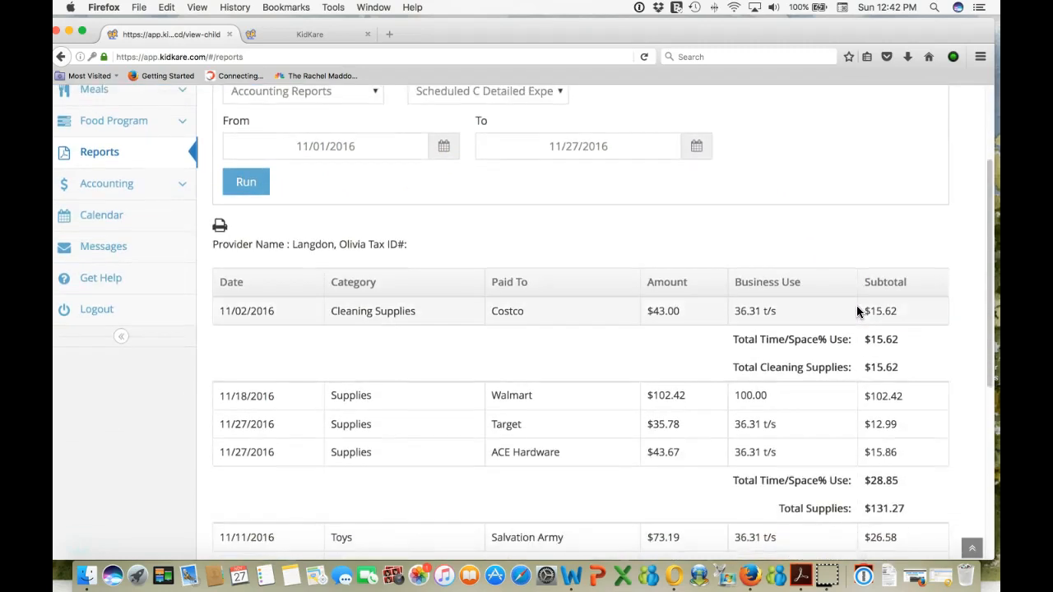
pyautogui.scroll(-3)
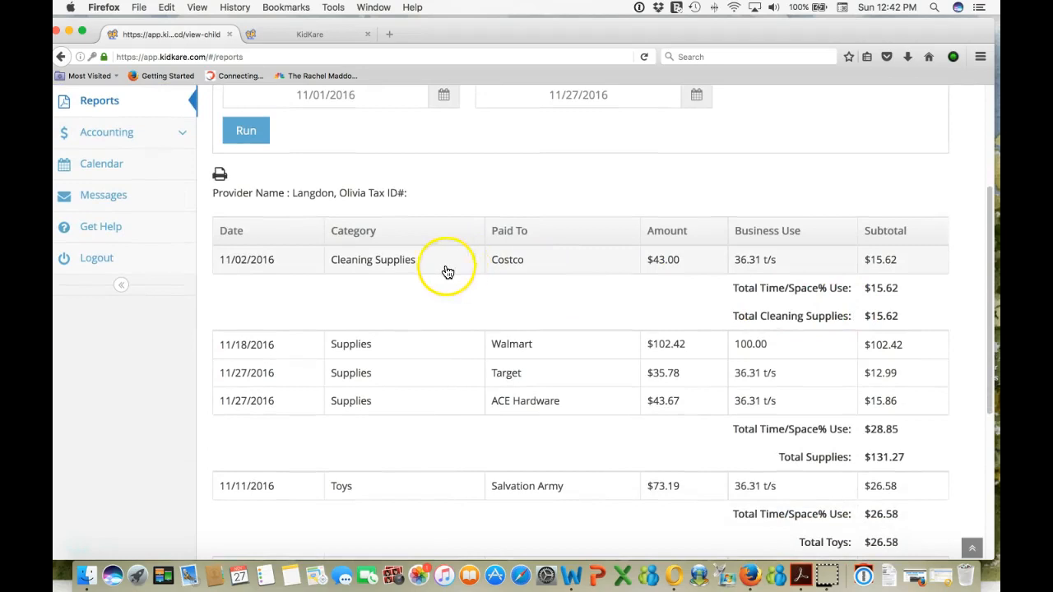
pyautogui.moveTo(392, 354)
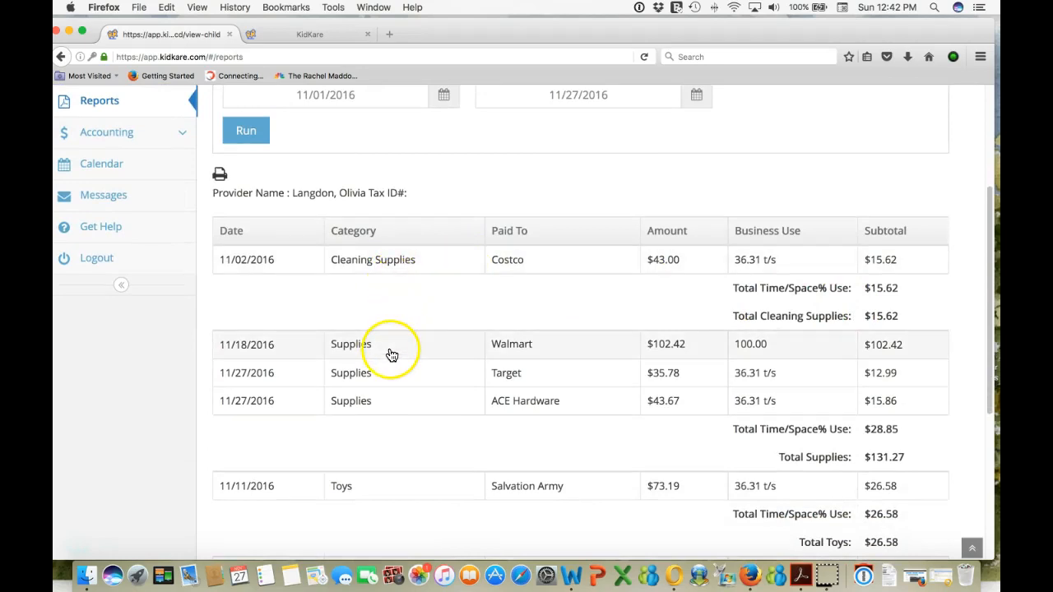
pyautogui.scroll(-3)
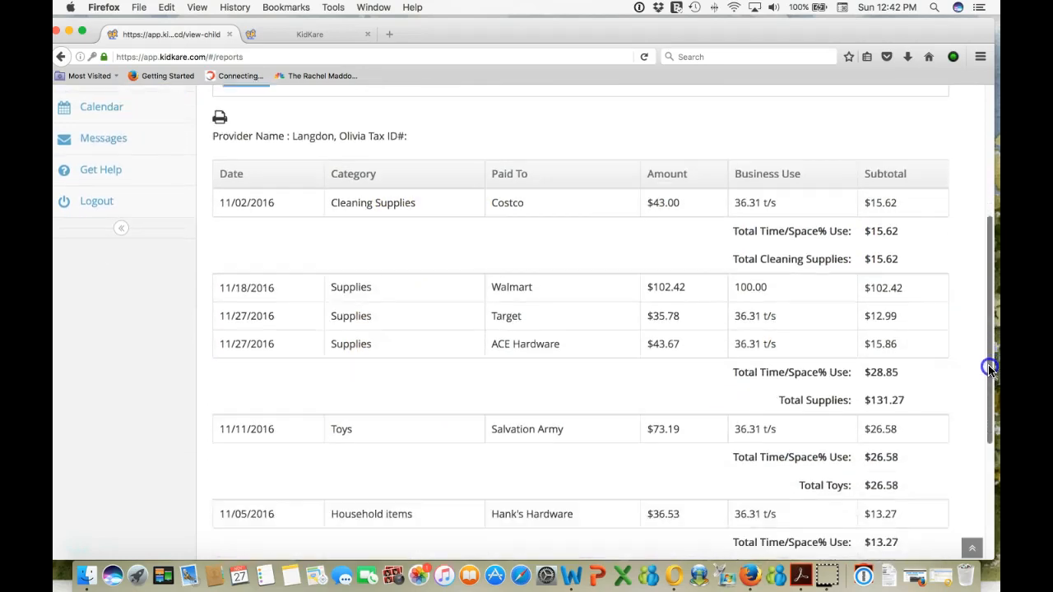
pyautogui.scroll(-3)
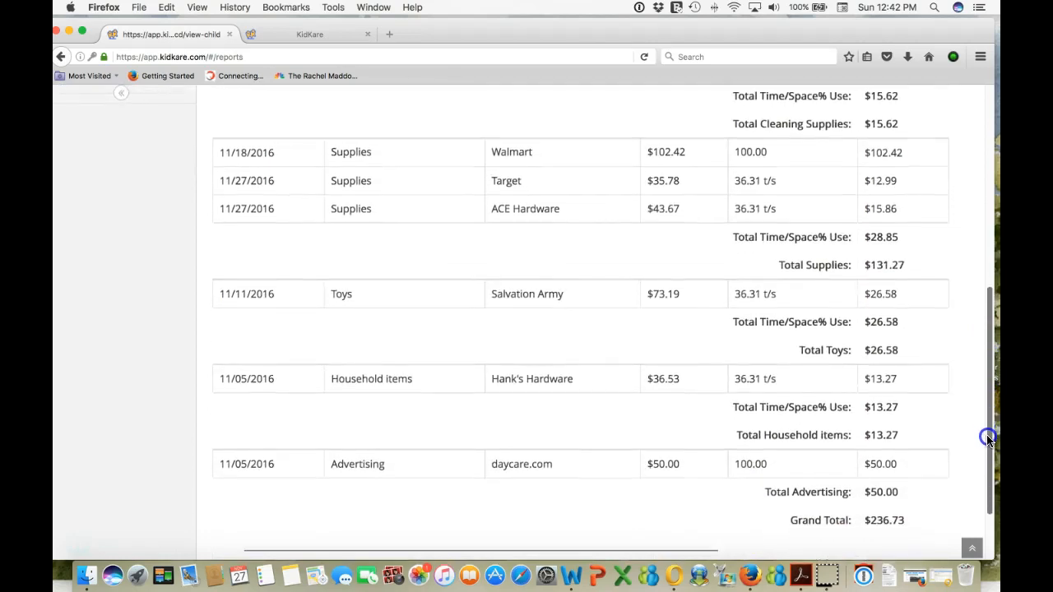
pyautogui.scroll(3)
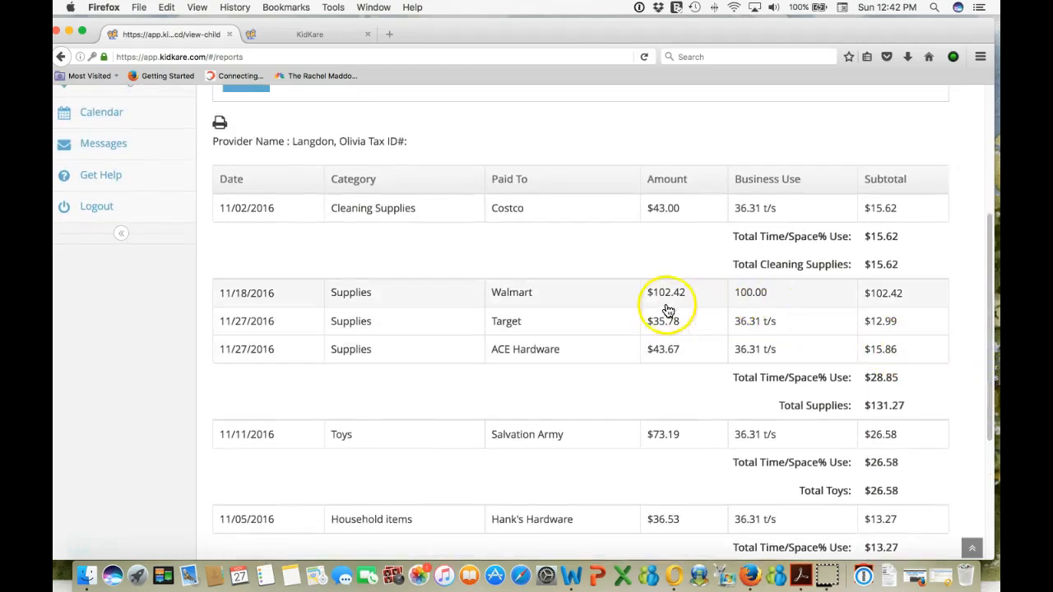
pyautogui.moveTo(761, 208)
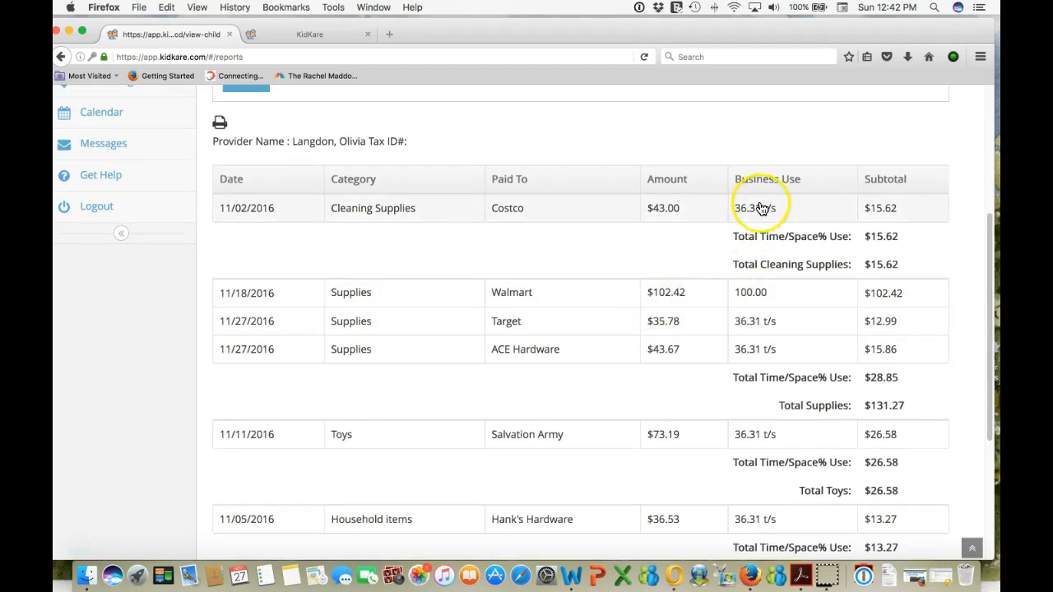
pyautogui.moveTo(753, 294)
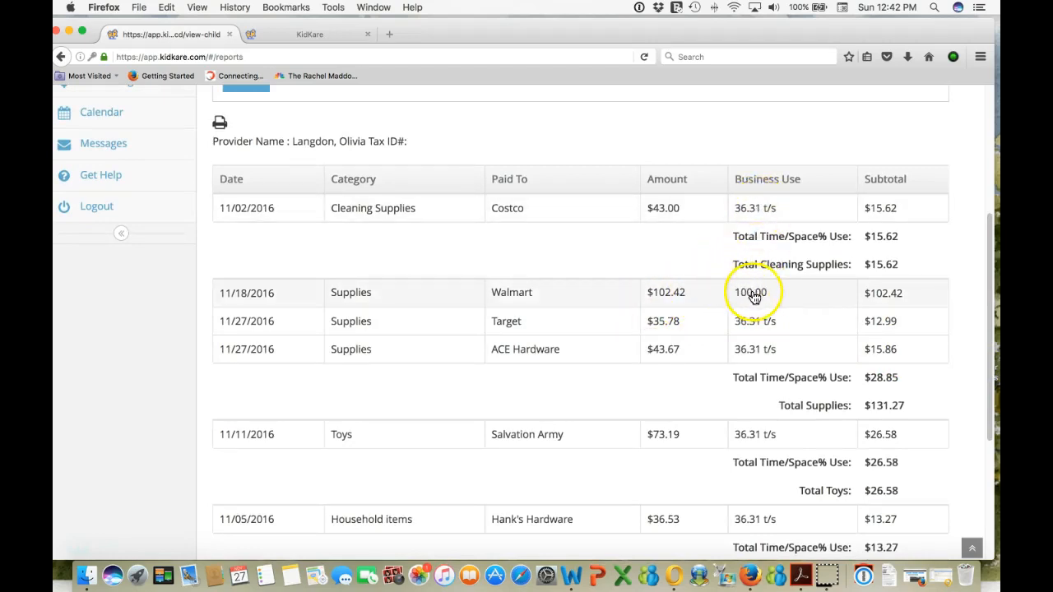
pyautogui.moveTo(553, 306)
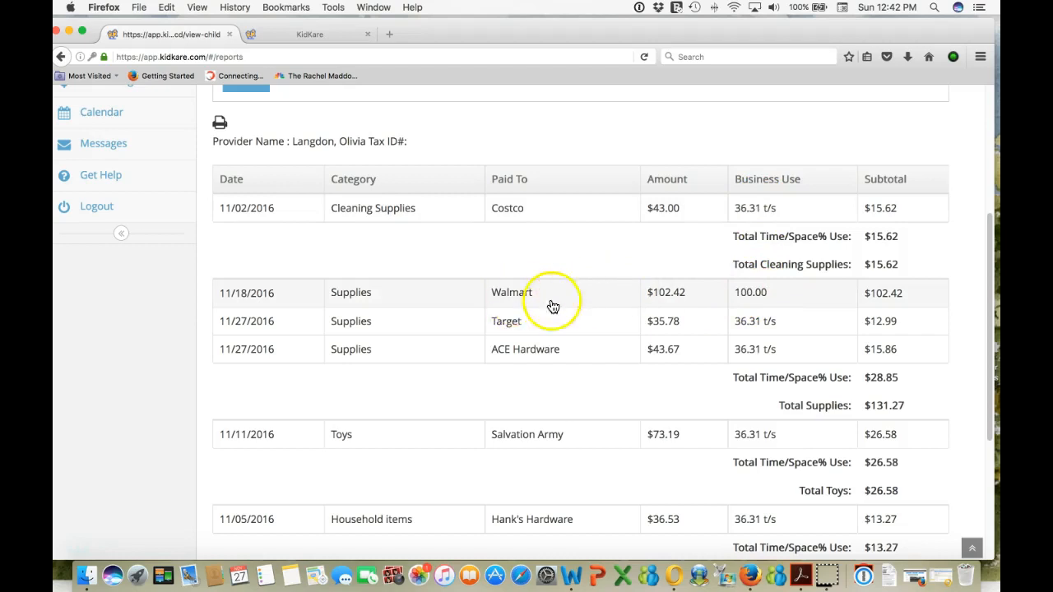
pyautogui.moveTo(786, 351)
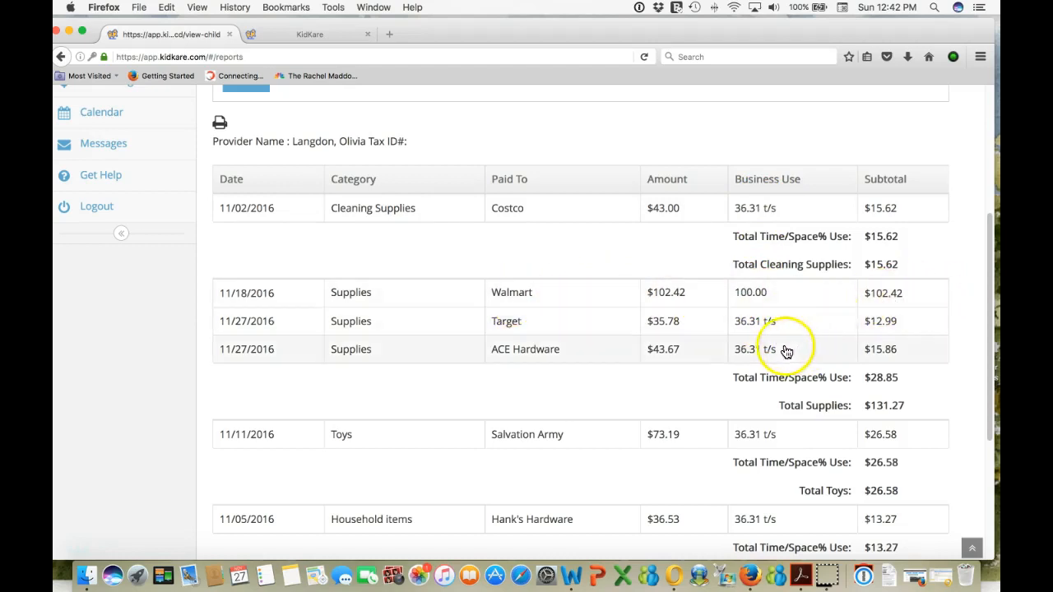
pyautogui.moveTo(909, 412)
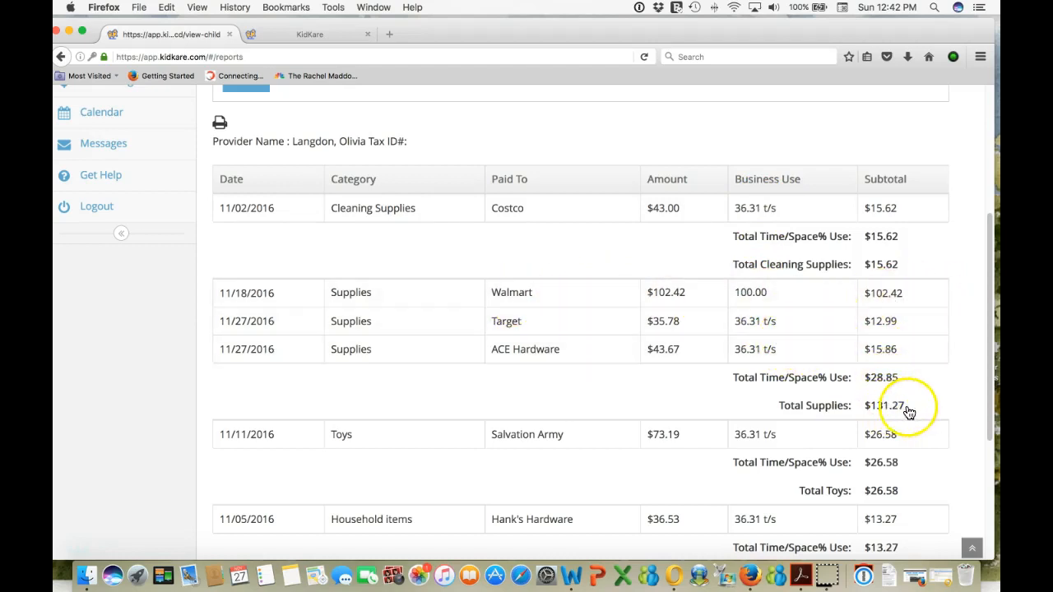
pyautogui.moveTo(913, 411)
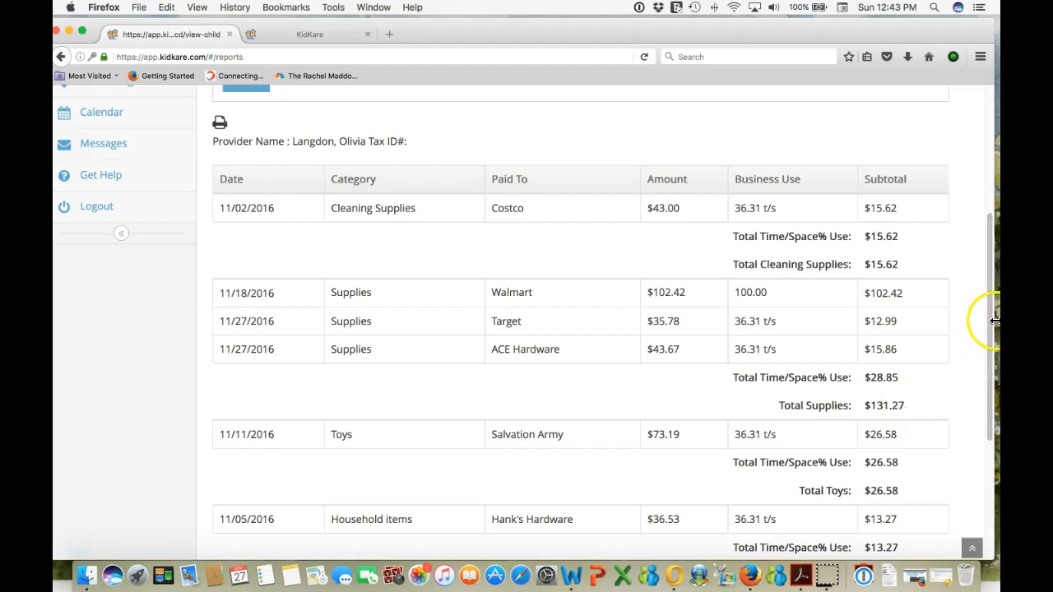
# Step: Run Form 8829 Detailed Expenses for 11/01–11/27/2016 and review the $936.91 grand total
pyautogui.scroll(3)
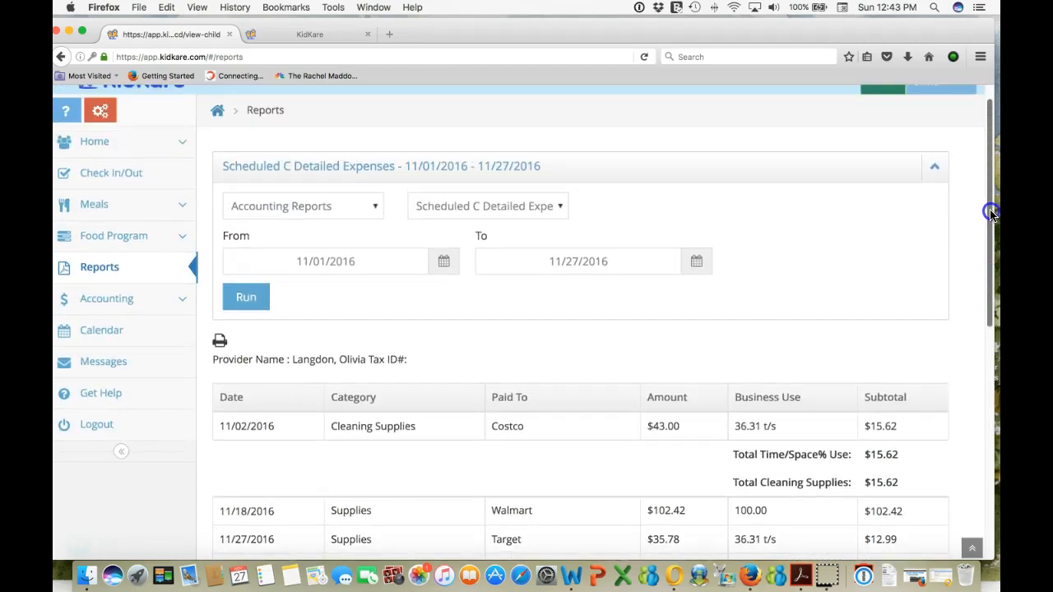
pyautogui.click(487, 206)
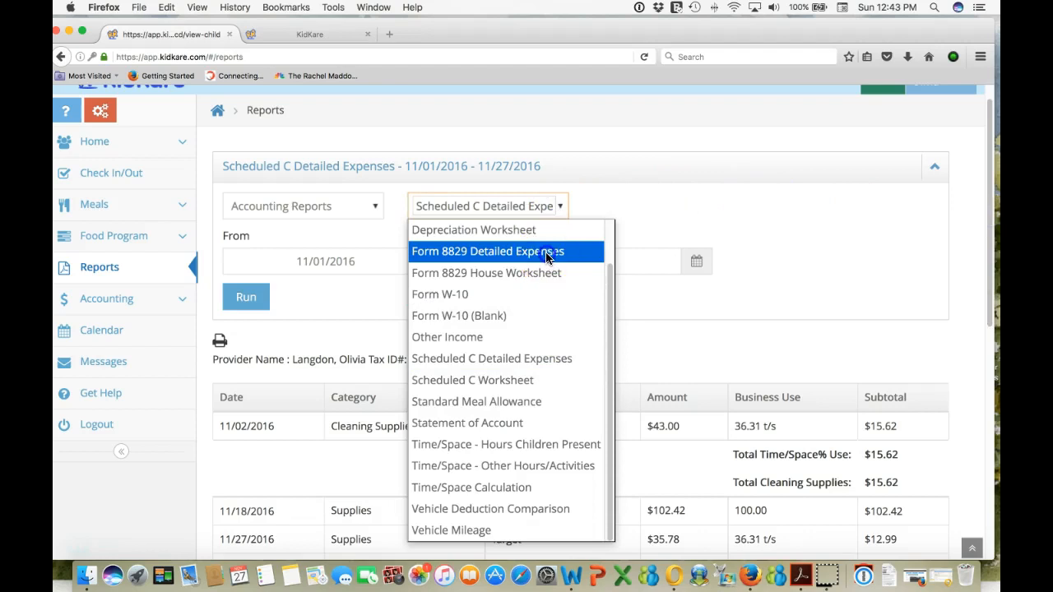
pyautogui.click(487, 250)
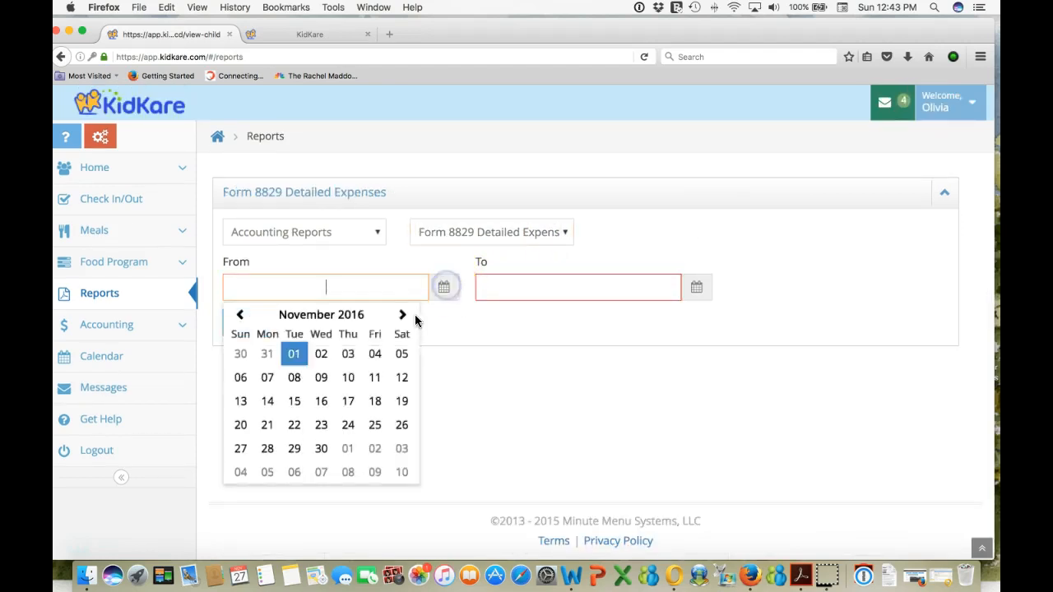
pyautogui.click(294, 354)
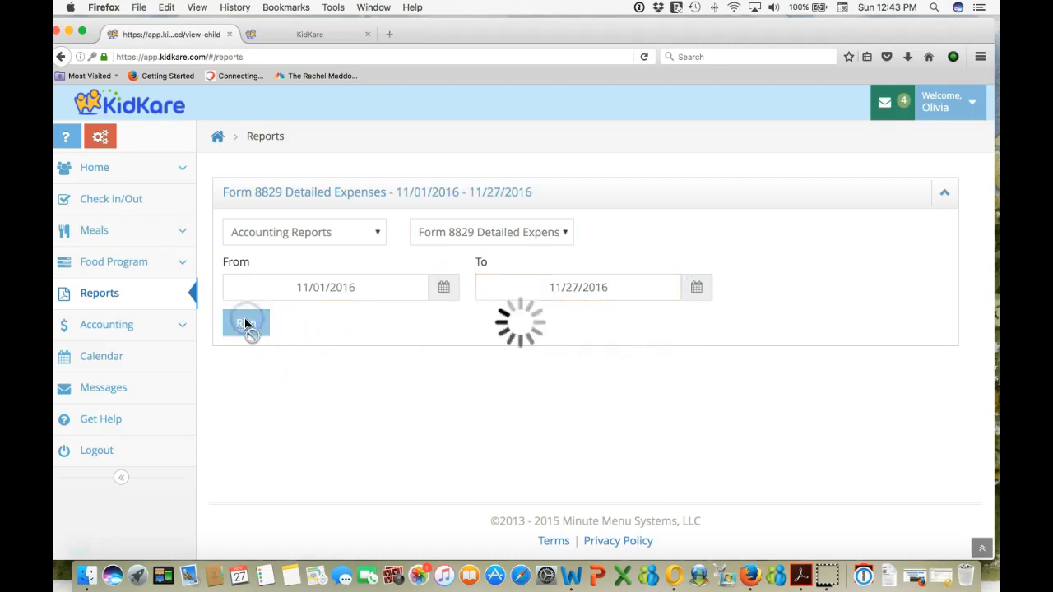
pyautogui.click(245, 321)
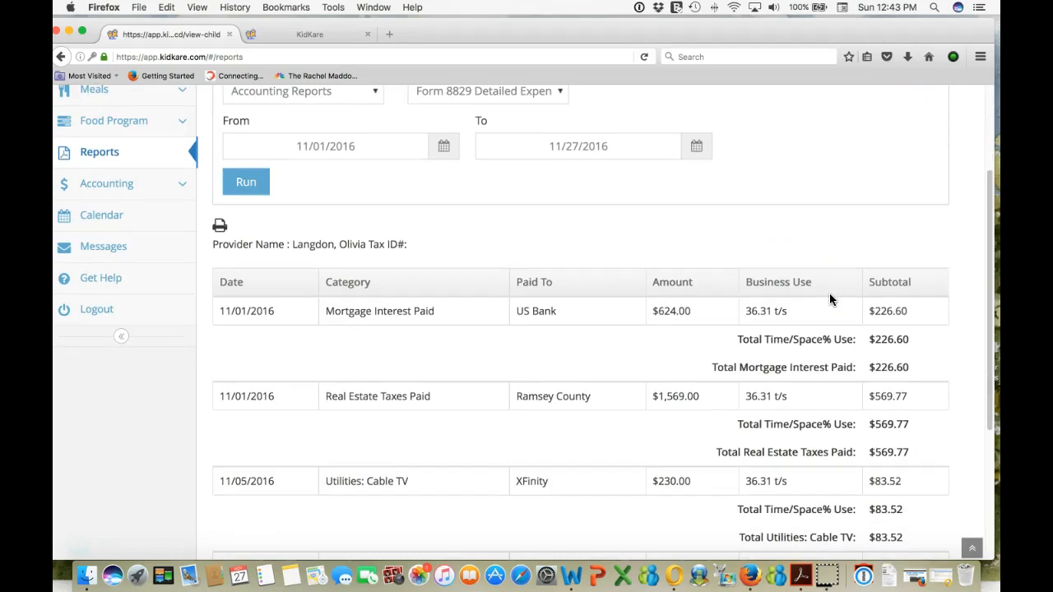
pyautogui.scroll(-3)
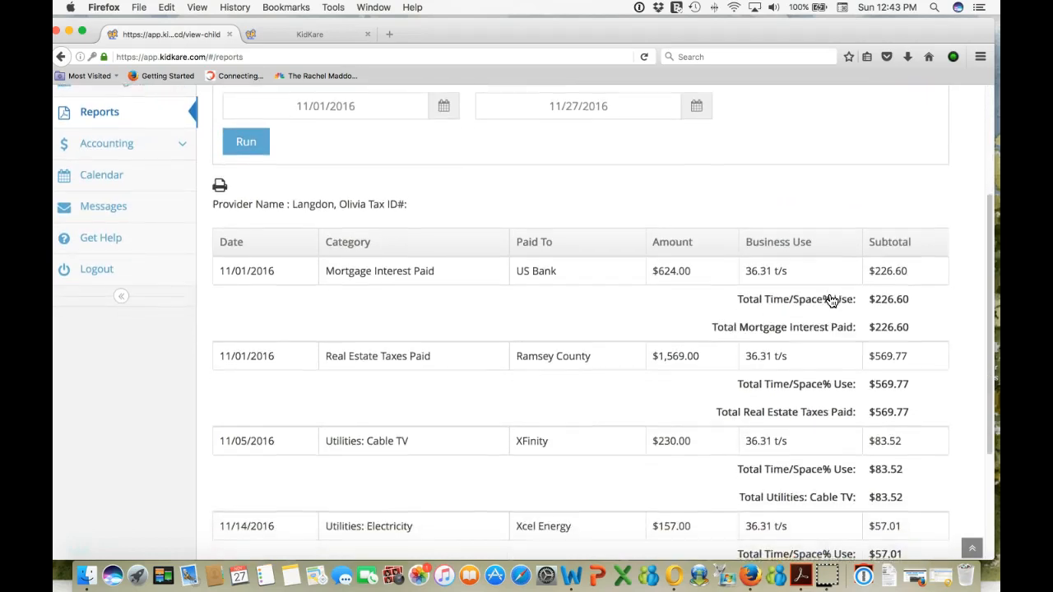
pyautogui.scroll(-3)
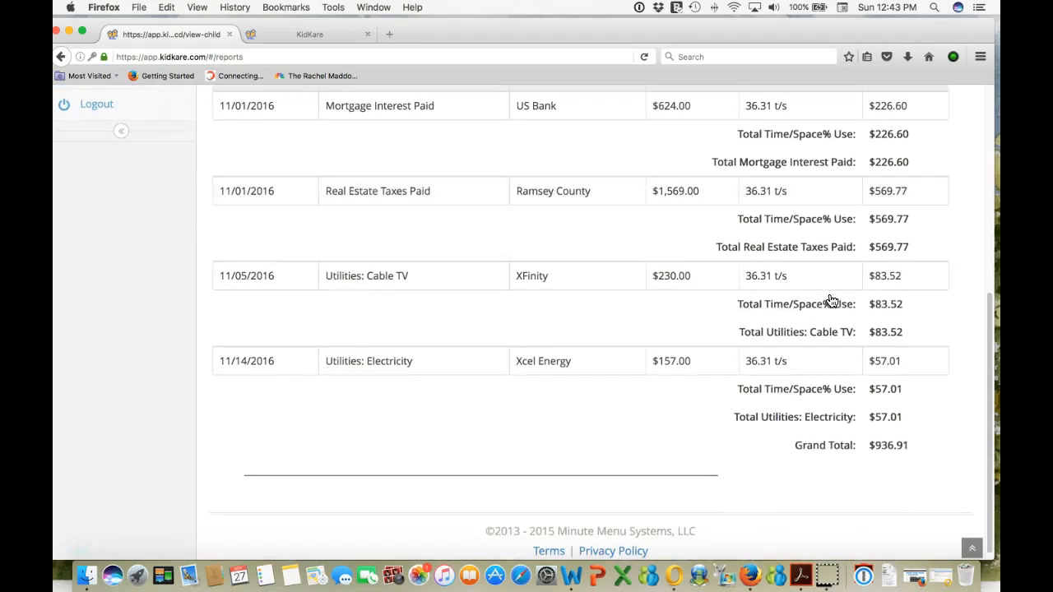
pyautogui.scroll(3)
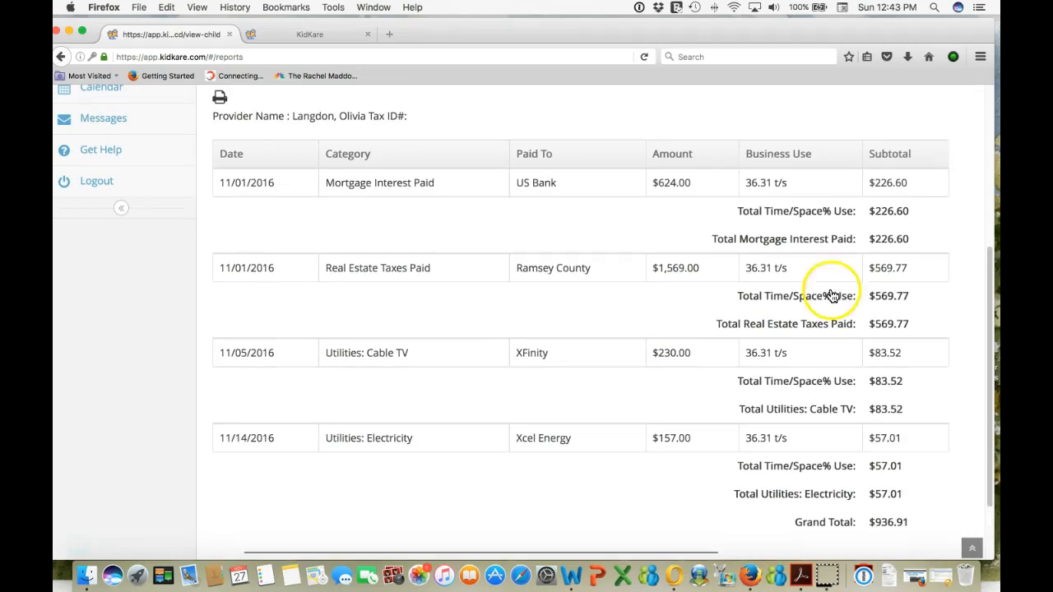
pyautogui.moveTo(925, 366)
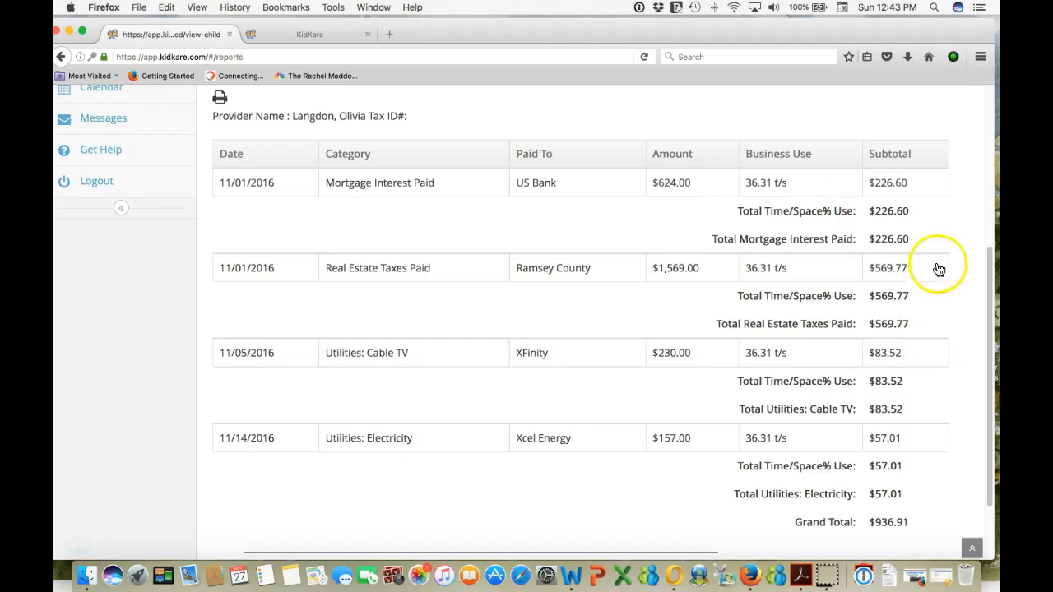
pyautogui.scroll(3)
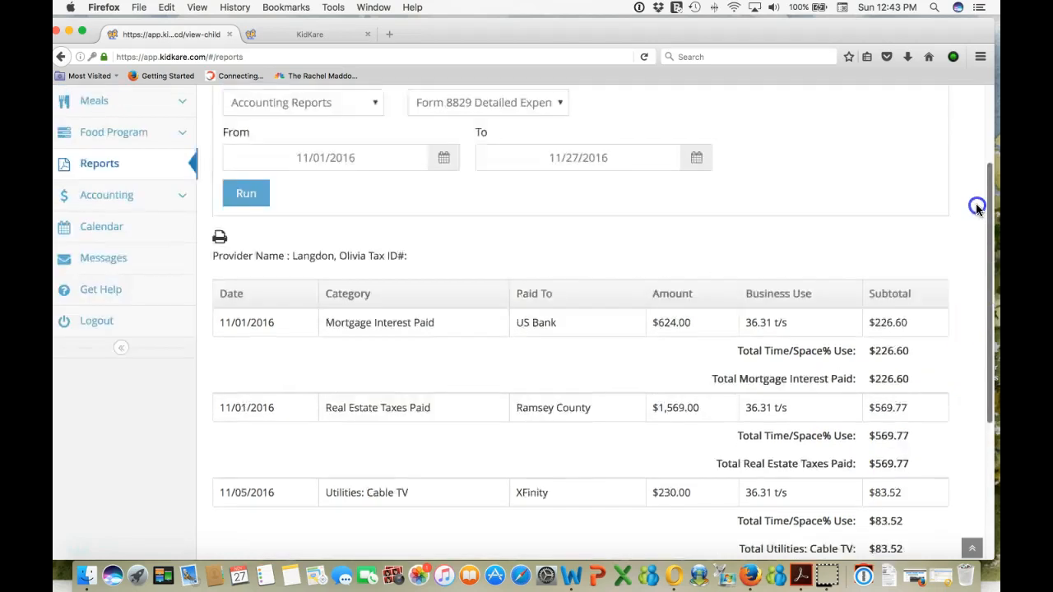
pyautogui.scroll(3)
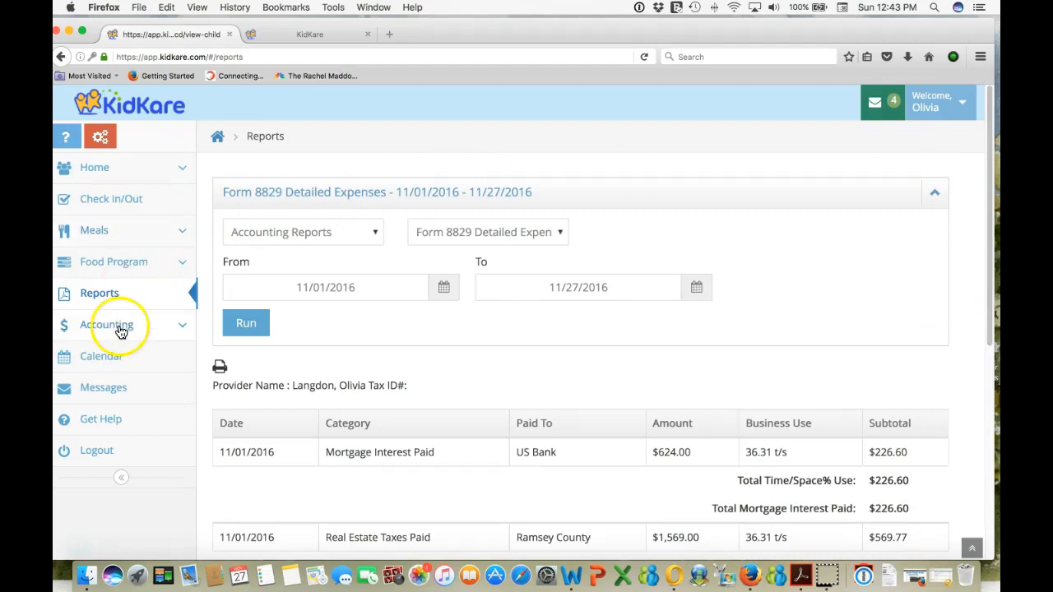
# Step: Expand Accounting in the sidebar and open the Expenses list
pyautogui.click(106, 324)
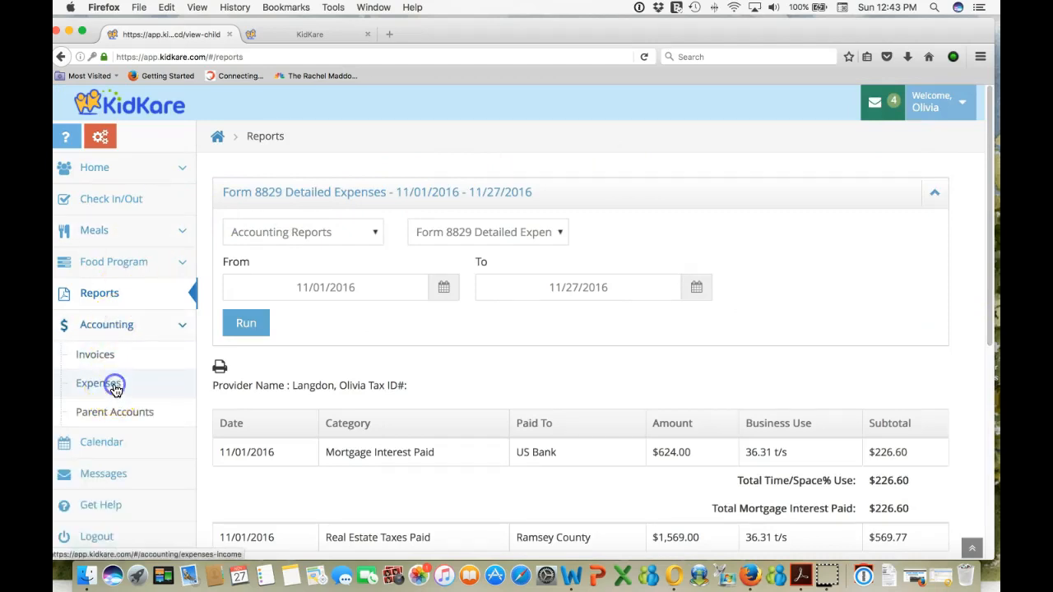
pyautogui.click(98, 384)
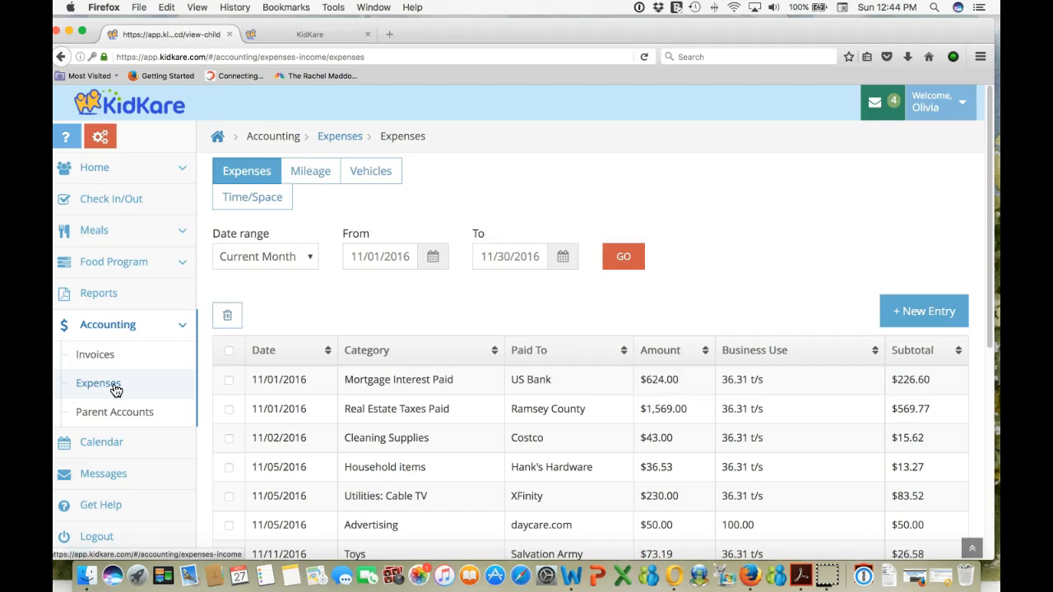
pyautogui.moveTo(297, 231)
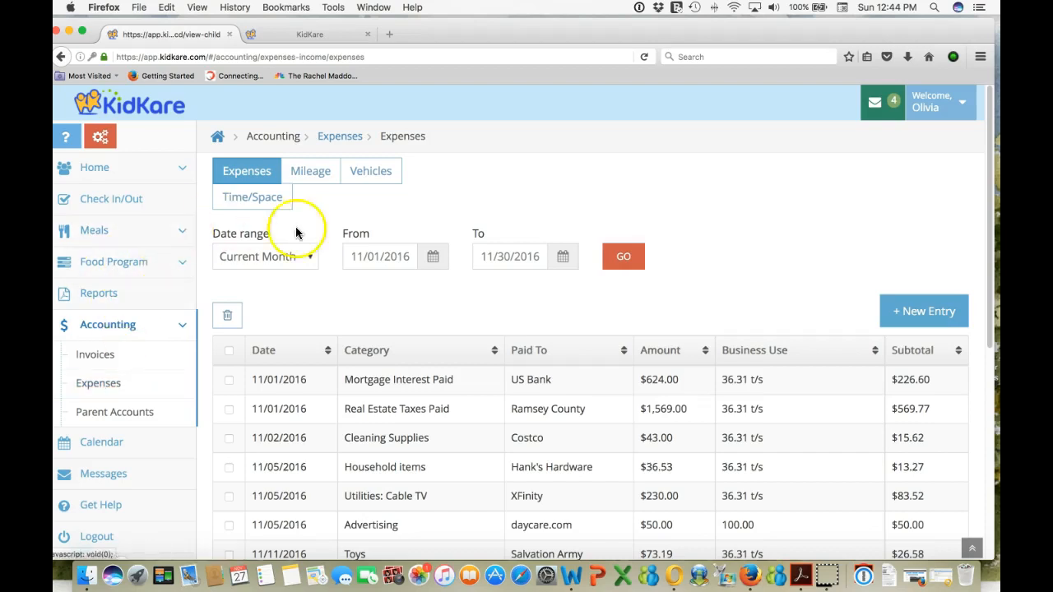
pyautogui.click(923, 311)
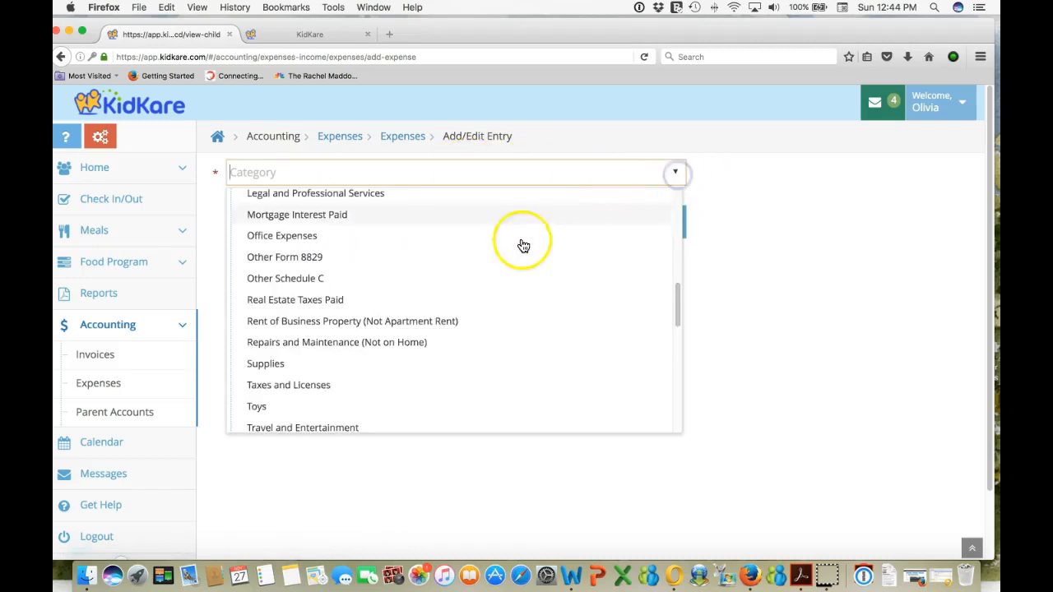
pyautogui.click(282, 235)
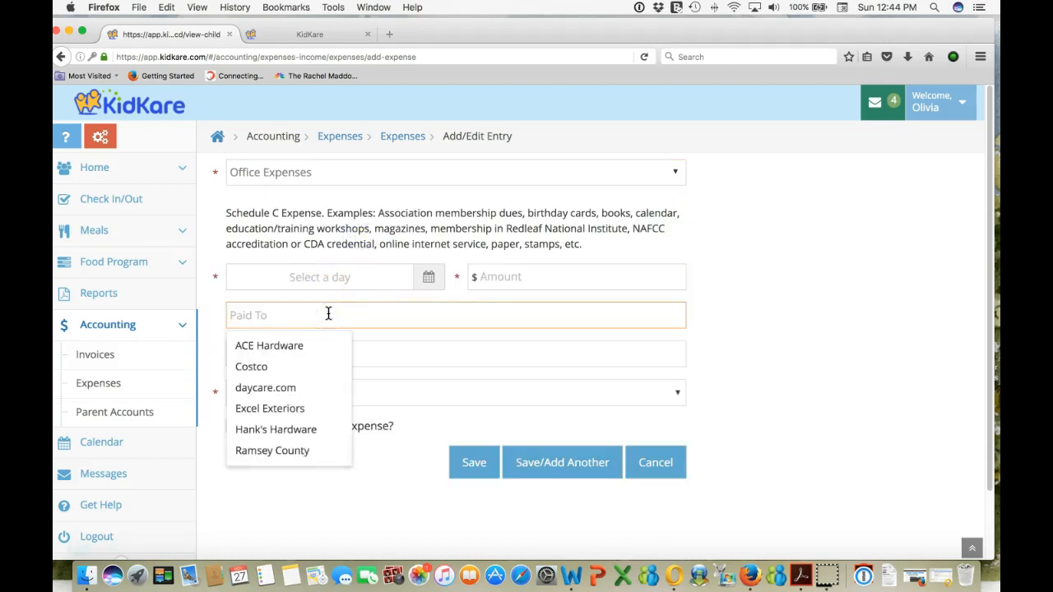
pyautogui.write('www.')
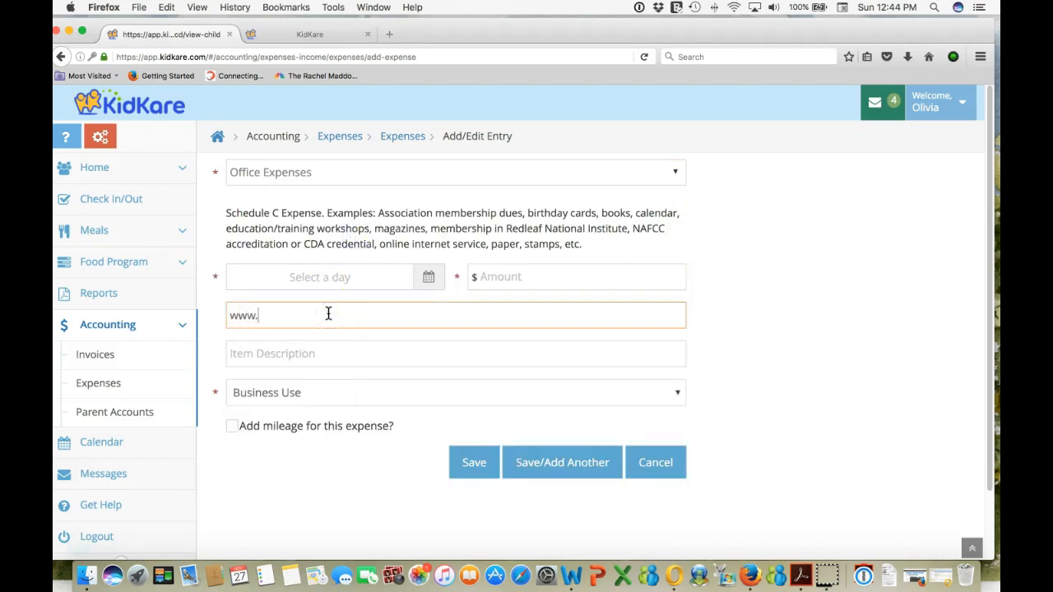
pyautogui.write('tomcopeland')
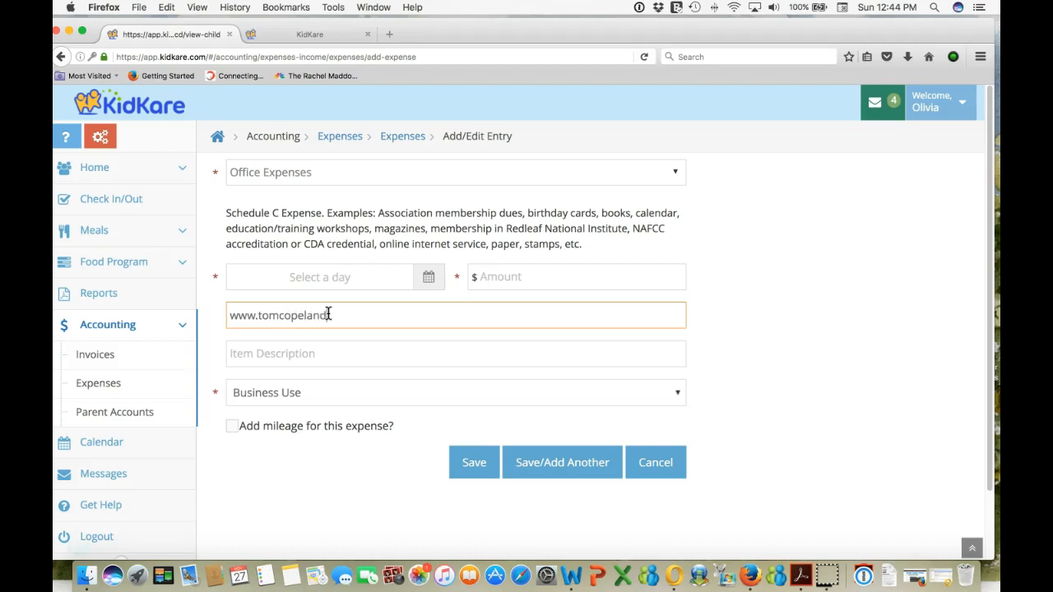
pyautogui.write('blog.com')
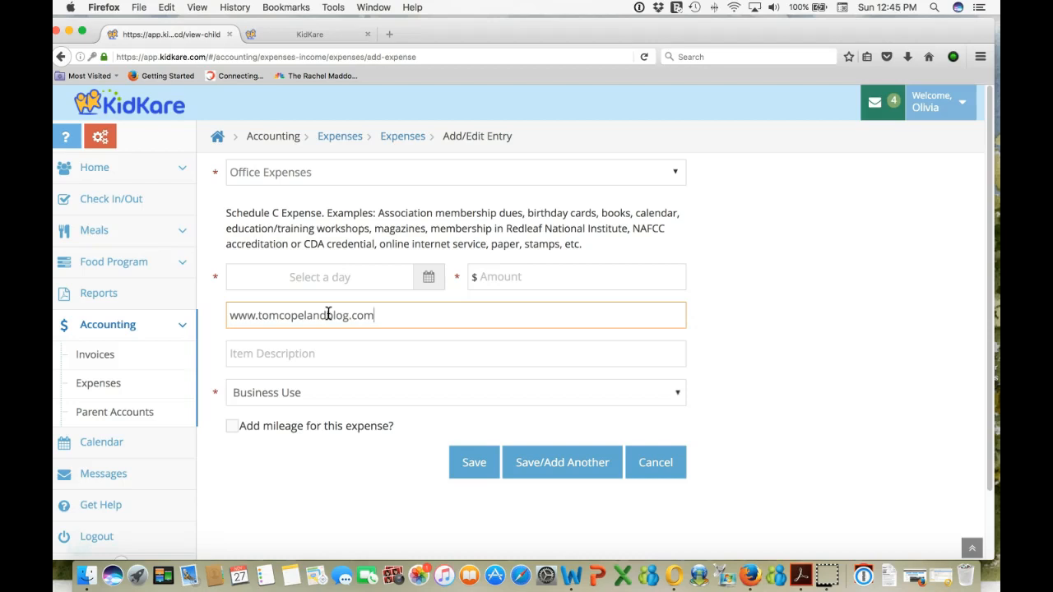
pyautogui.moveTo(220, 451)
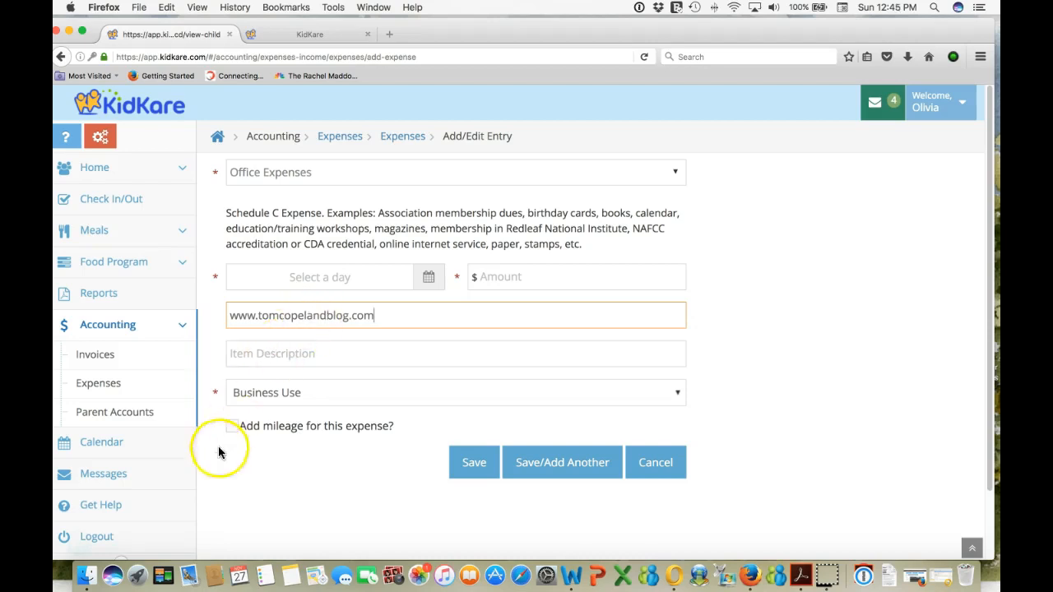